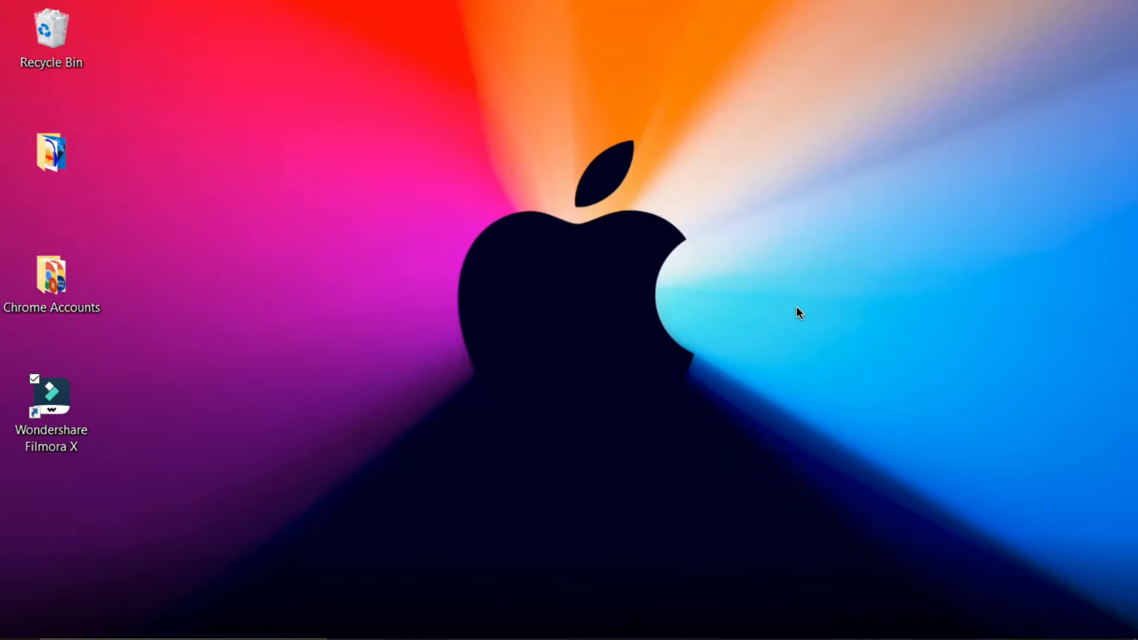
{"action": "mouse_move", "coordinate": [709, 282]}
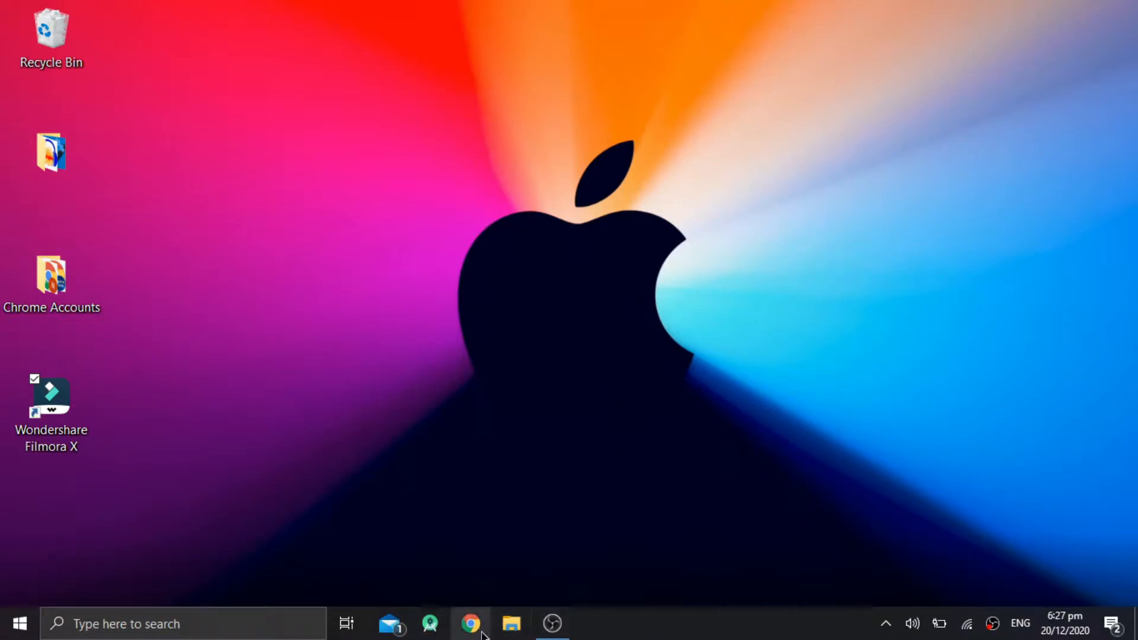
- Search Google for 'robot mesh download' in a new Chrome window
{"action": "left_click", "coordinate": [470, 623]}
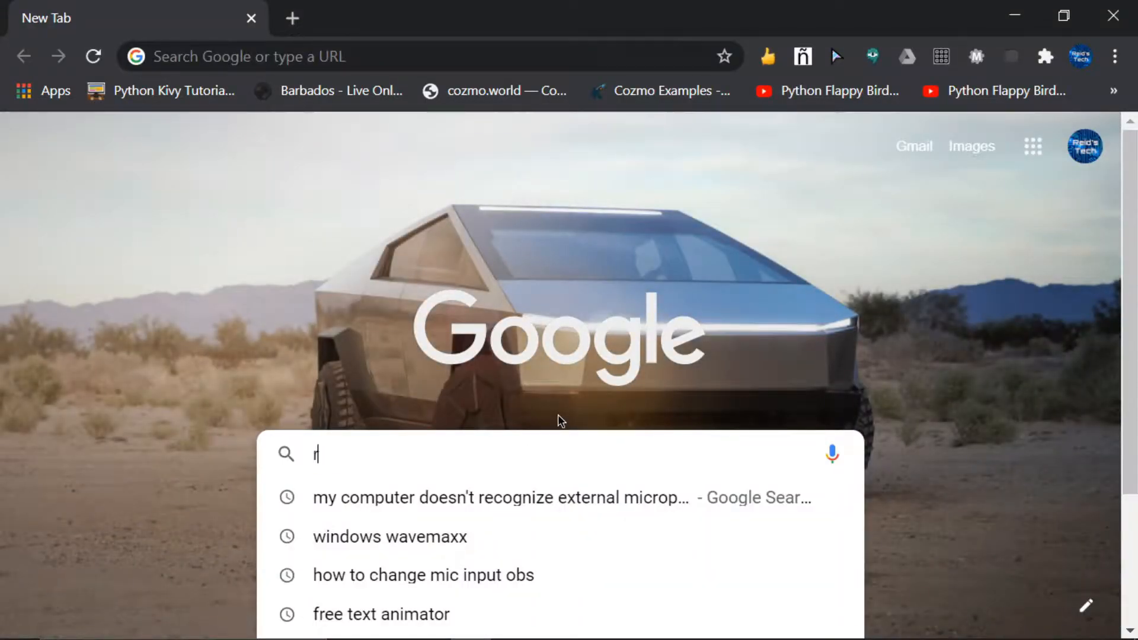
{"action": "type", "text": "obo"}
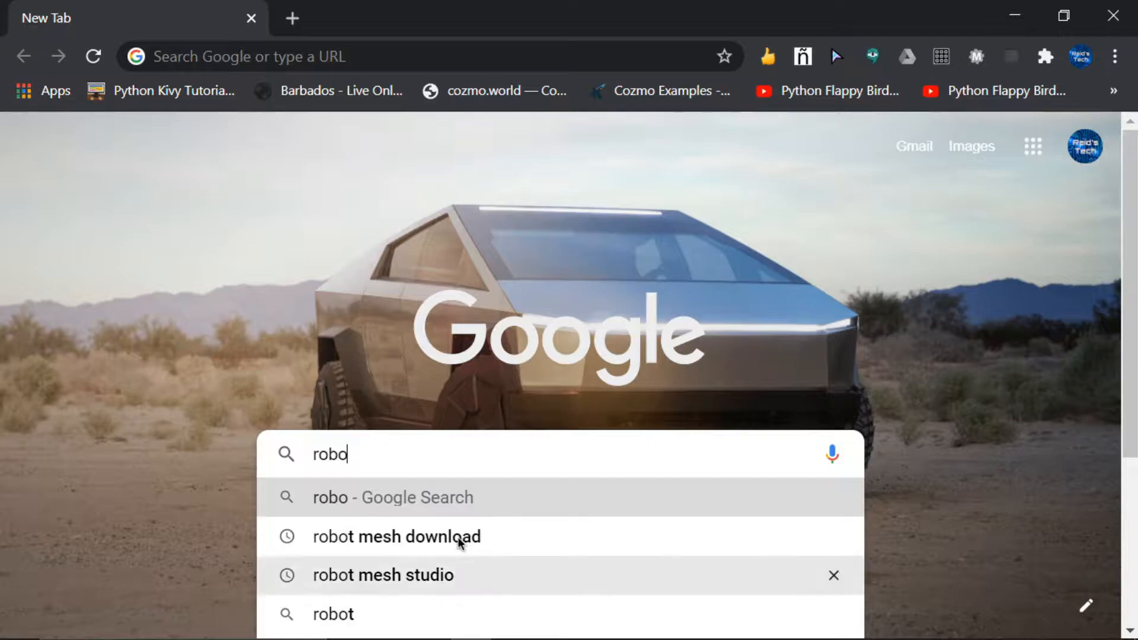
{"action": "left_click", "coordinate": [396, 536]}
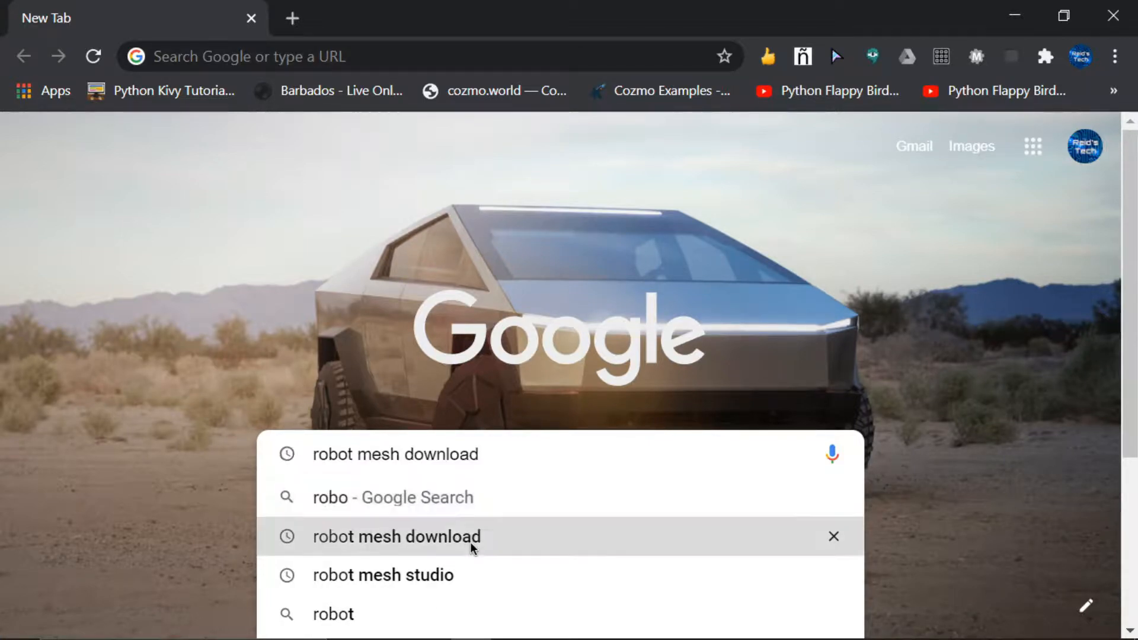
{"action": "left_click", "coordinate": [396, 536]}
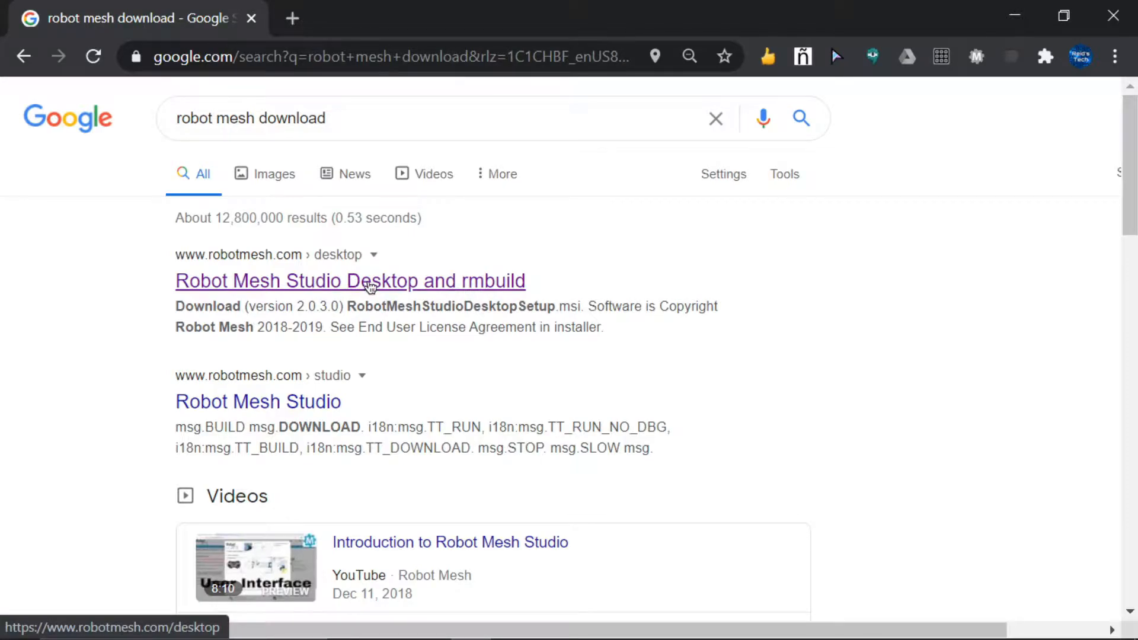
- Open the Robot Mesh Studio Desktop result on robotmesh.com and look through the downloads
{"action": "left_click", "coordinate": [350, 281]}
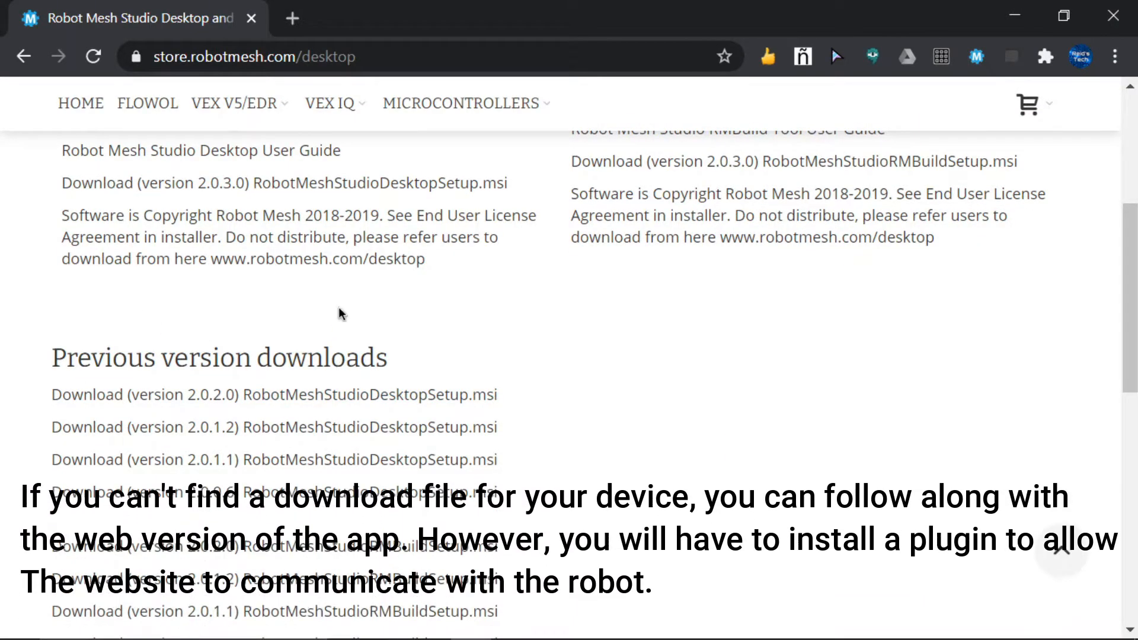
{"action": "scroll", "scroll_direction": "up", "scroll_amount": 3}
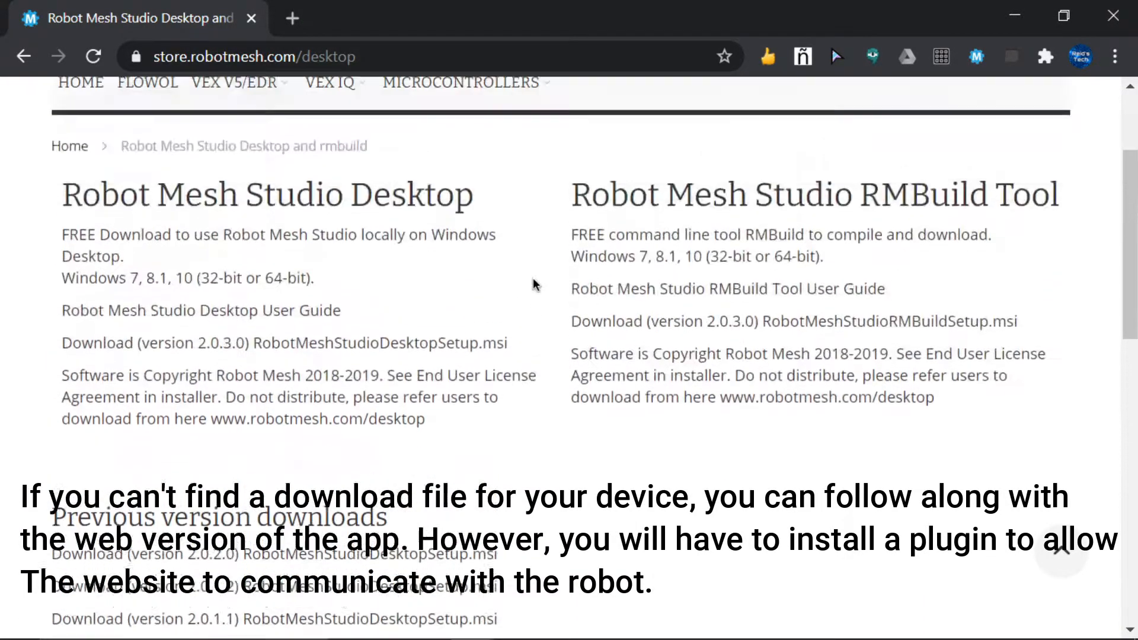
{"action": "scroll", "scroll_direction": "down", "scroll_amount": 3}
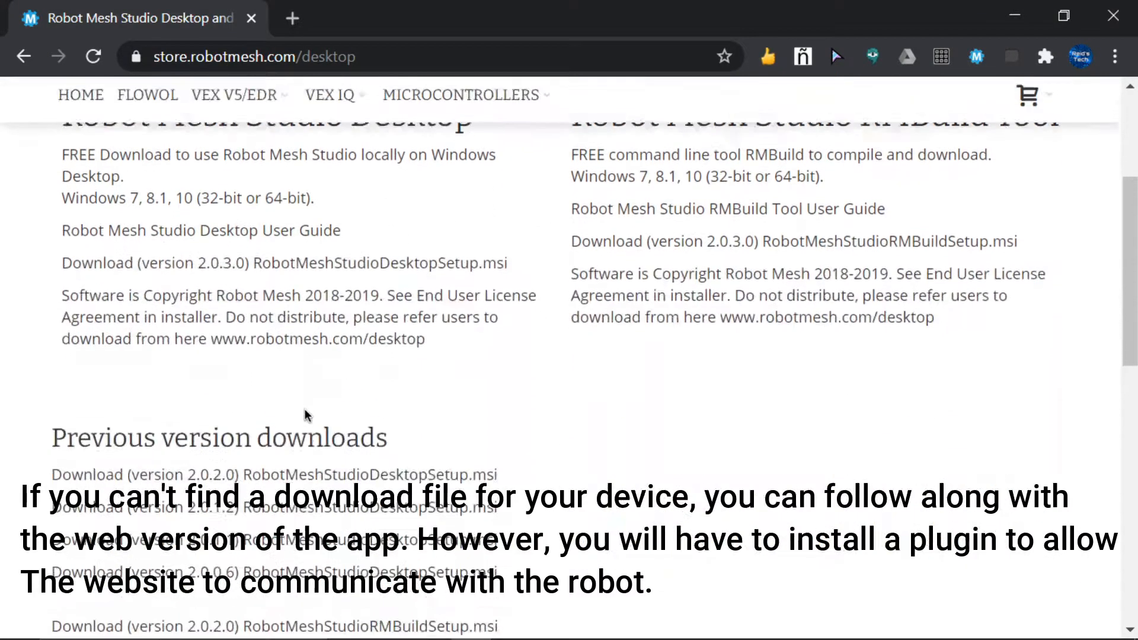
{"action": "scroll", "scroll_direction": "down", "scroll_amount": 3}
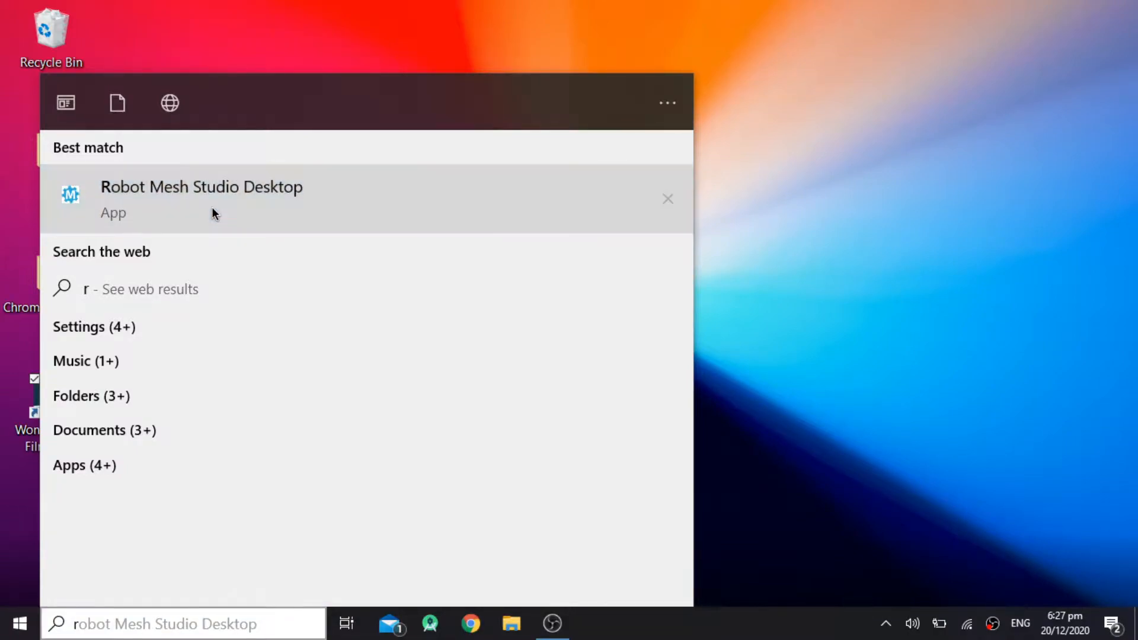
{"action": "mouse_move", "coordinate": [718, 283]}
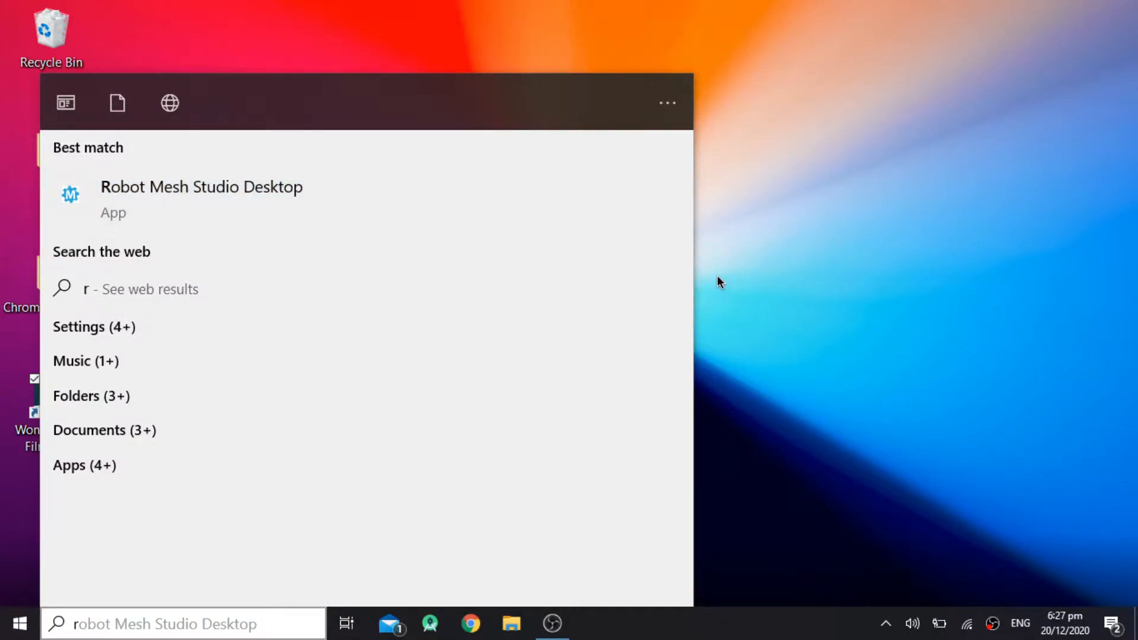
- Launch Robot Mesh Studio Desktop from the Start menu's Best match
{"action": "left_click", "coordinate": [202, 186]}
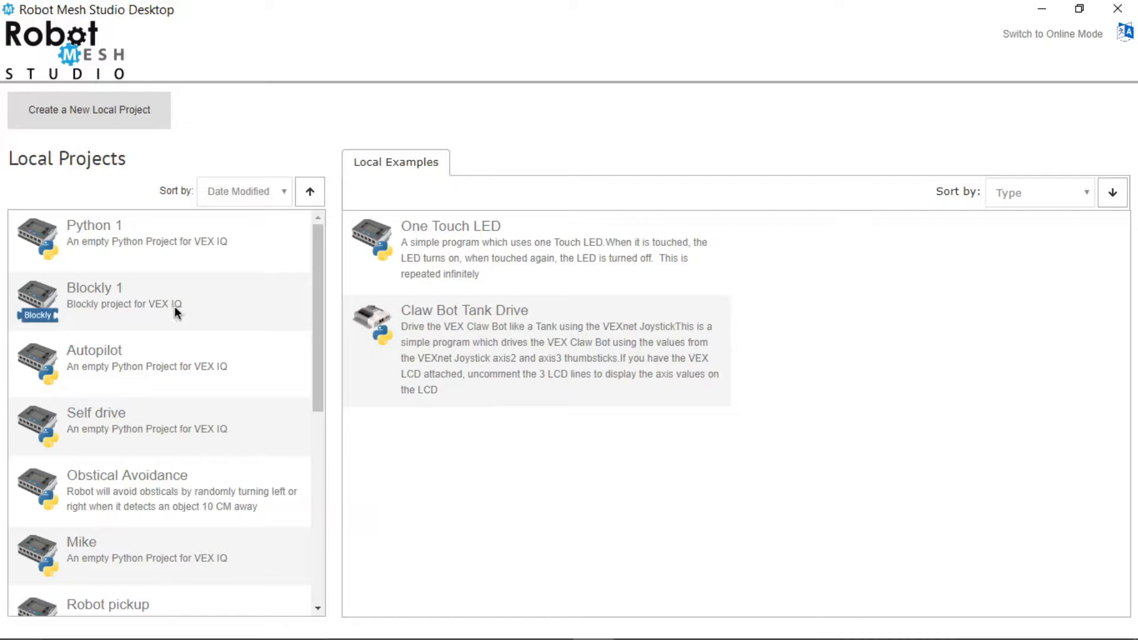
{"action": "mouse_move", "coordinate": [143, 347]}
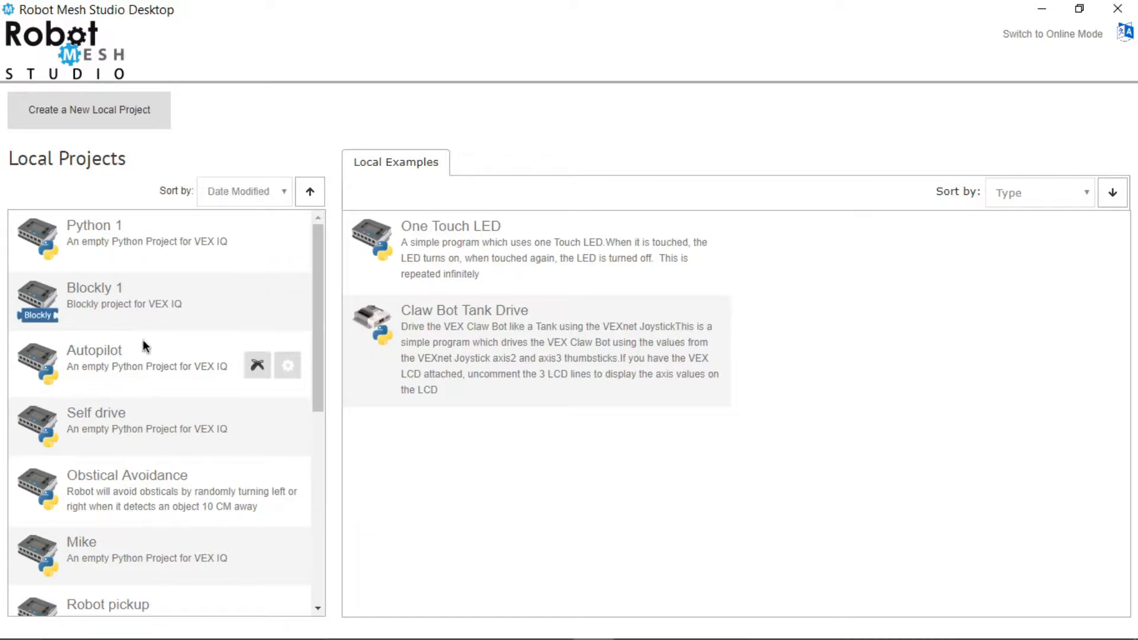
{"action": "mouse_move", "coordinate": [457, 254]}
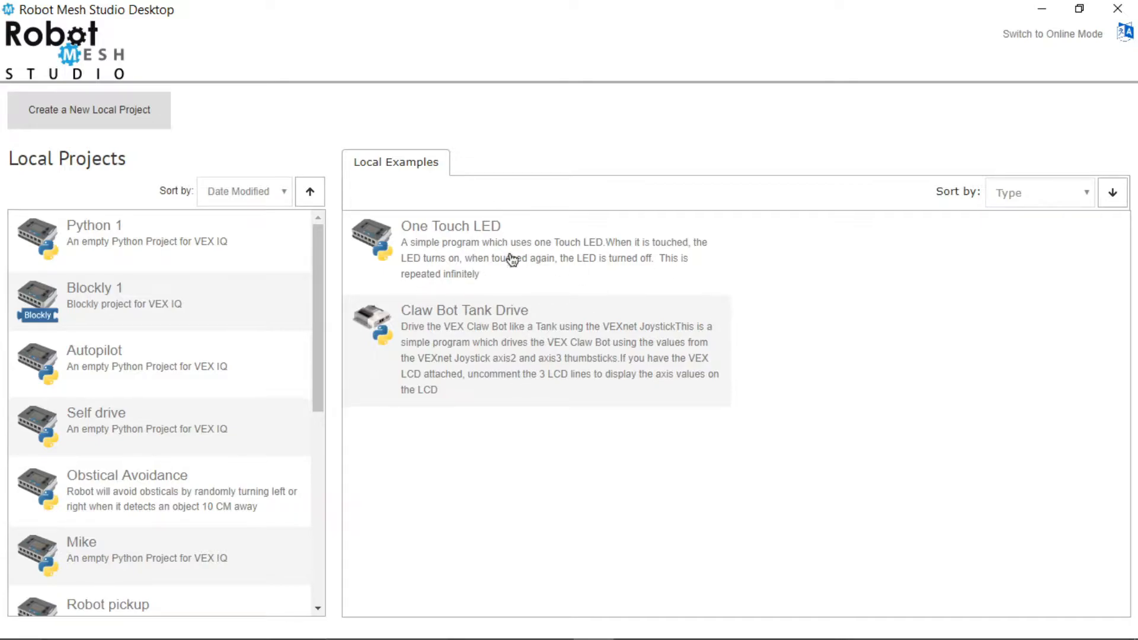
{"action": "mouse_move", "coordinate": [102, 465]}
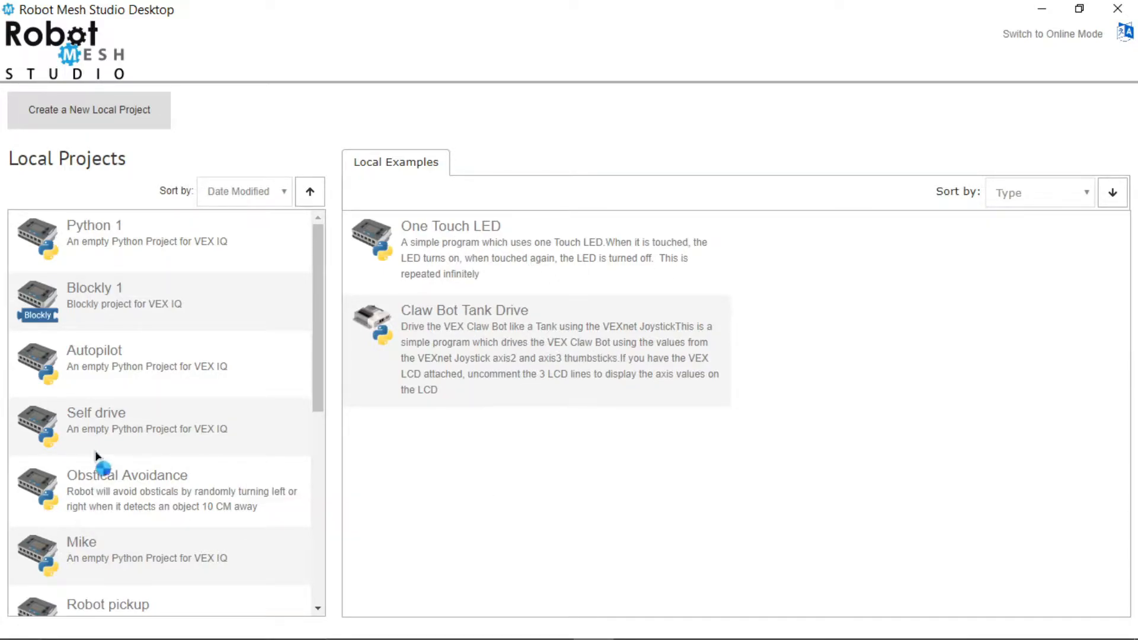
- Delete the Tutorial Ep 1 local project and confirm its removal
{"action": "scroll", "scroll_direction": "down", "scroll_amount": 3}
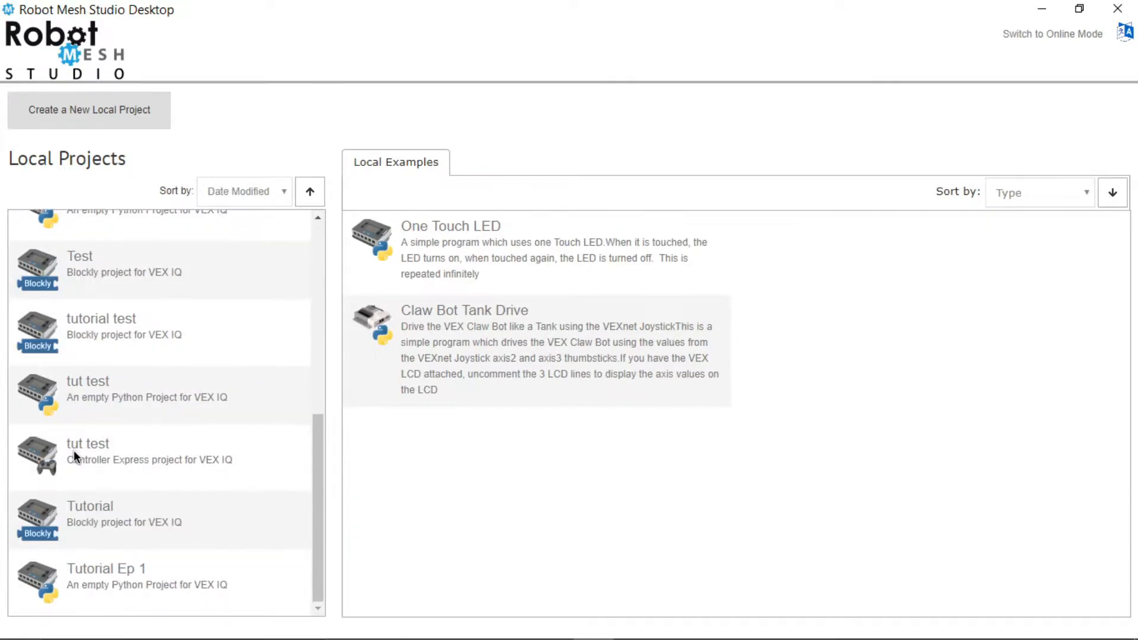
{"action": "left_click", "coordinate": [258, 583]}
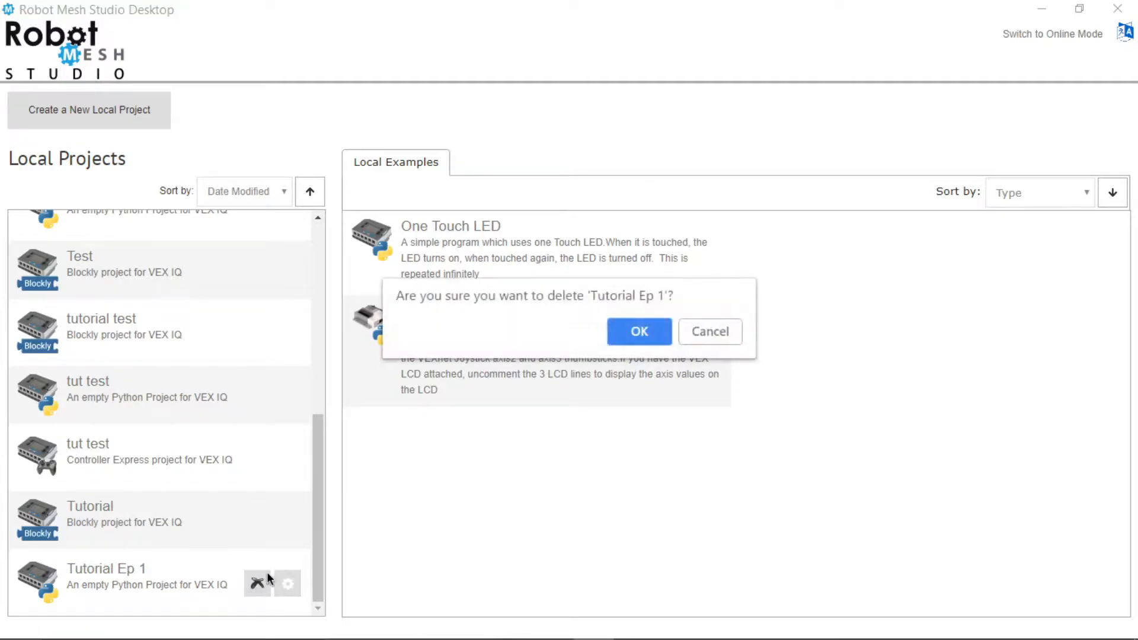
{"action": "left_click", "coordinate": [637, 331]}
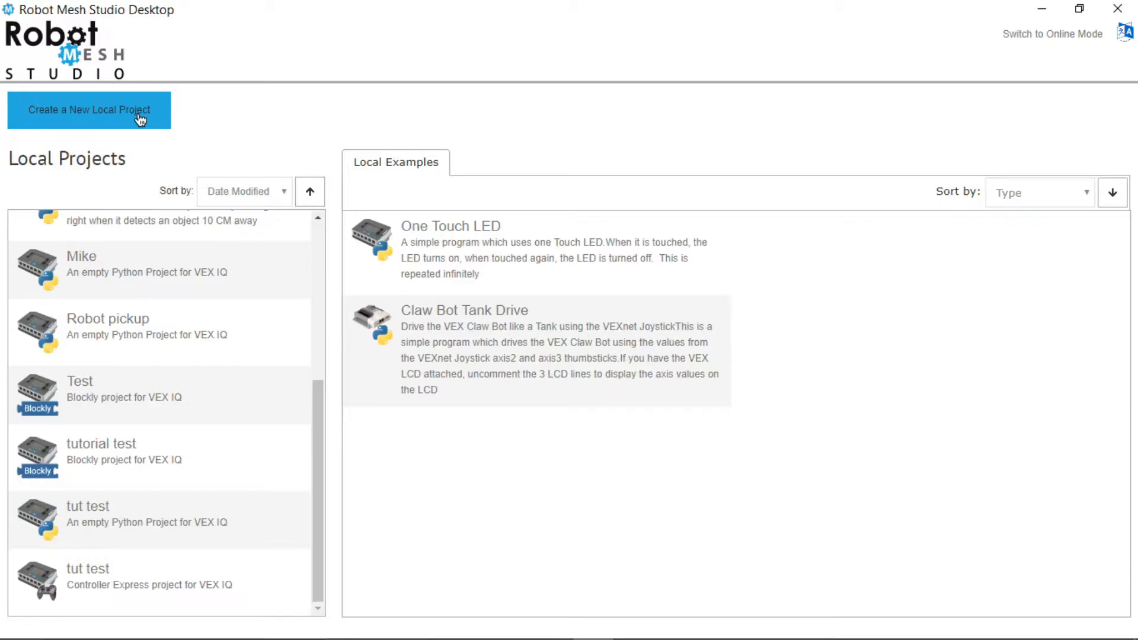
- Start a new local project targeting VEX IQ with Blockly as the language
{"action": "left_click", "coordinate": [89, 109]}
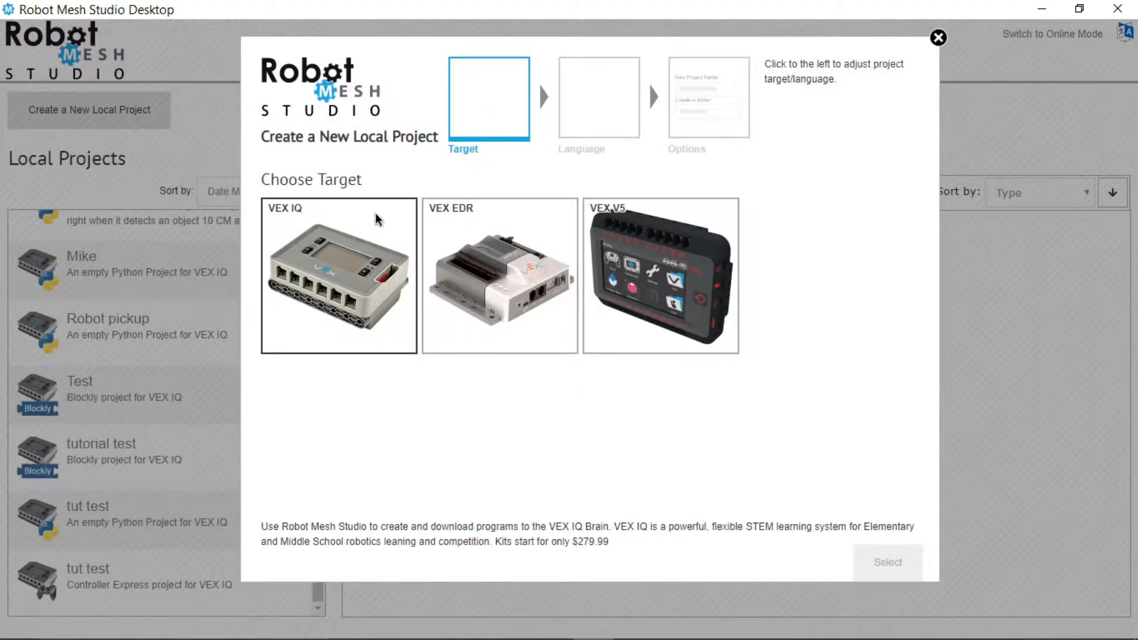
{"action": "left_click", "coordinate": [338, 275]}
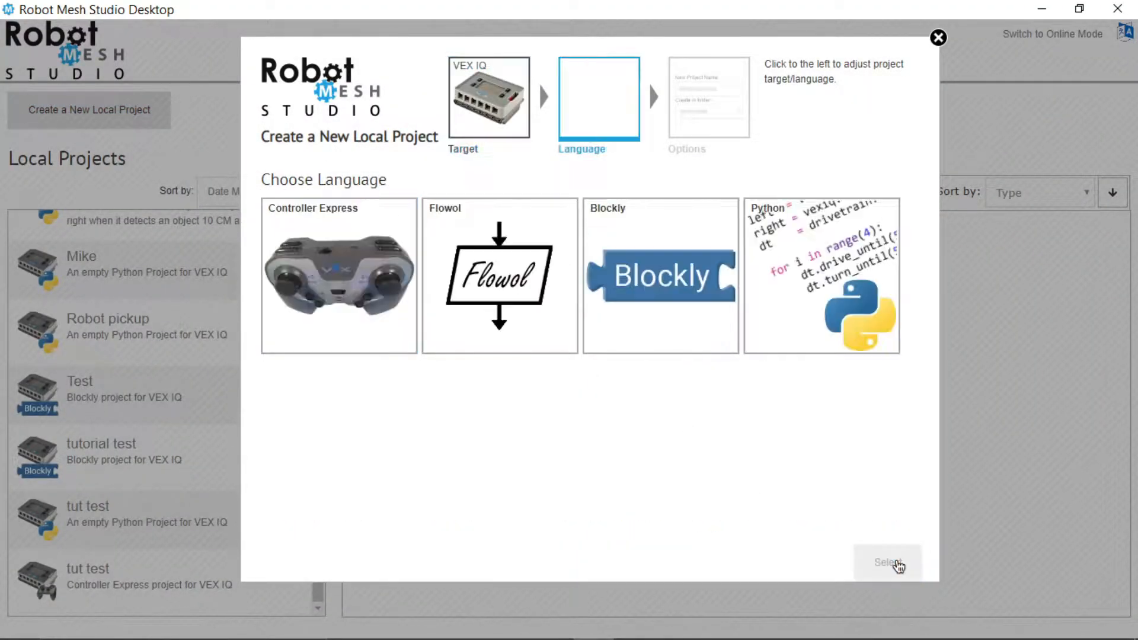
{"action": "left_click", "coordinate": [499, 273]}
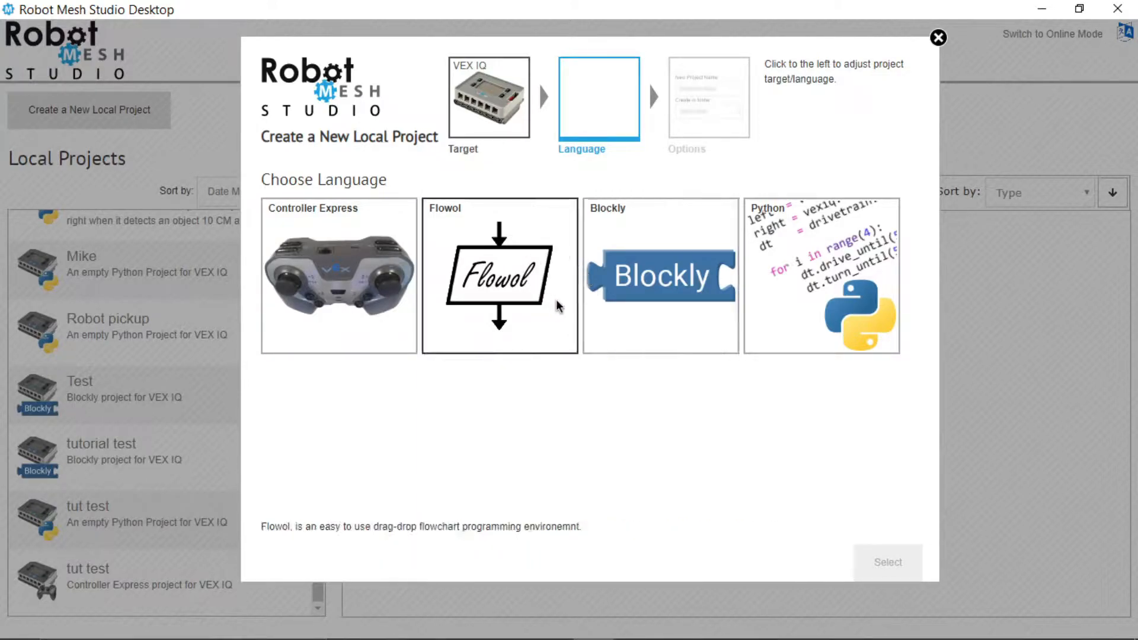
{"action": "left_click", "coordinate": [661, 274]}
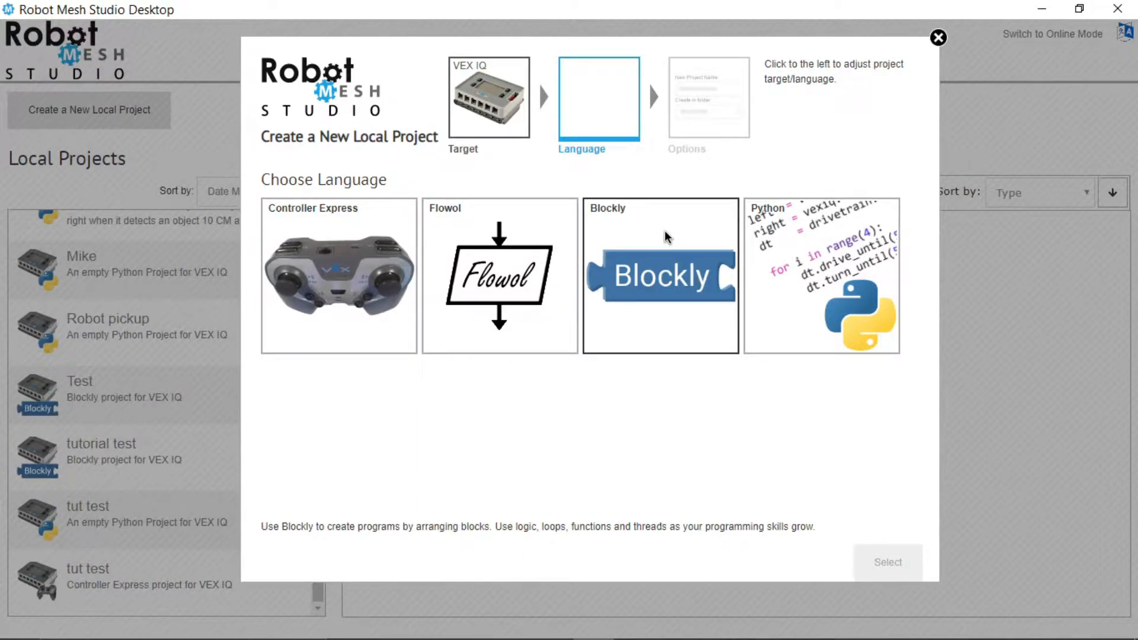
{"action": "left_click", "coordinate": [659, 273]}
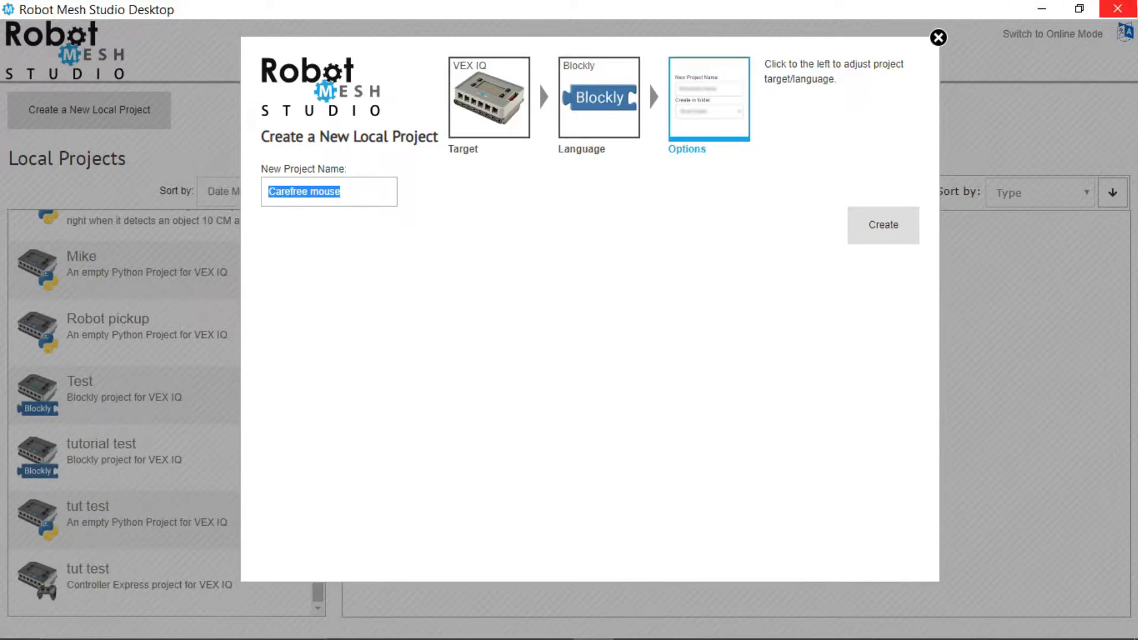
- Name the project 'Let's get moving' and create it
{"action": "type", "text": "Let's"}
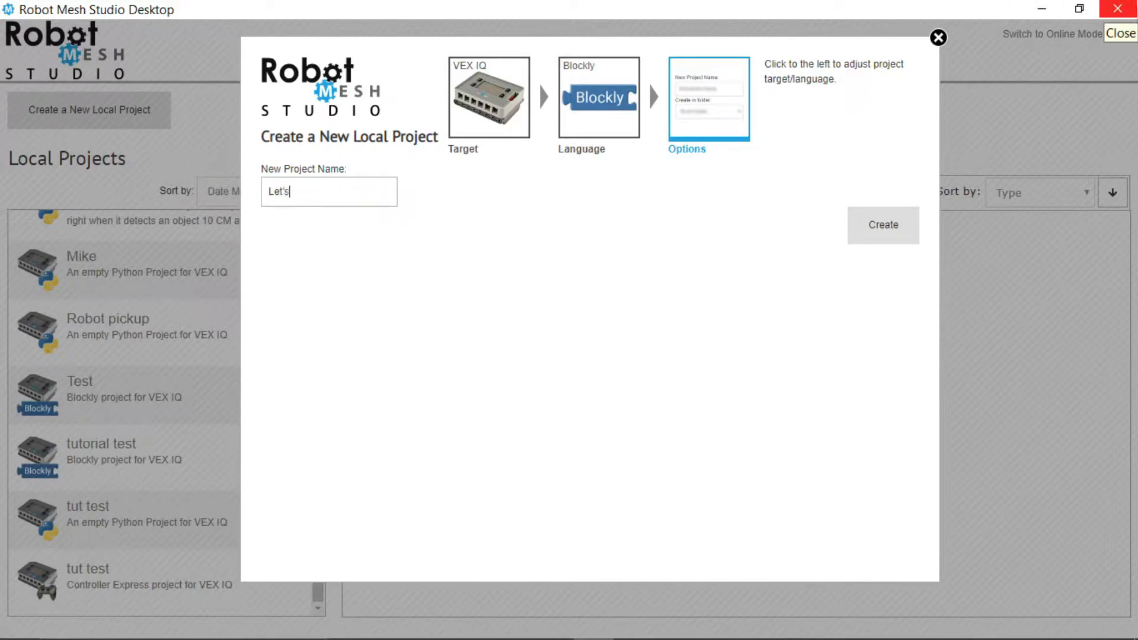
{"action": "type", "text": "get moving"}
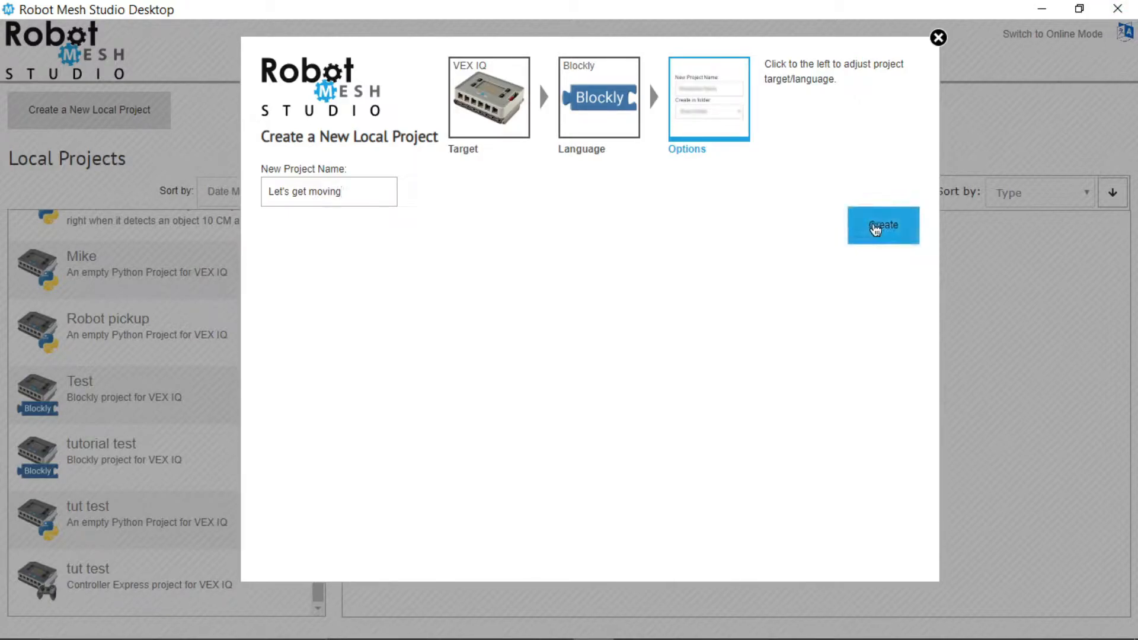
{"action": "left_click", "coordinate": [882, 226]}
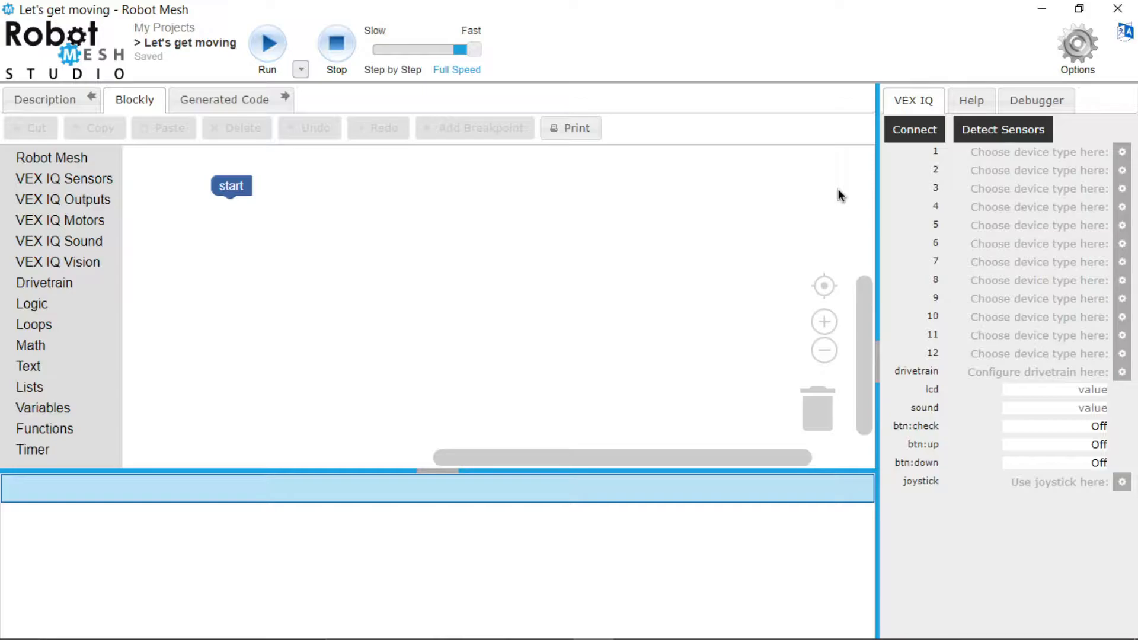
{"action": "mouse_move", "coordinate": [837, 100]}
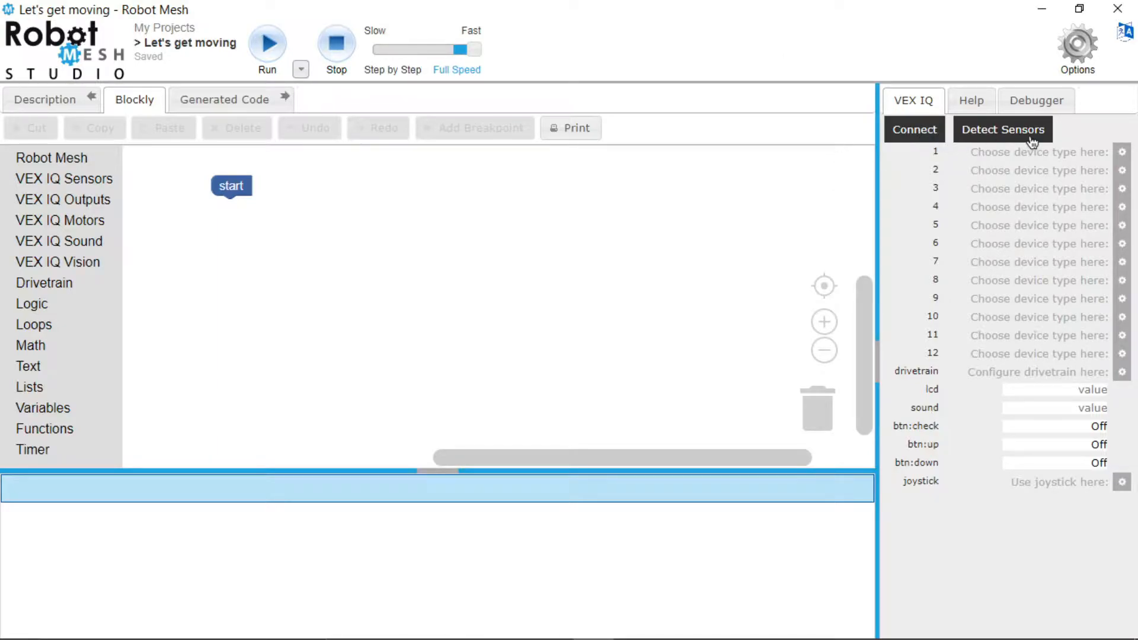
{"action": "mouse_move", "coordinate": [1008, 145]}
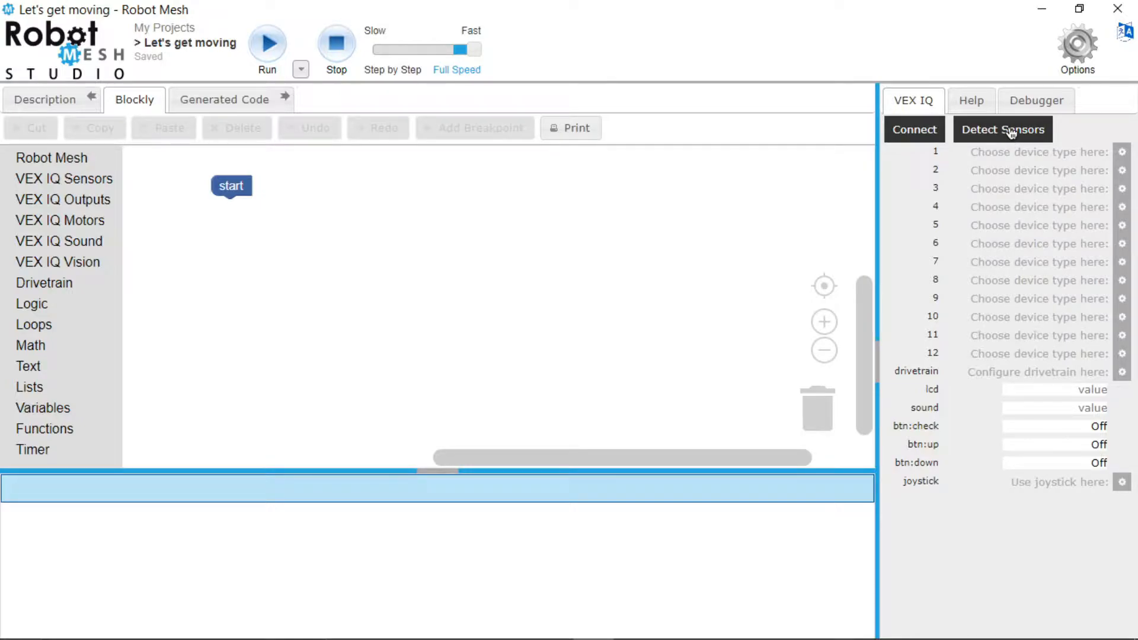
- Detect the robot's plugged-in devices to populate the VEX IQ ports
{"action": "left_click", "coordinate": [1003, 129]}
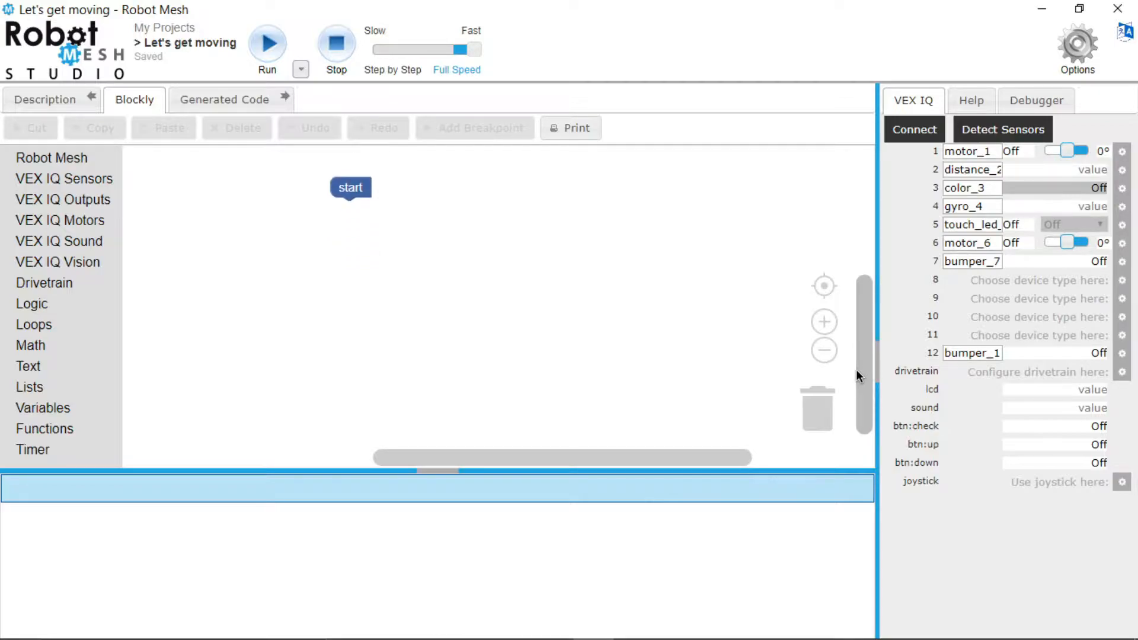
{"action": "mouse_move", "coordinate": [797, 362]}
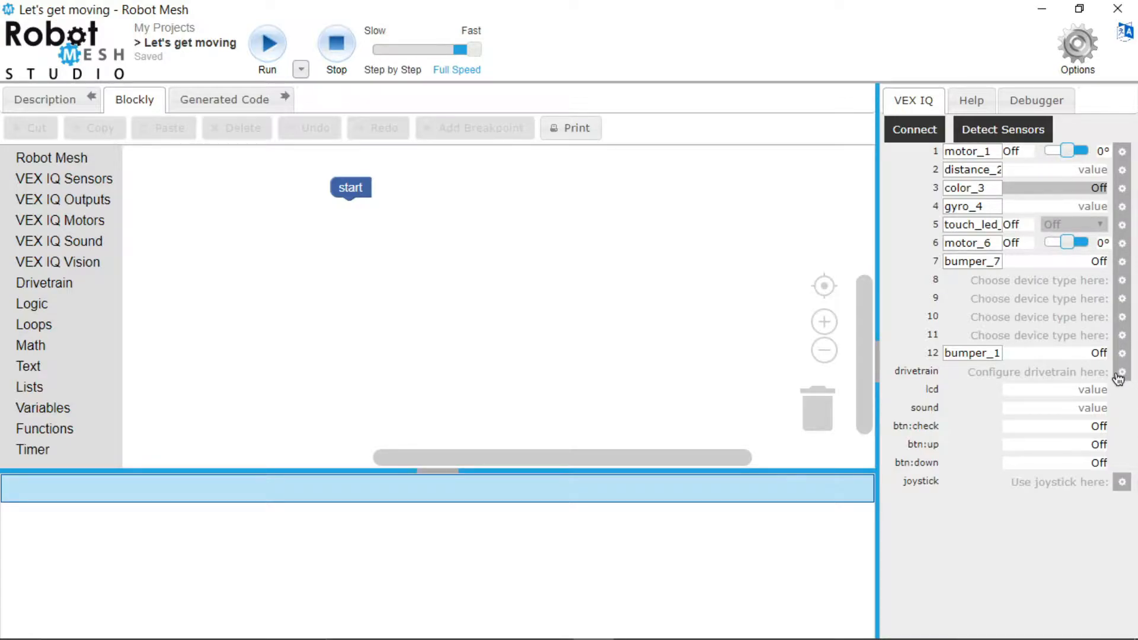
{"action": "mouse_move", "coordinate": [1045, 388]}
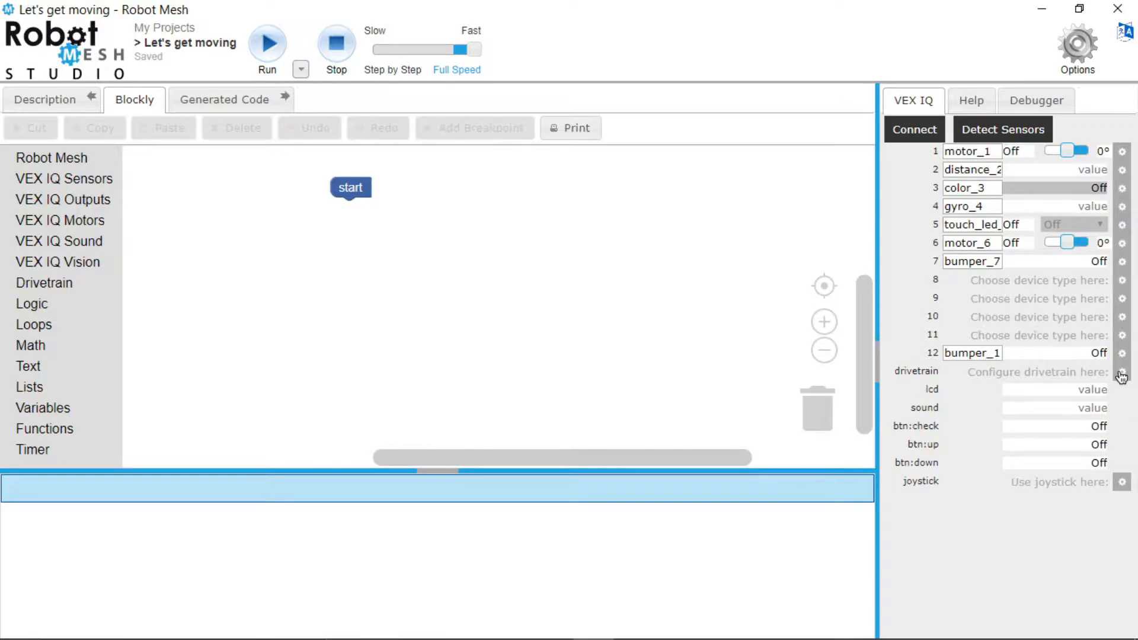
- Enable the drivetrain and name it drive_train
{"action": "left_click", "coordinate": [1122, 373]}
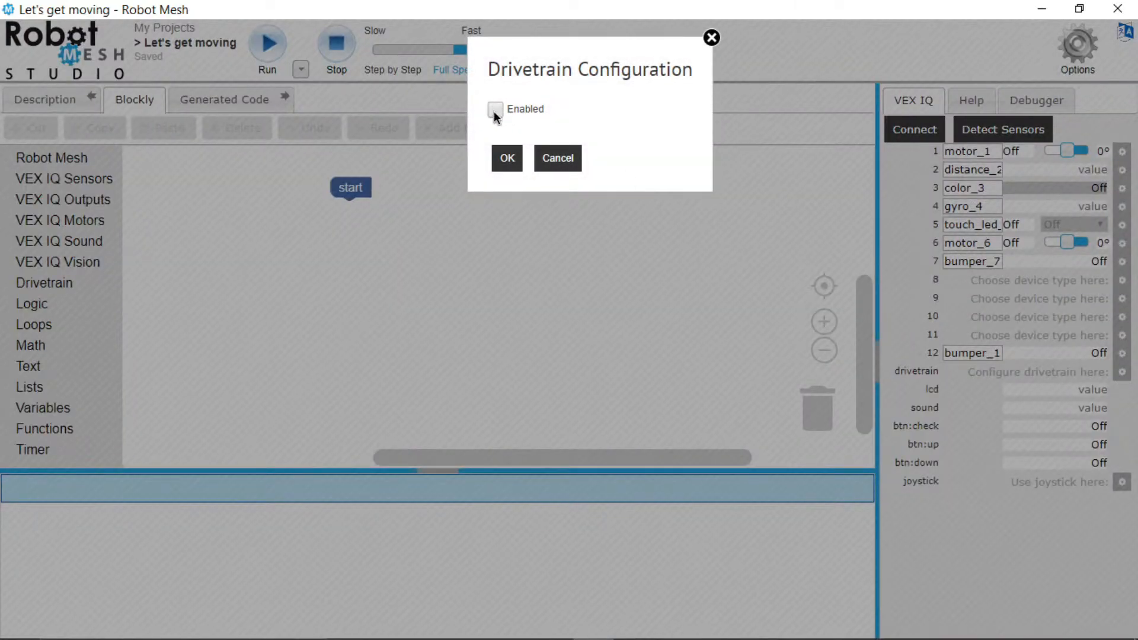
{"action": "left_click", "coordinate": [495, 109]}
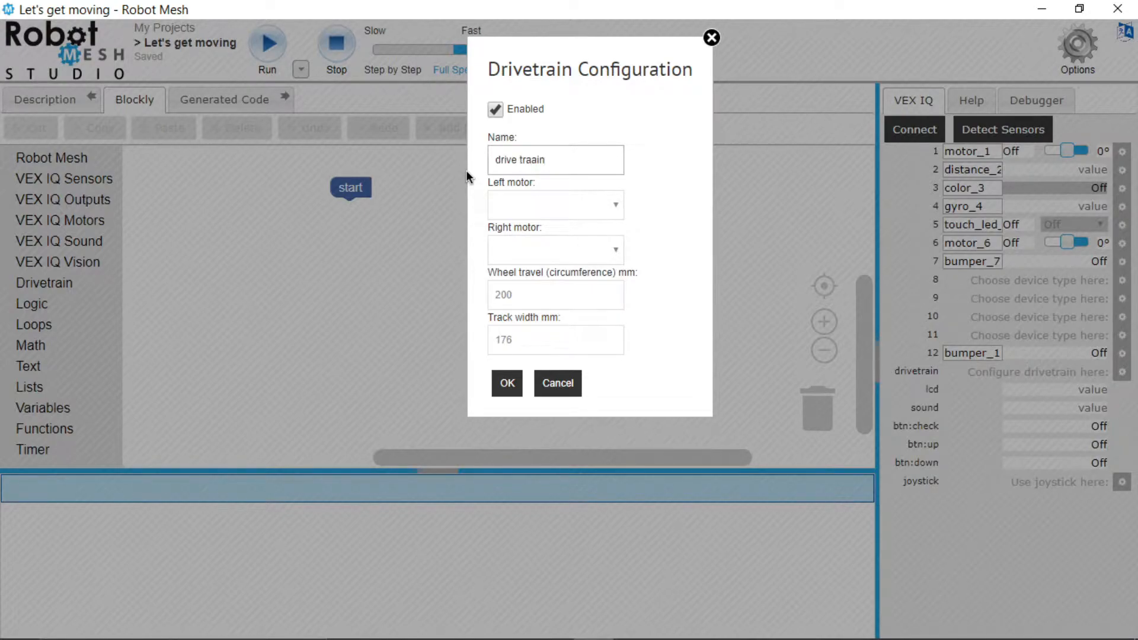
{"action": "type", "text": "drive train"}
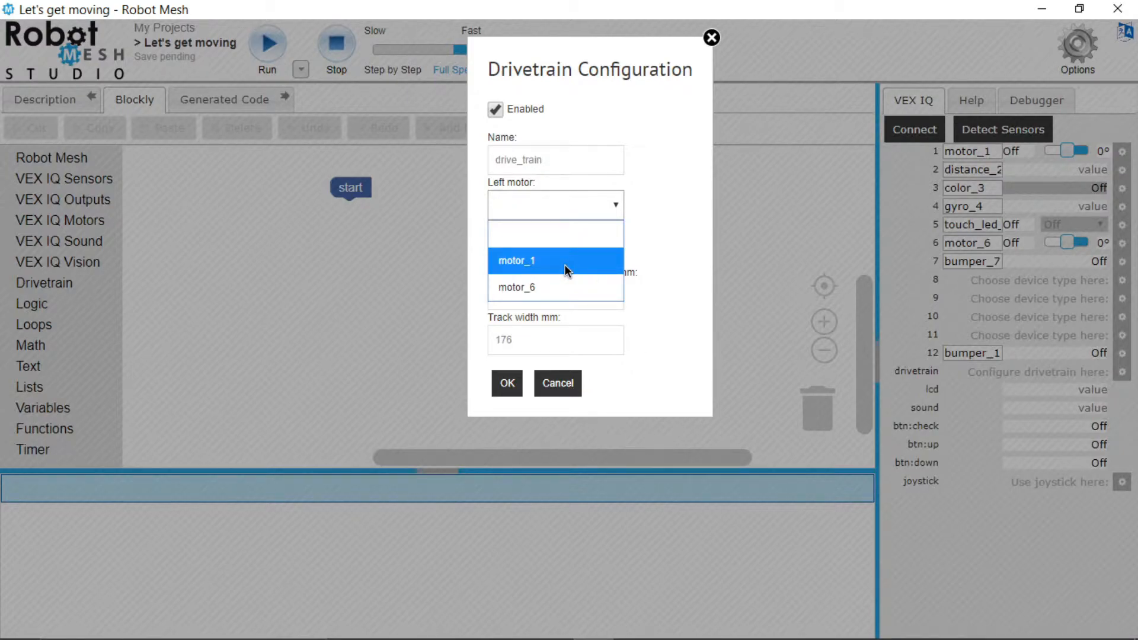
- Assign motor_1 left and motor_6 right with reversed polarity, and confirm
{"action": "left_click", "coordinate": [516, 261]}
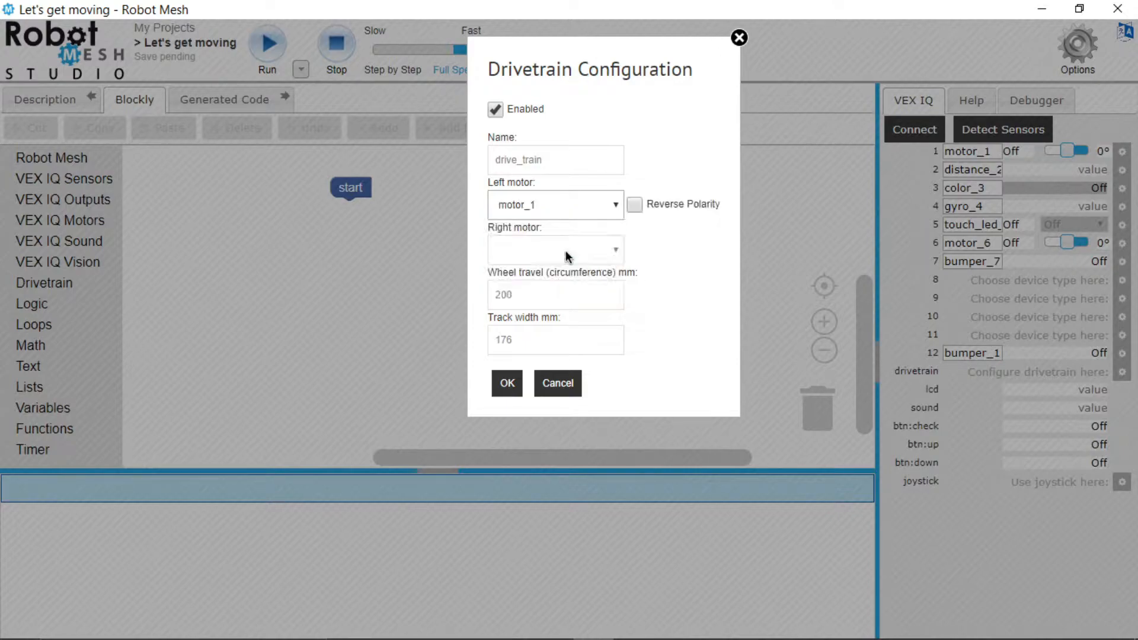
{"action": "left_click", "coordinate": [555, 249]}
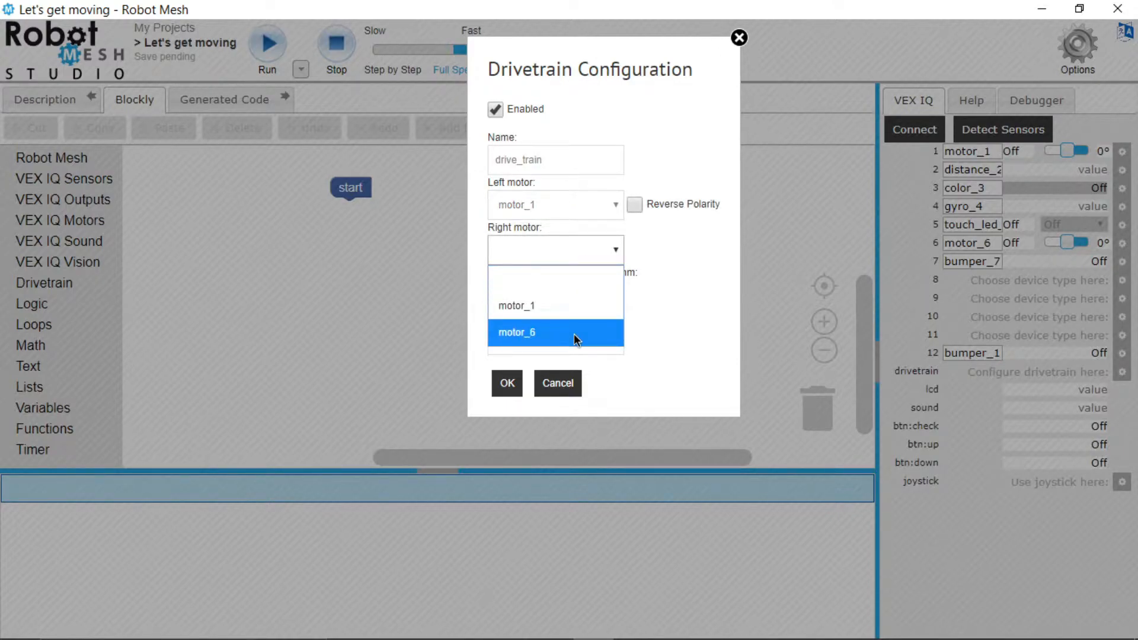
{"action": "left_click", "coordinate": [517, 332]}
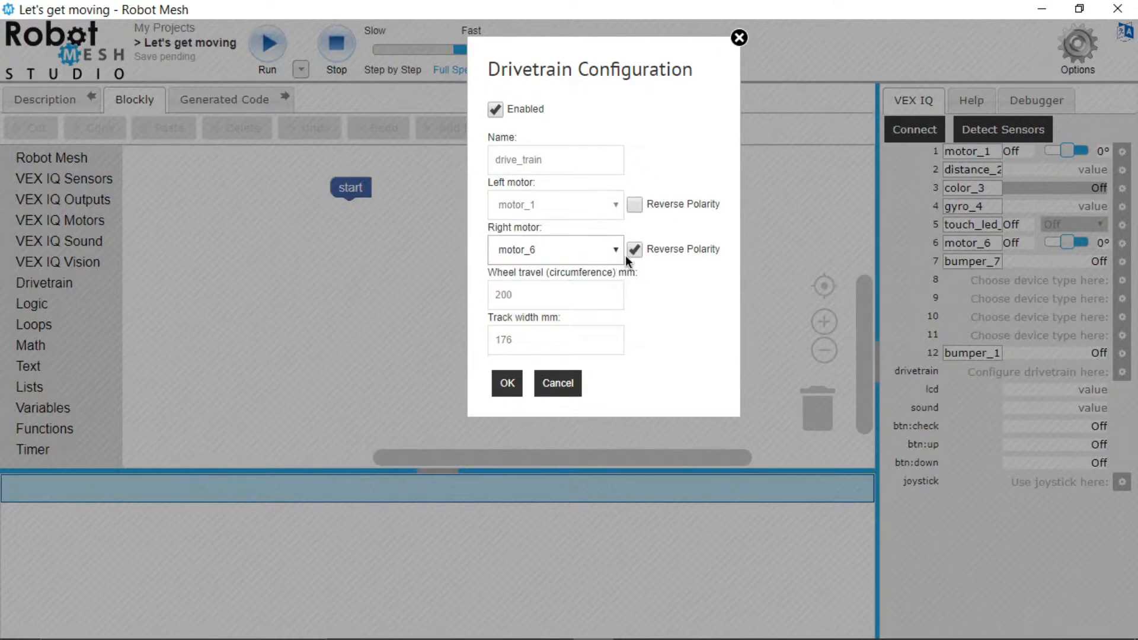
{"action": "left_click", "coordinate": [633, 249]}
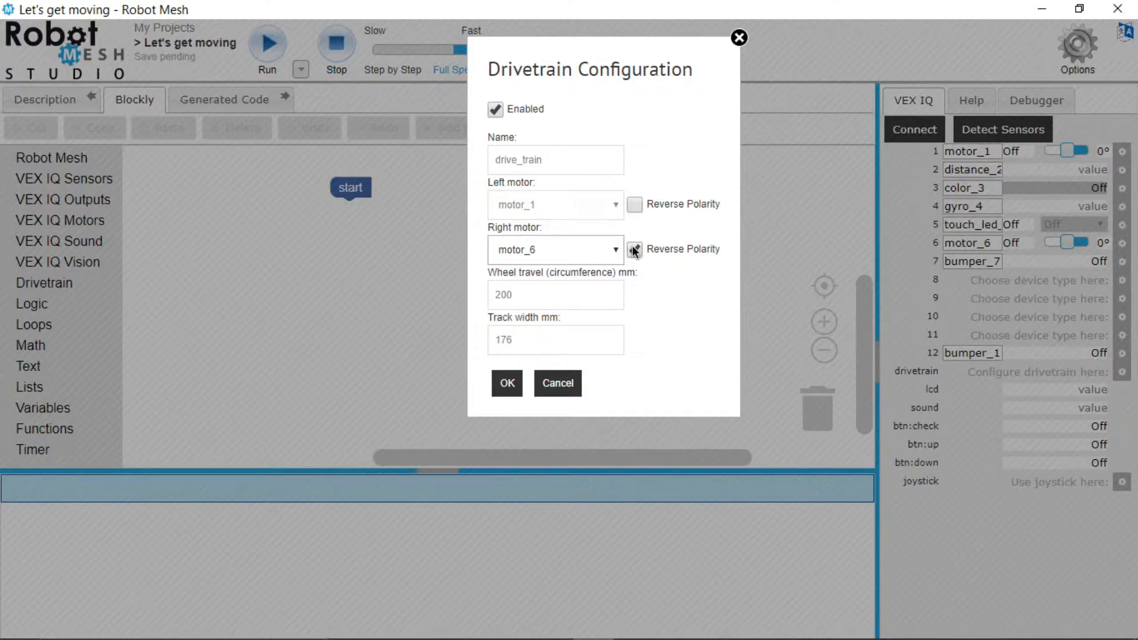
{"action": "left_click", "coordinate": [633, 249]}
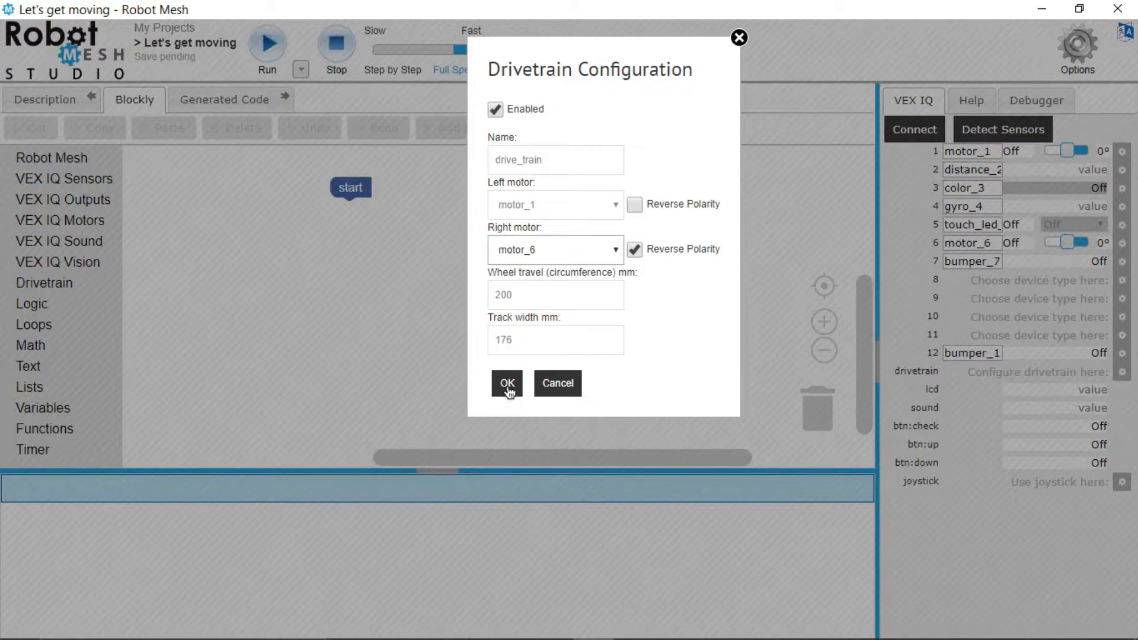
{"action": "left_click", "coordinate": [506, 383]}
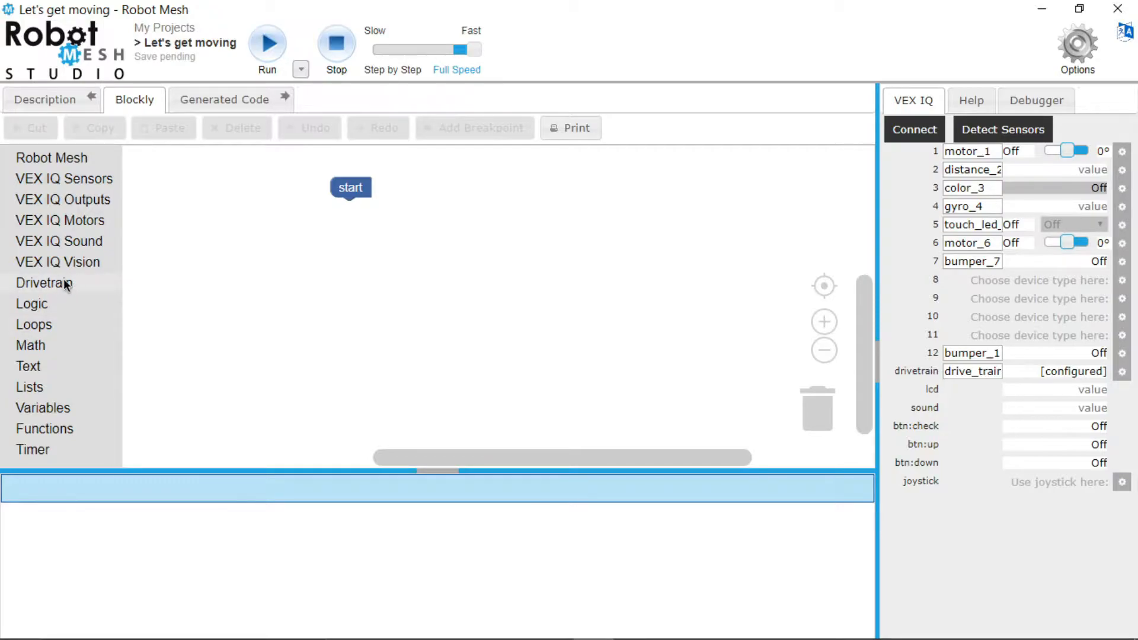
- Browse the Drivetrain block category to place a Drive forward block under start
{"action": "left_click", "coordinate": [44, 283]}
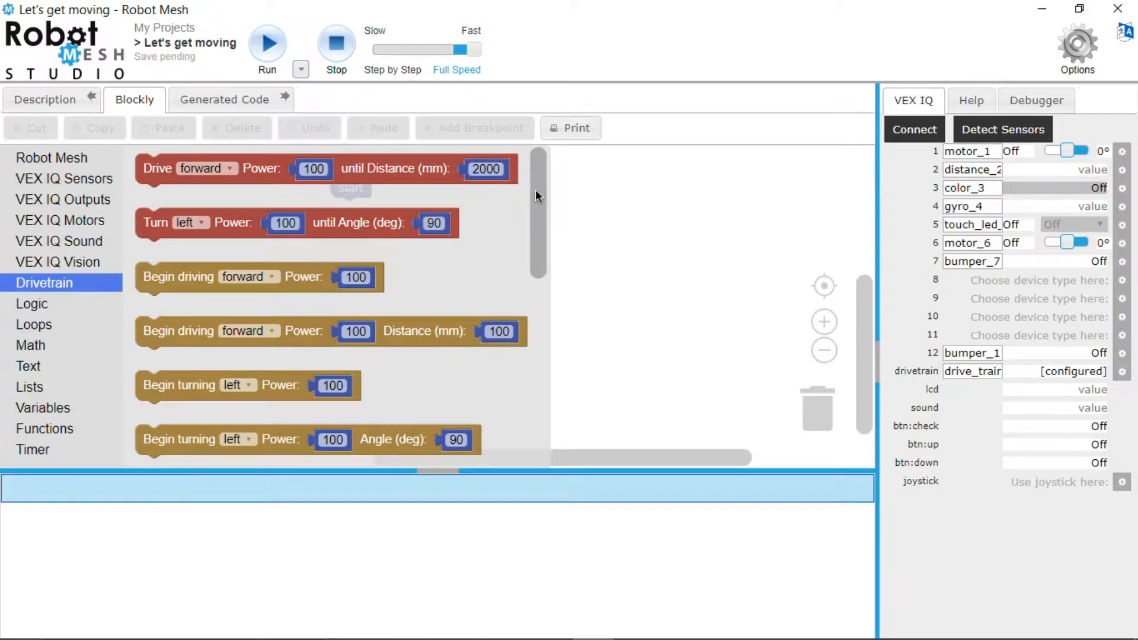
{"action": "scroll", "scroll_direction": "down", "scroll_amount": 3}
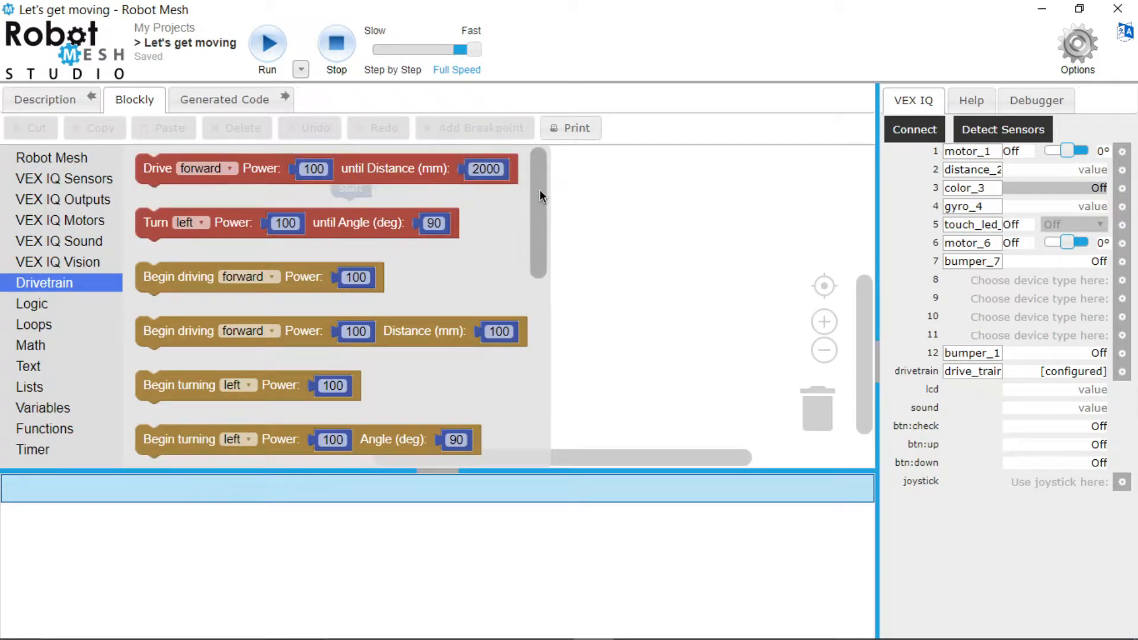
{"action": "scroll", "scroll_direction": "down", "scroll_amount": 3}
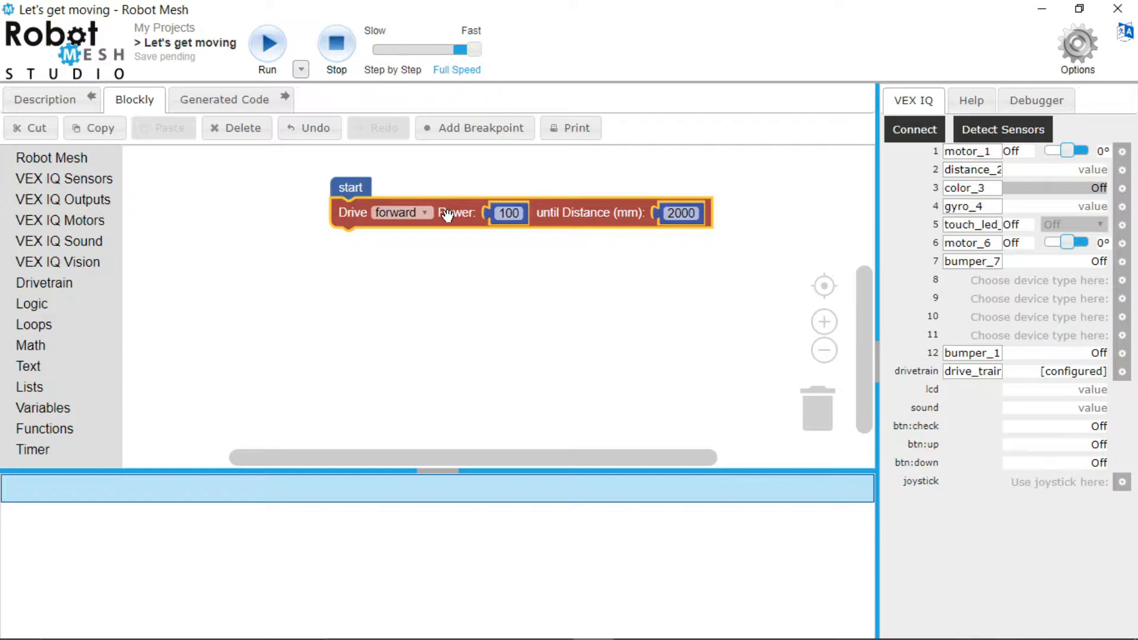
{"action": "mouse_move", "coordinate": [469, 280]}
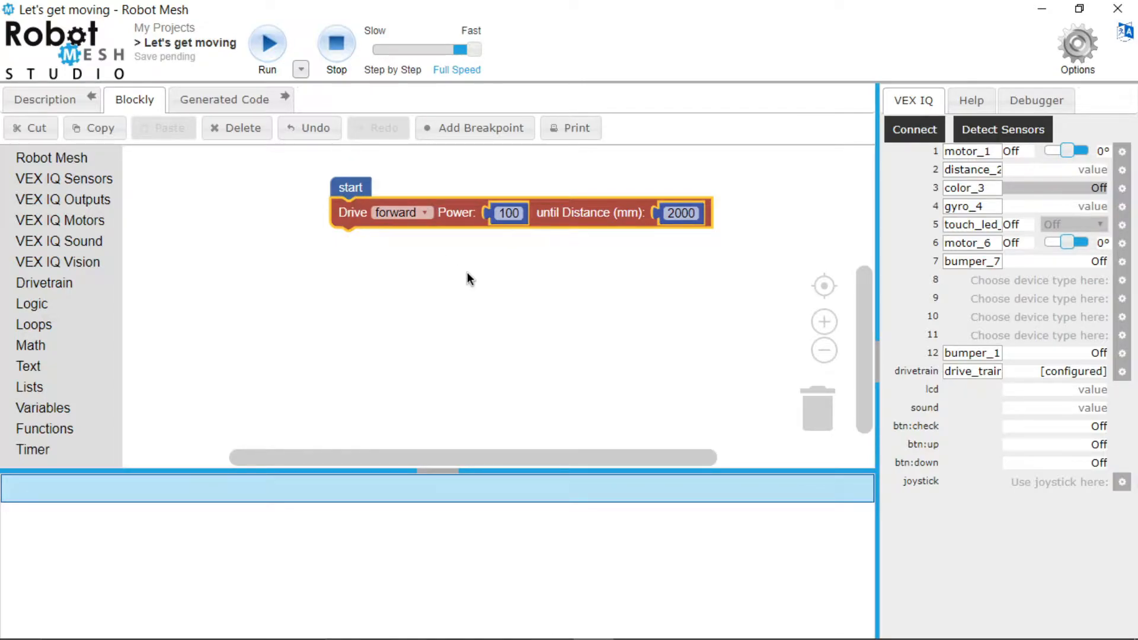
{"action": "mouse_move", "coordinate": [421, 241]}
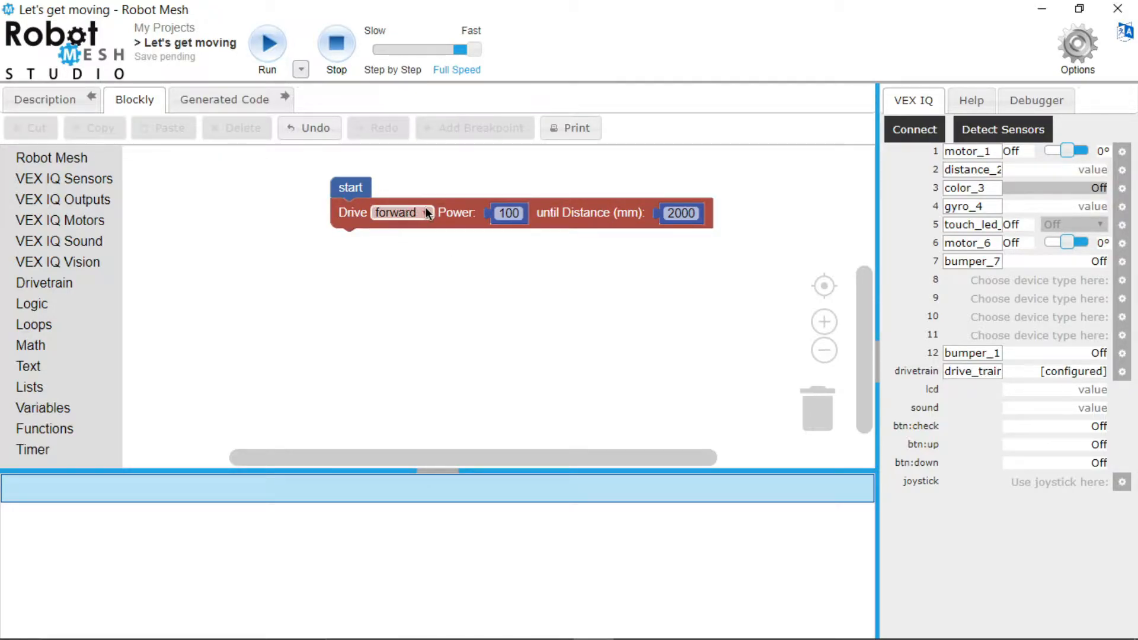
- Change the Drive forward block's distance from 2000 to 200 mm
{"action": "left_click", "coordinate": [509, 212]}
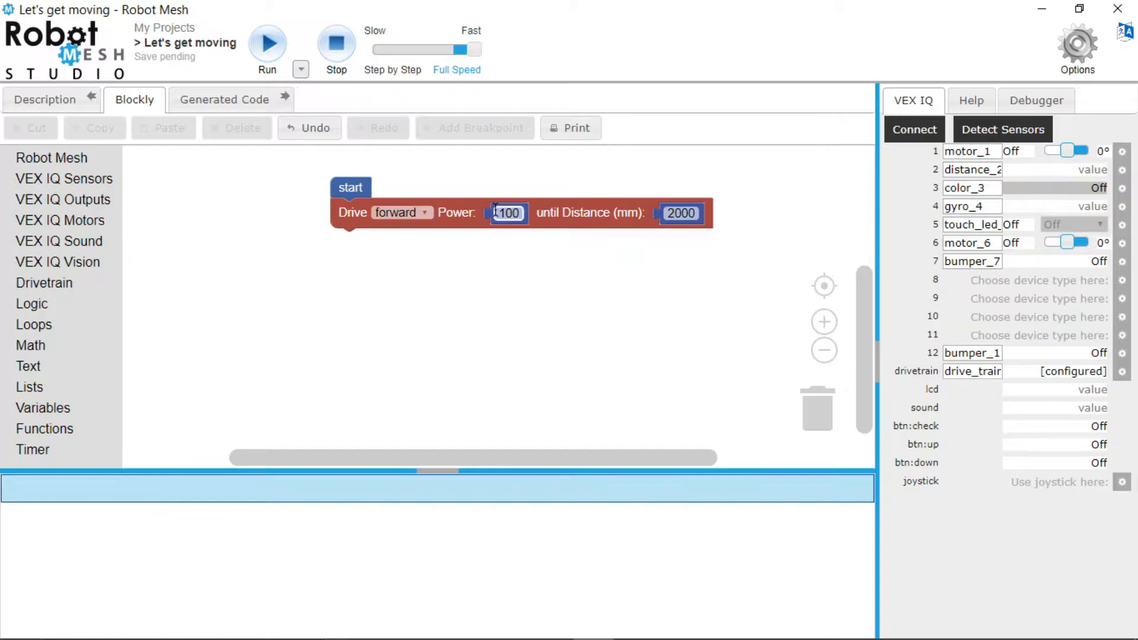
{"action": "left_click", "coordinate": [506, 213]}
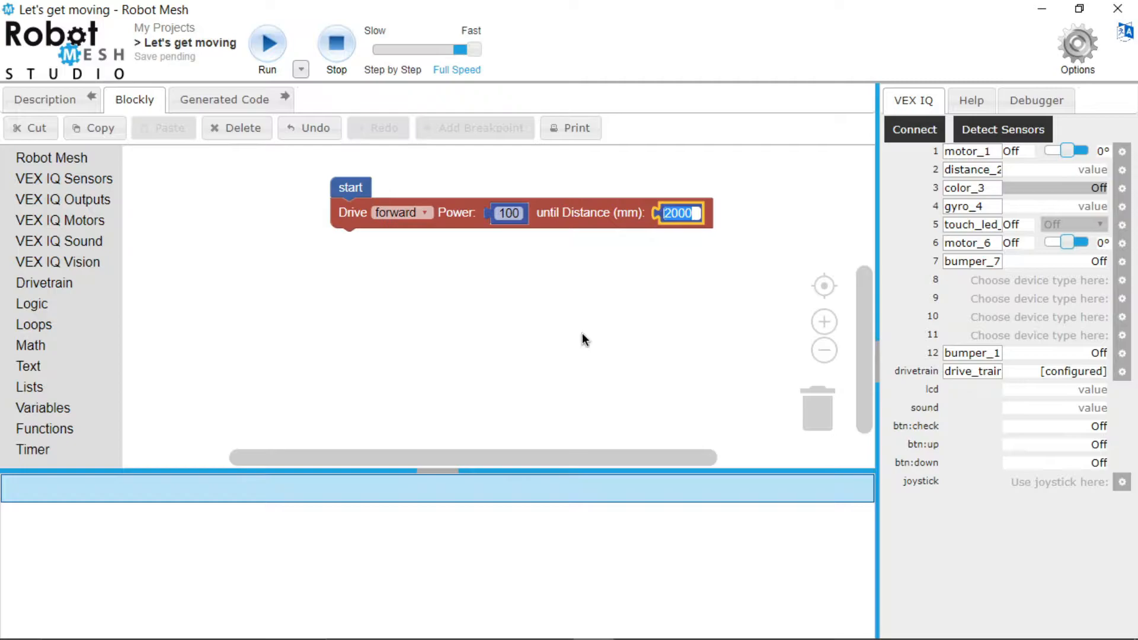
{"action": "type", "text": "200"}
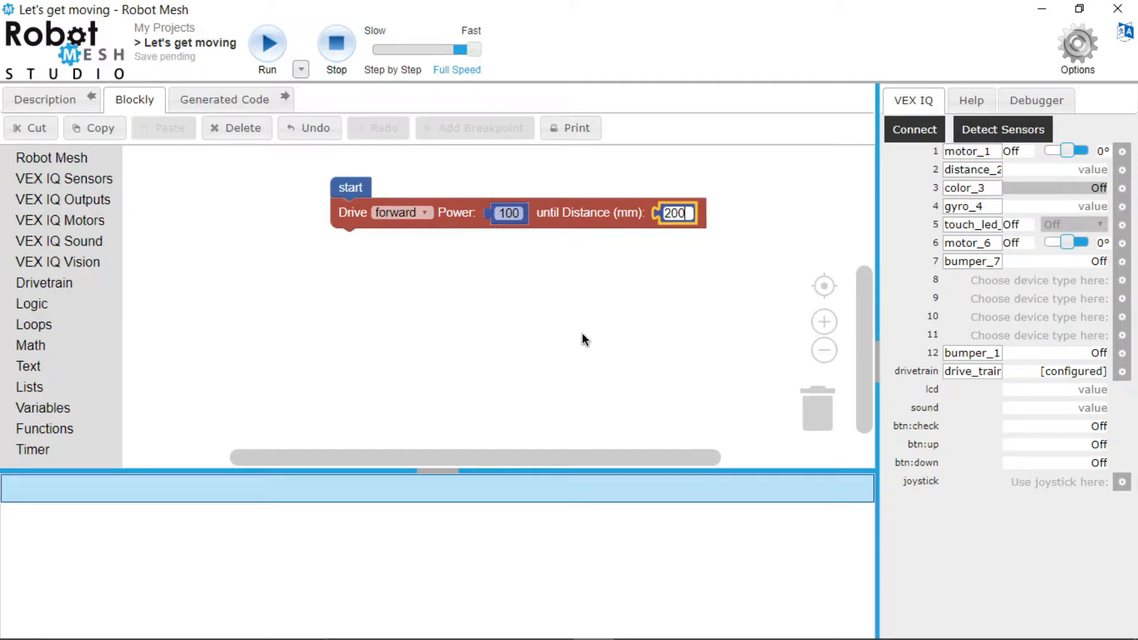
- Confirm the 200 mm distance and download the built program to the robot
{"action": "left_click", "coordinate": [629, 308]}
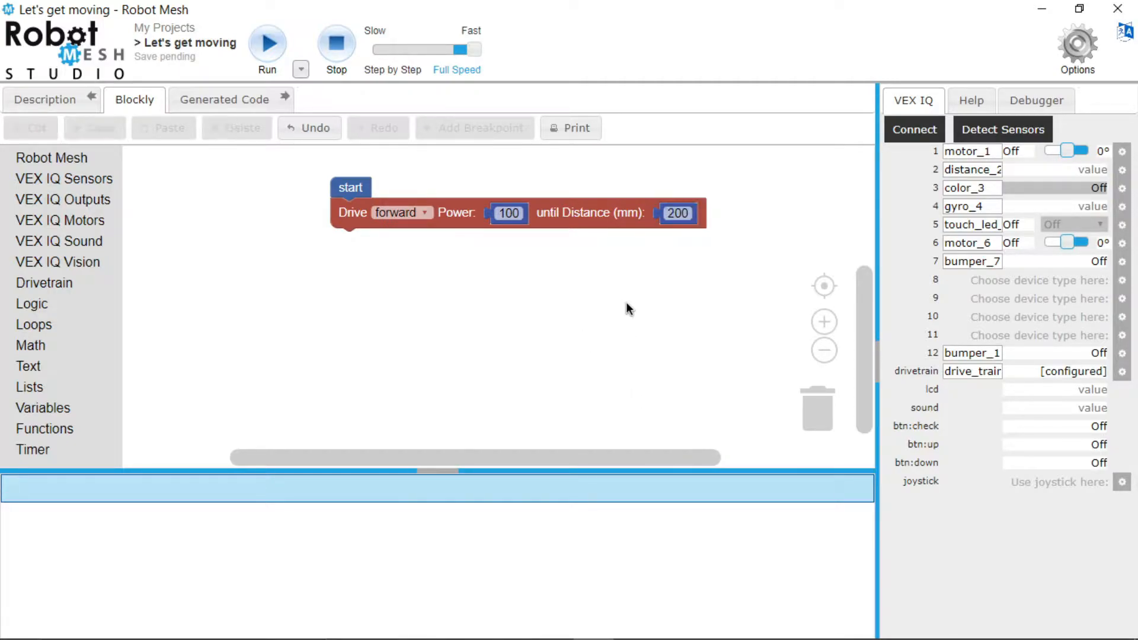
{"action": "mouse_move", "coordinate": [639, 353]}
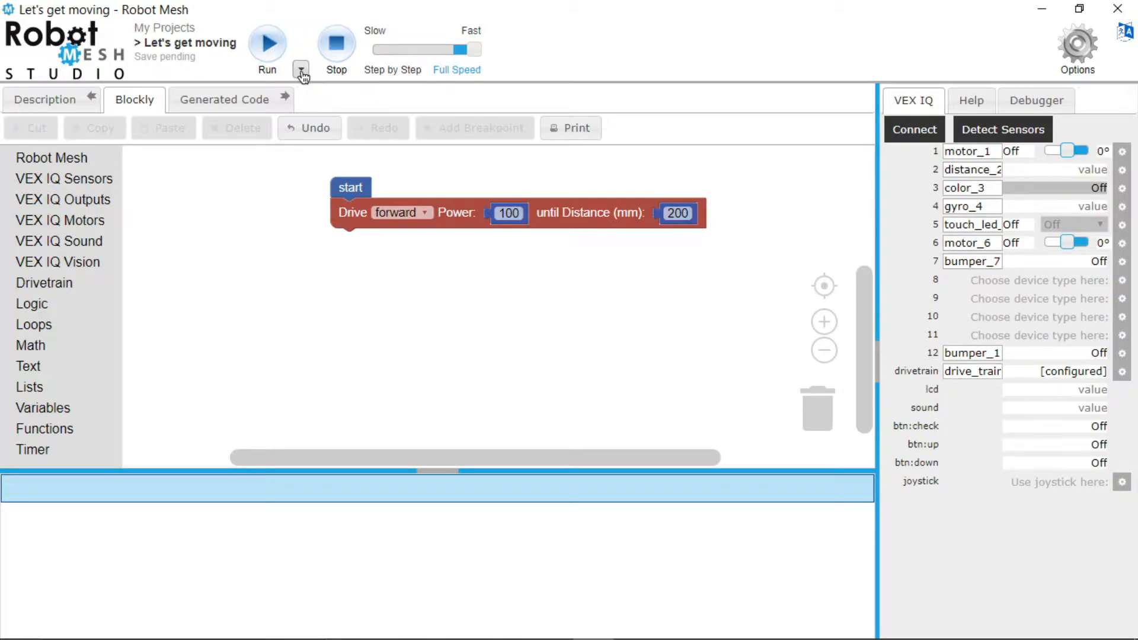
{"action": "left_click", "coordinate": [300, 70]}
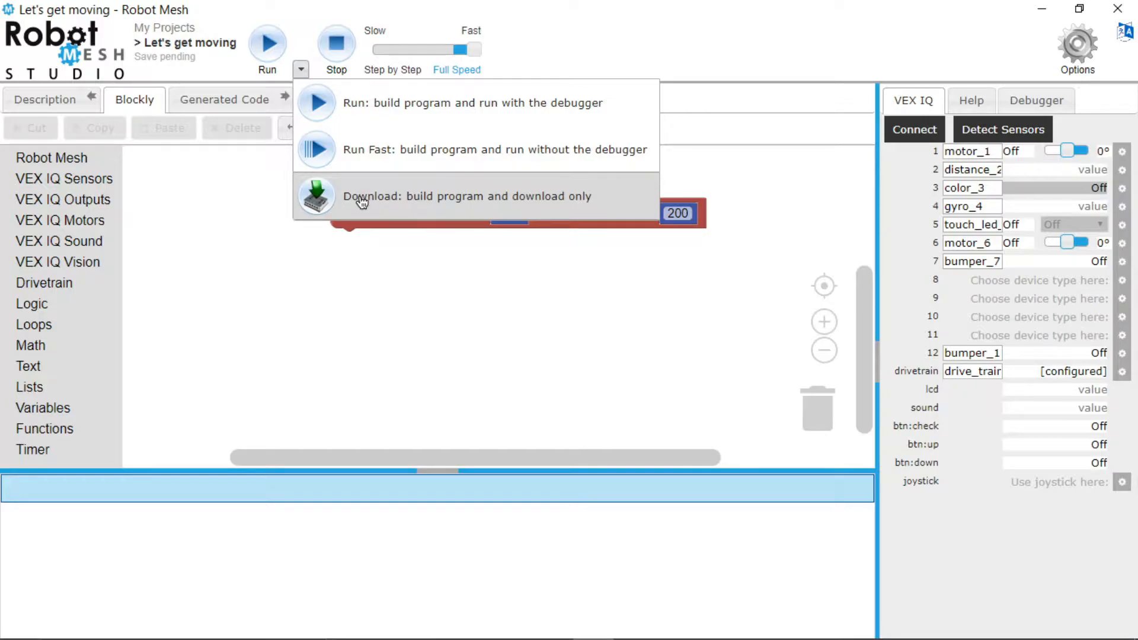
{"action": "mouse_move", "coordinate": [389, 363]}
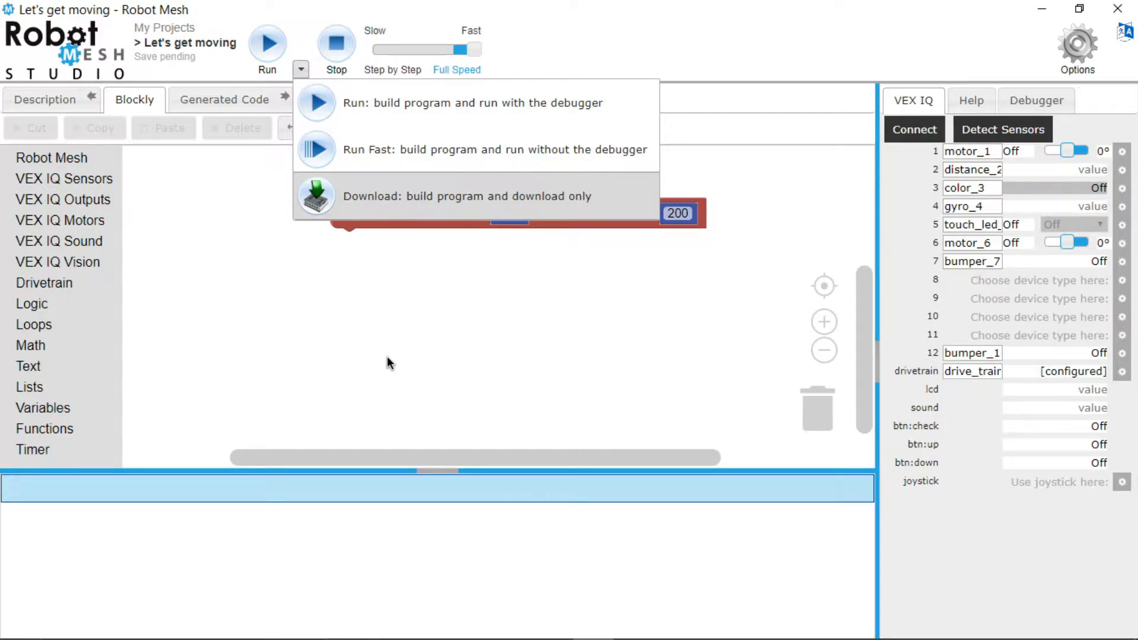
{"action": "mouse_move", "coordinate": [323, 260]}
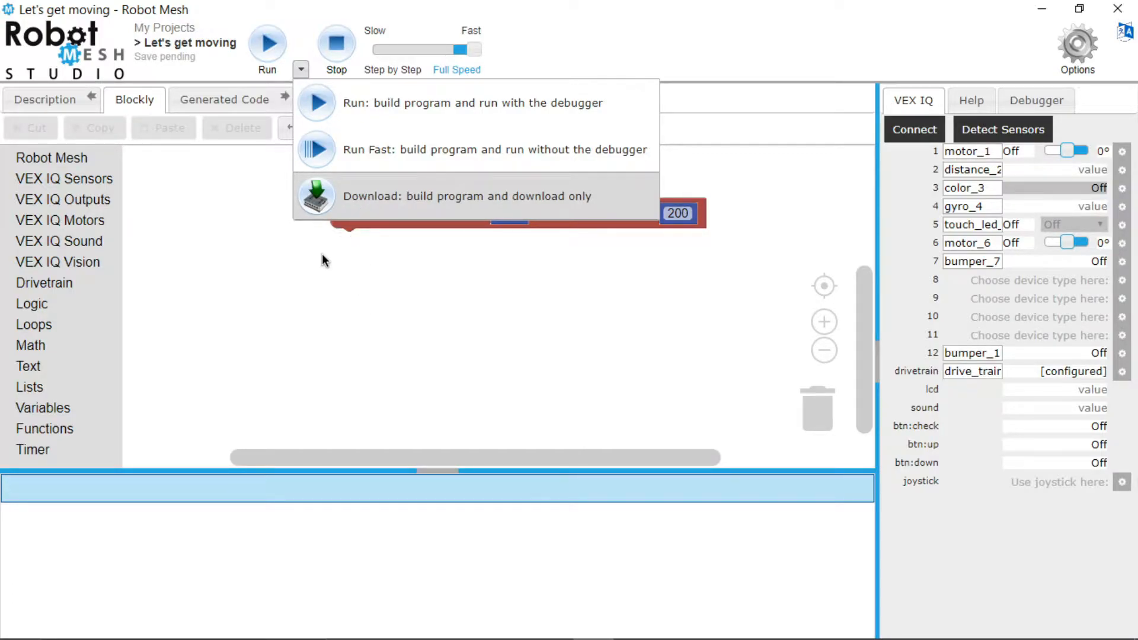
{"action": "mouse_move", "coordinate": [369, 120]}
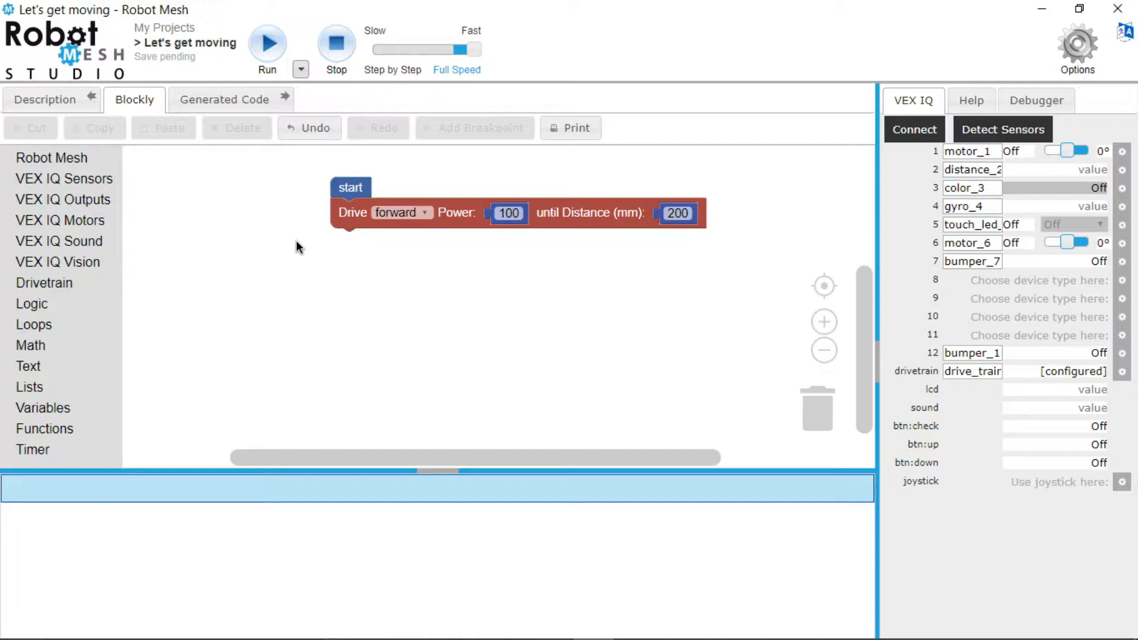
{"action": "left_click", "coordinate": [267, 44]}
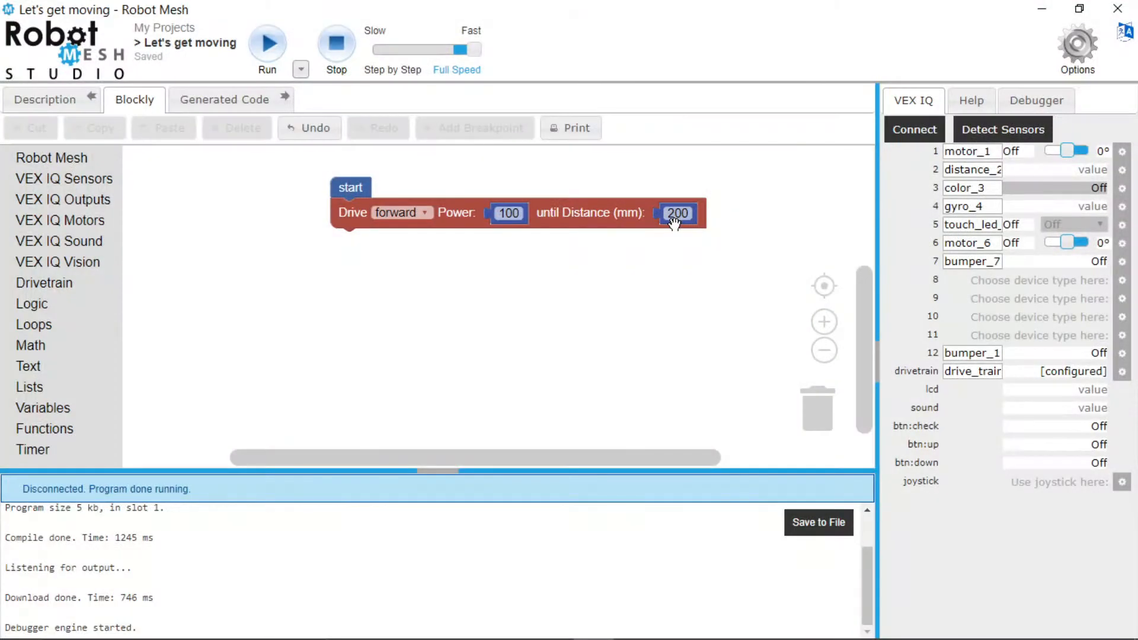
- Set the drive distance to 500 mm, download again, and reach for a Turn left block in Drivetrain
{"action": "left_click", "coordinate": [677, 212]}
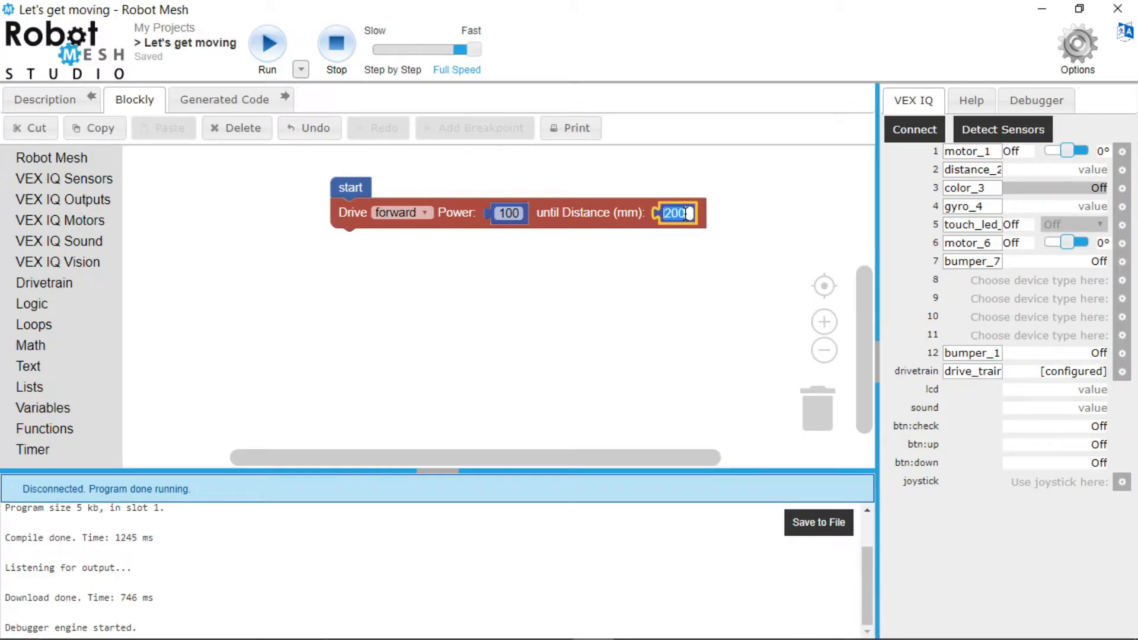
{"action": "type", "text": "500"}
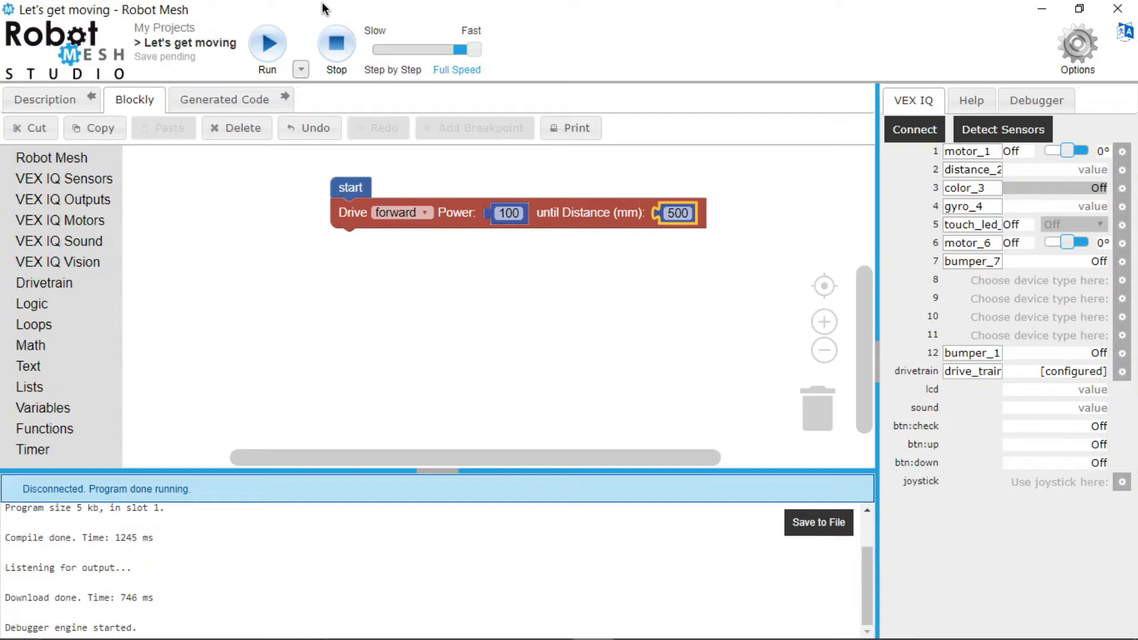
{"action": "left_click", "coordinate": [267, 45]}
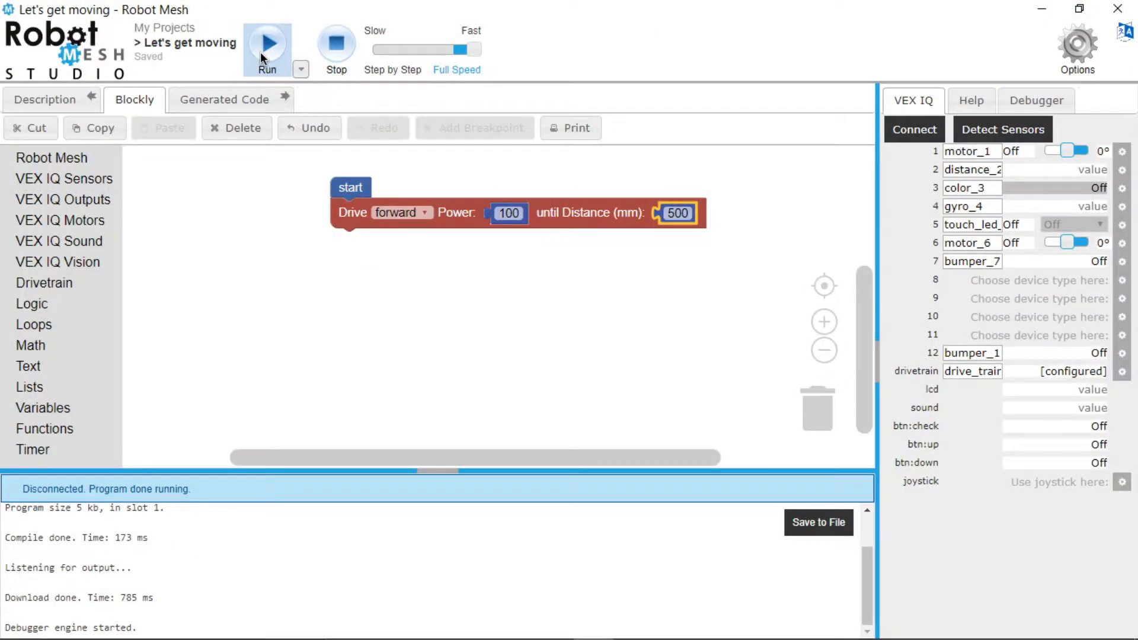
{"action": "mouse_move", "coordinate": [247, 239]}
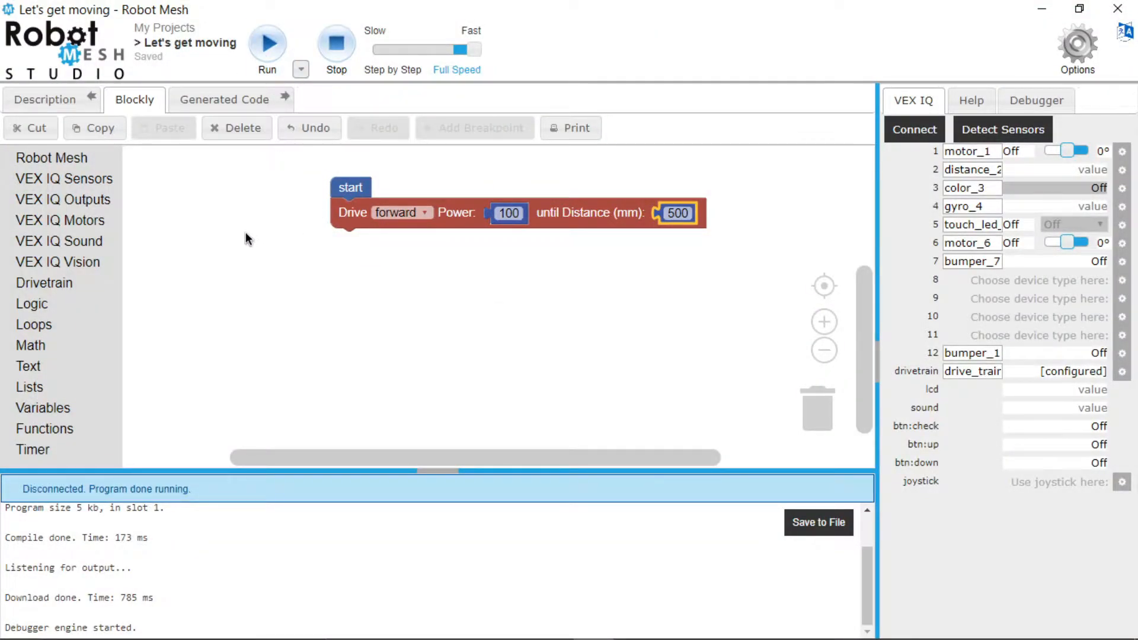
{"action": "left_click", "coordinate": [44, 283]}
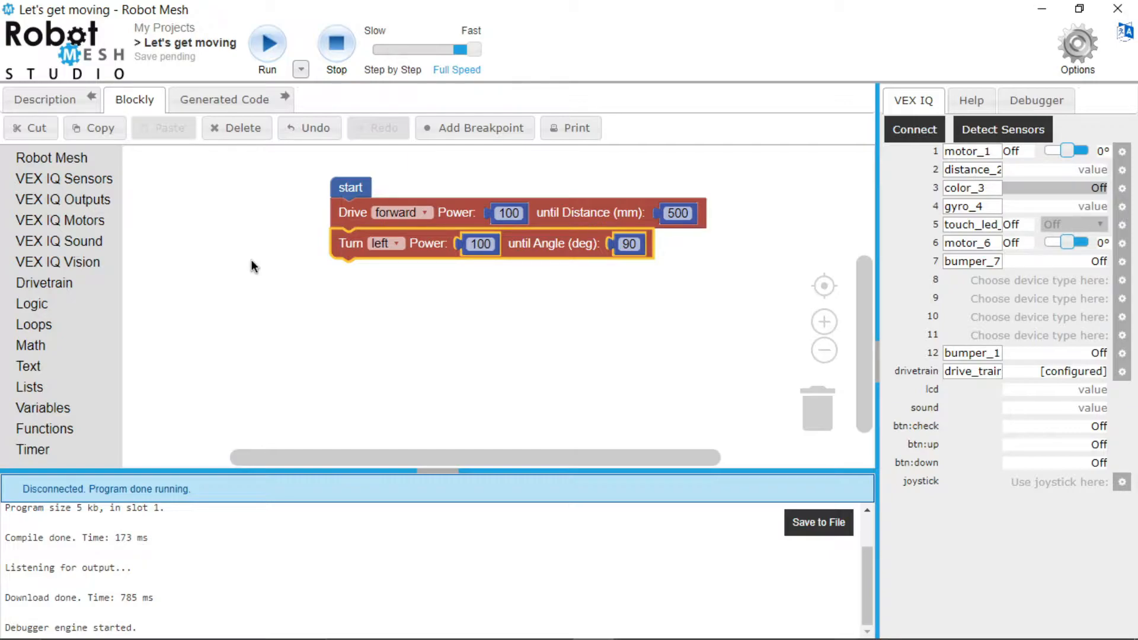
- Set the Turn left block's power to 75
{"action": "left_click", "coordinate": [478, 243]}
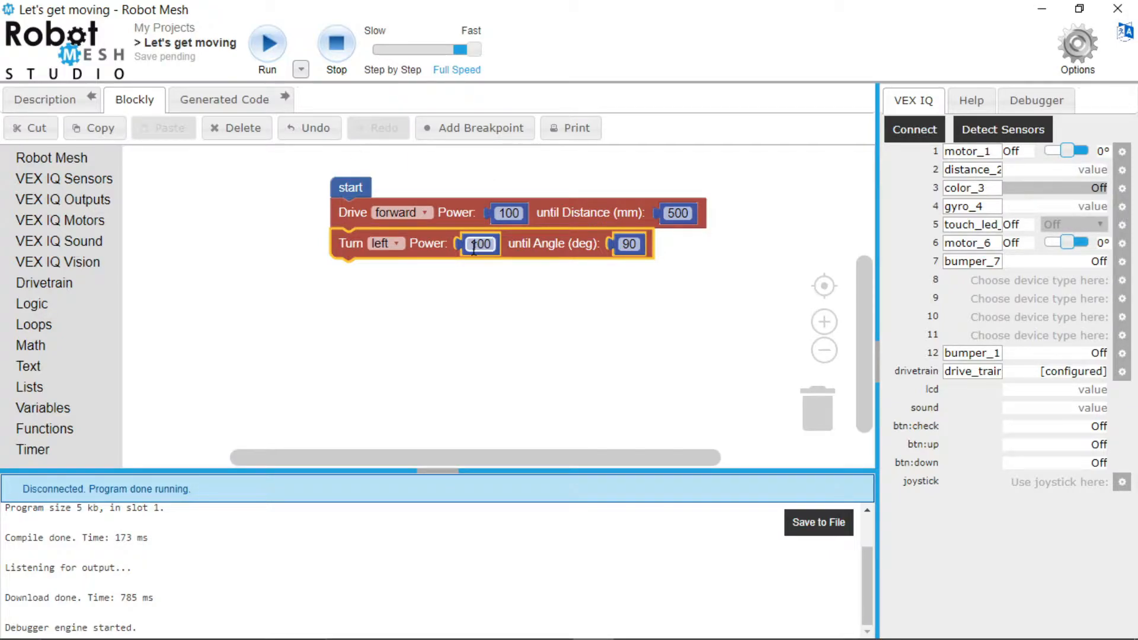
{"action": "left_click", "coordinate": [479, 243]}
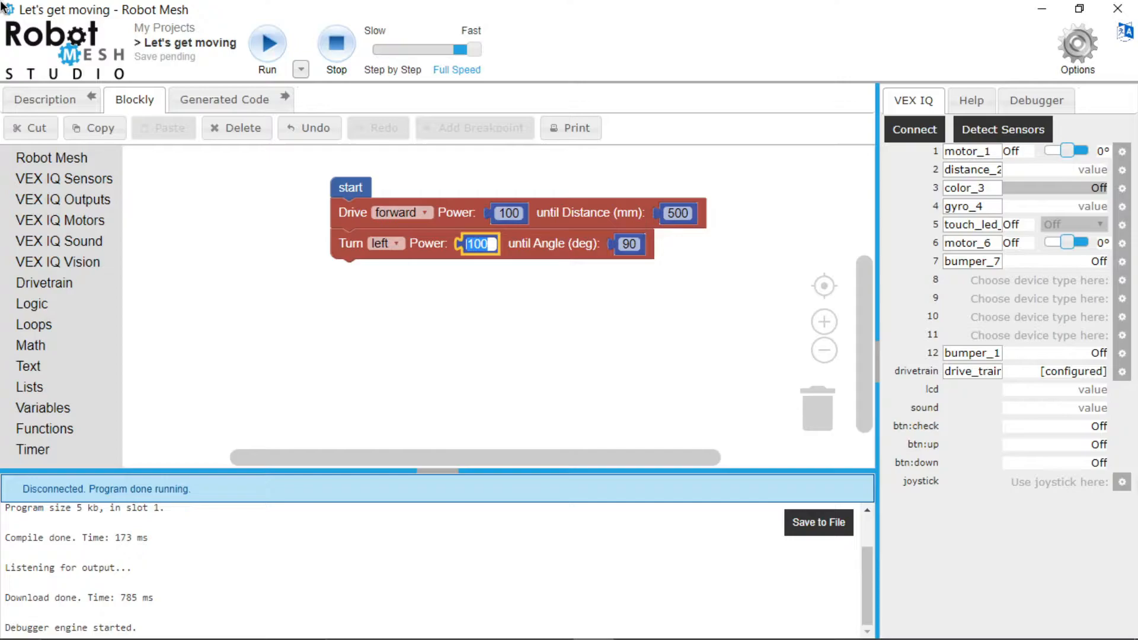
{"action": "type", "text": "75"}
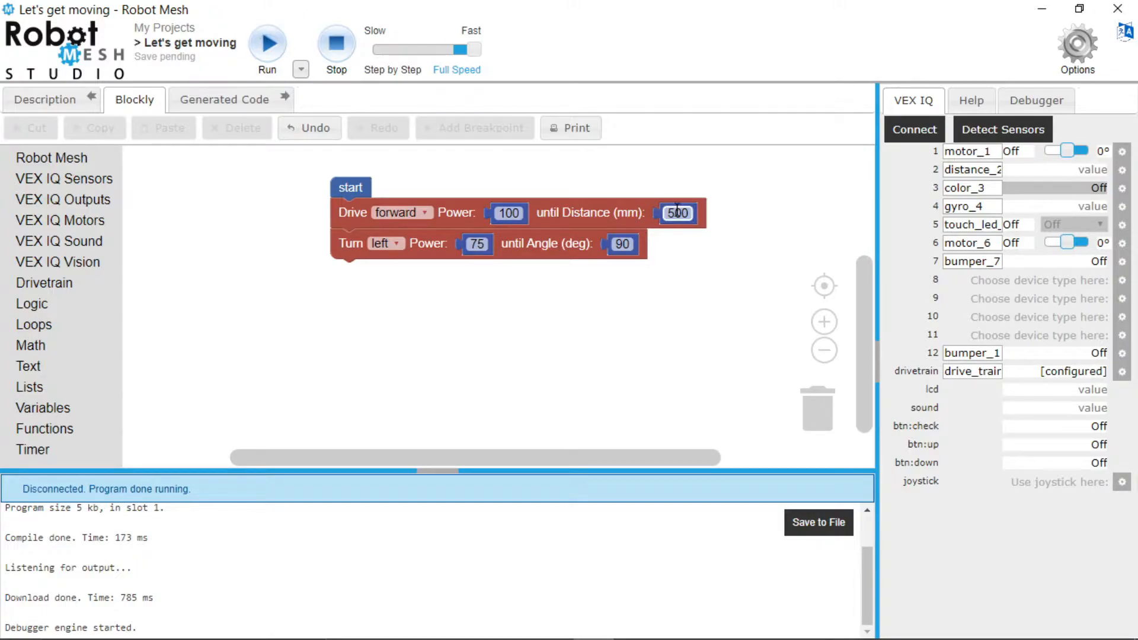
- Shorten the Drive block's distance to 300 mm
{"action": "left_click", "coordinate": [677, 212]}
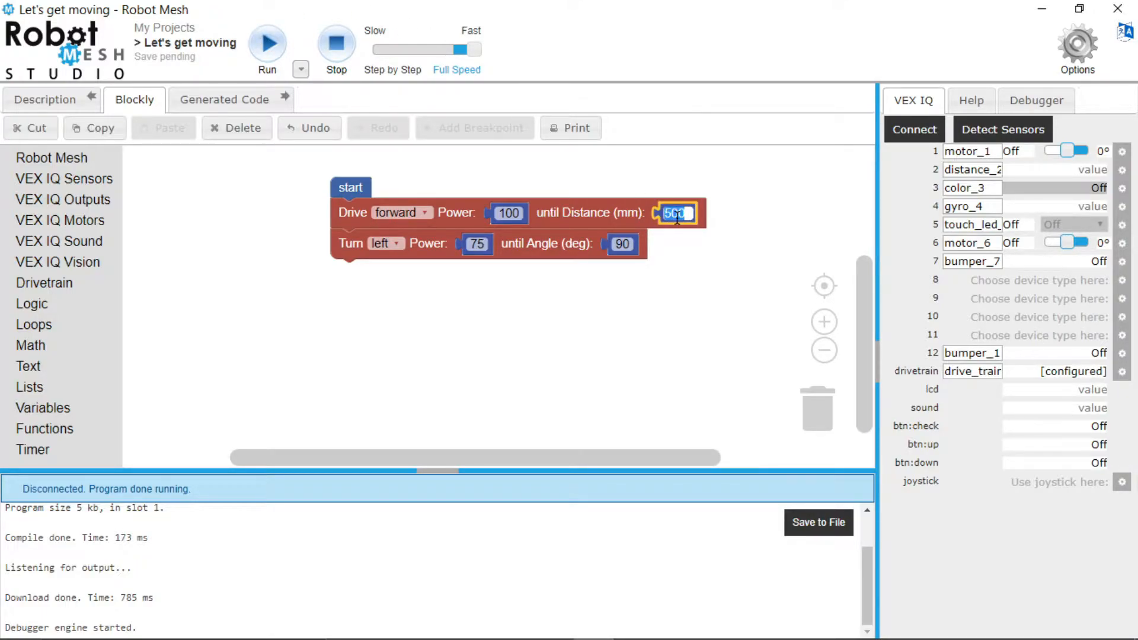
{"action": "type", "text": "300"}
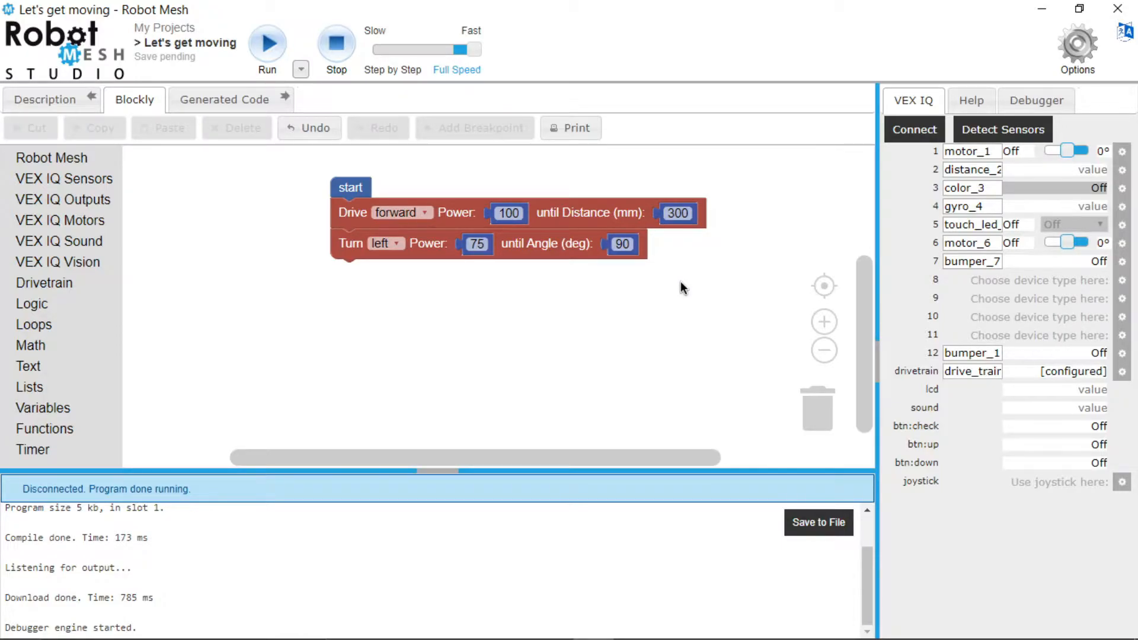
{"action": "mouse_move", "coordinate": [352, 10]}
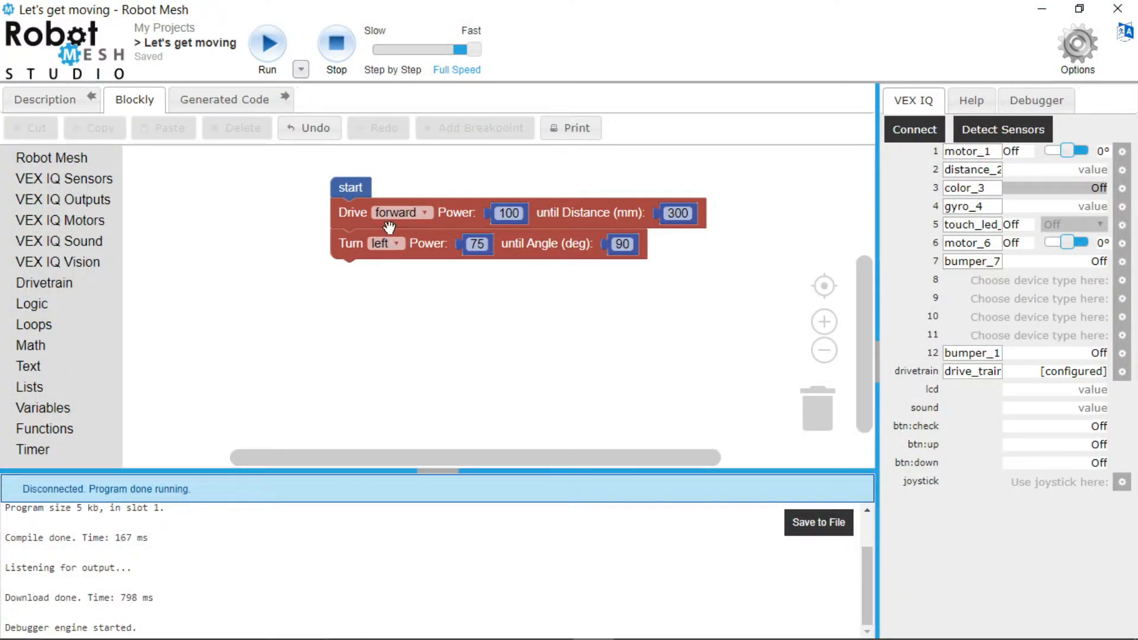
- Set the Turn block to right and bring out a Begin driving forward block from Drivetrain
{"action": "left_click", "coordinate": [390, 243]}
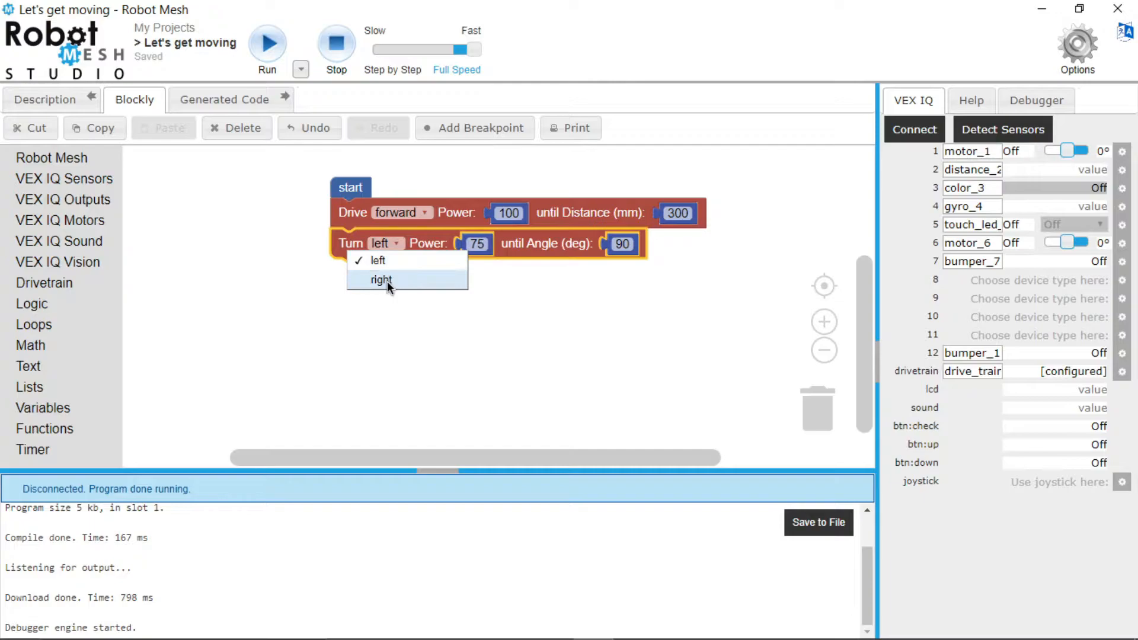
{"action": "left_click", "coordinate": [381, 279]}
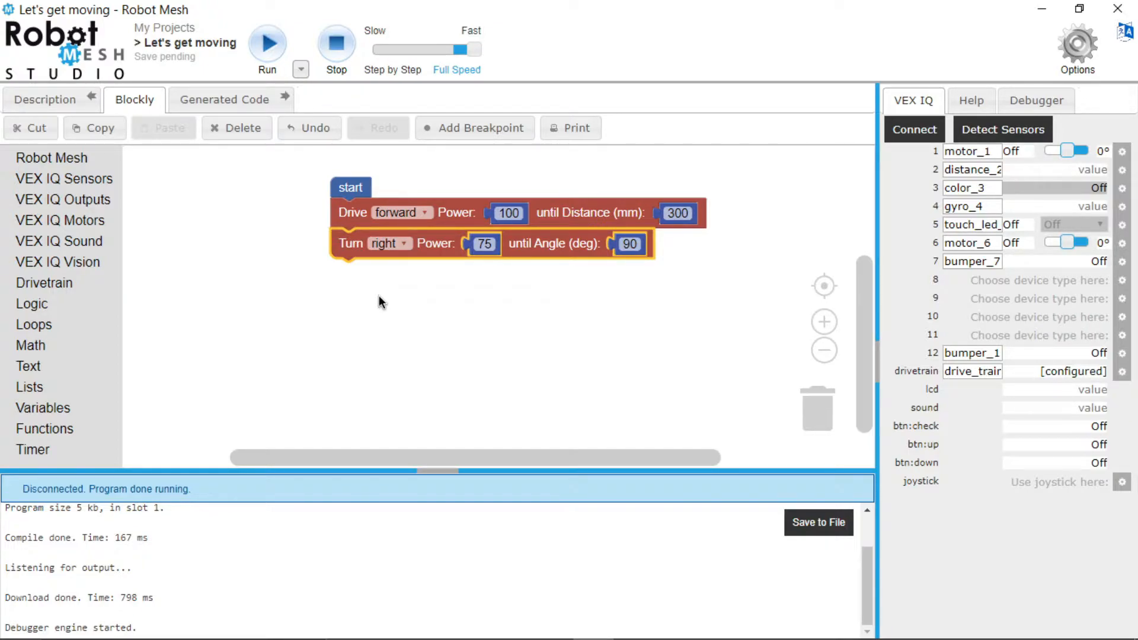
{"action": "left_click", "coordinate": [43, 283]}
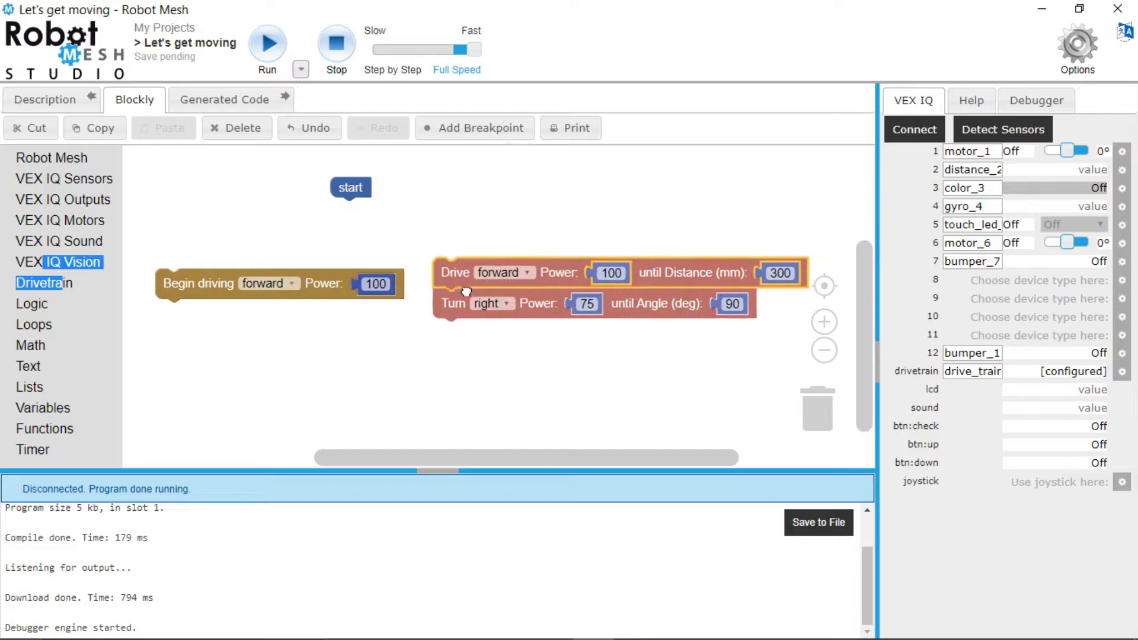
- Trash the old Drive forward and Turn right stack, leaving Begin driving forward under start
{"action": "left_click_drag", "start_coordinate": [469, 291], "coordinate": [824, 417]}
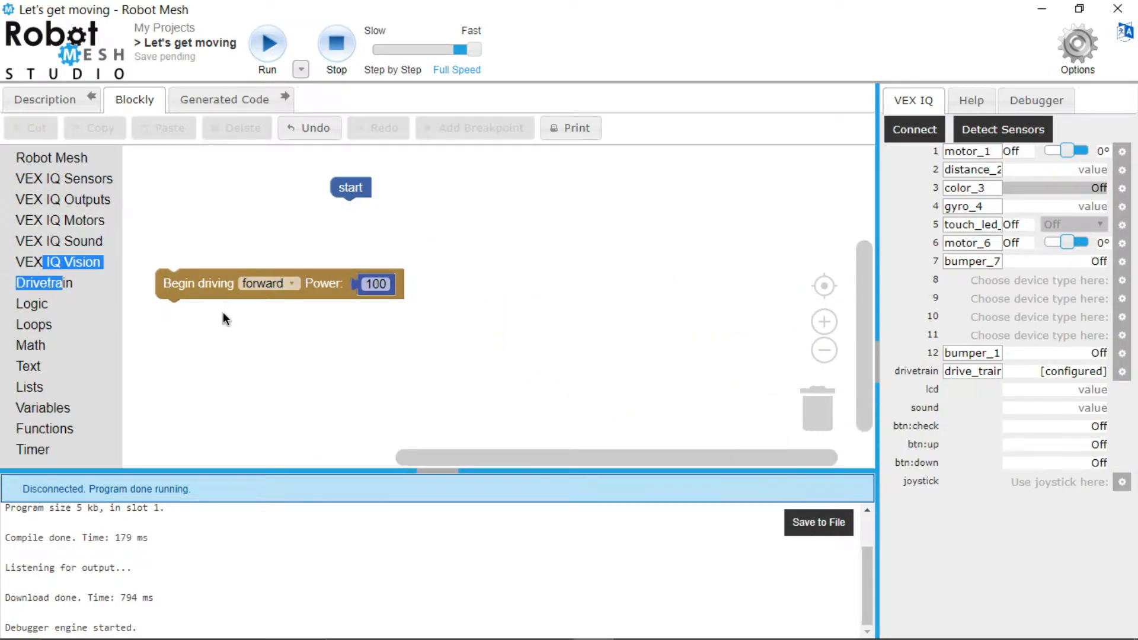
{"action": "mouse_move", "coordinate": [113, 298]}
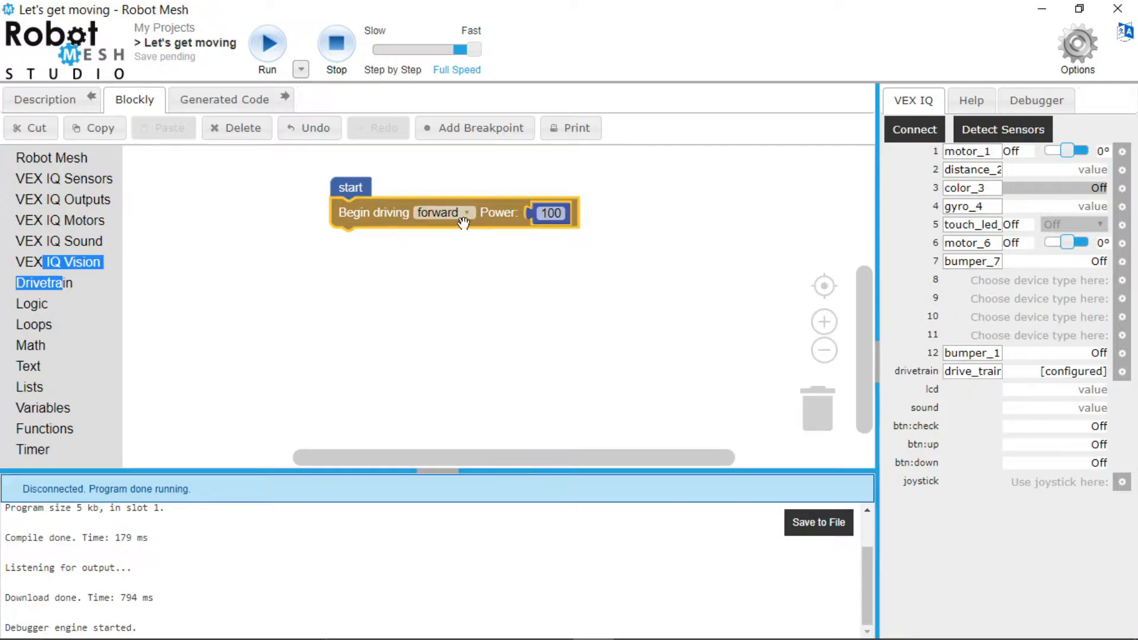
{"action": "mouse_move", "coordinate": [537, 262]}
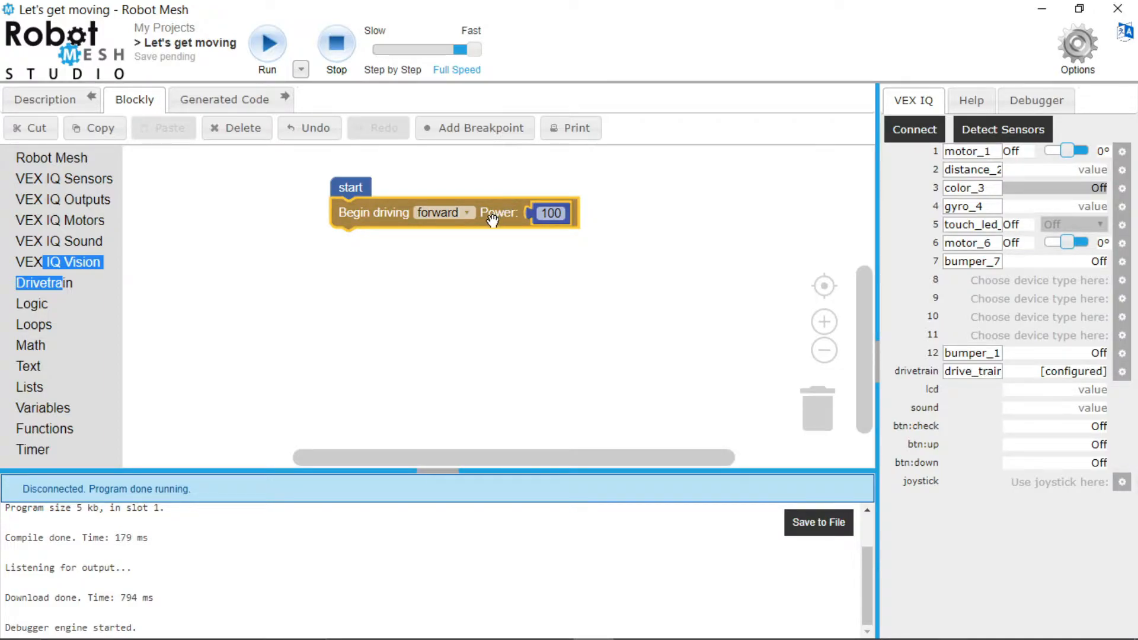
{"action": "mouse_move", "coordinate": [493, 229]}
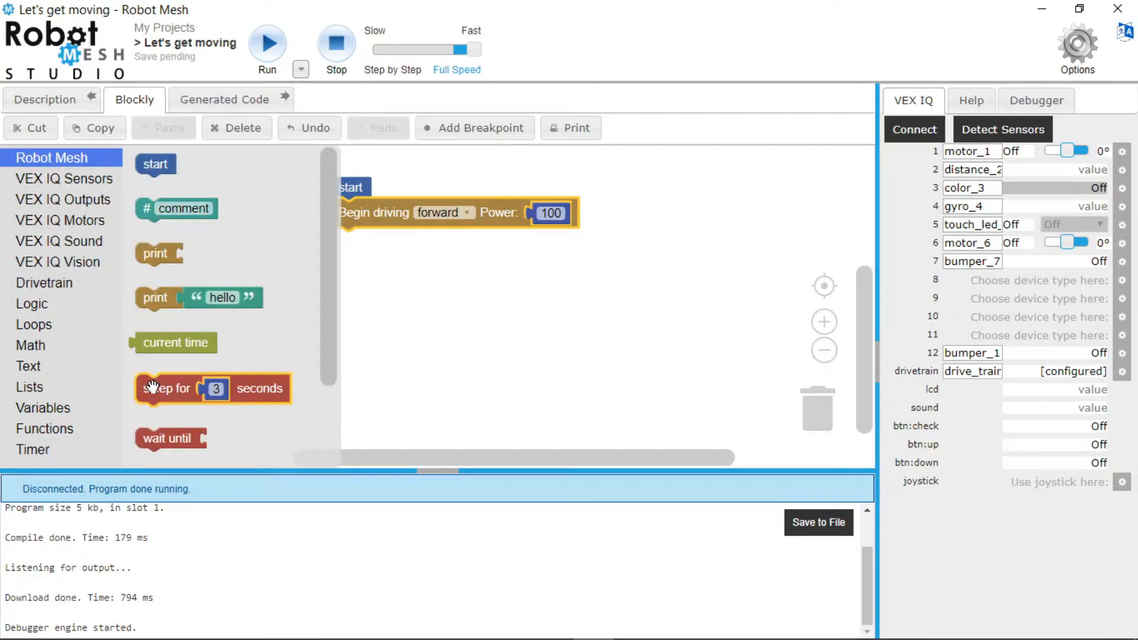
- Chain sleep 3 seconds, drivetrain brake and drivetrain off after Begin driving forward at 100
{"action": "left_click_drag", "start_coordinate": [168, 389], "coordinate": [363, 252]}
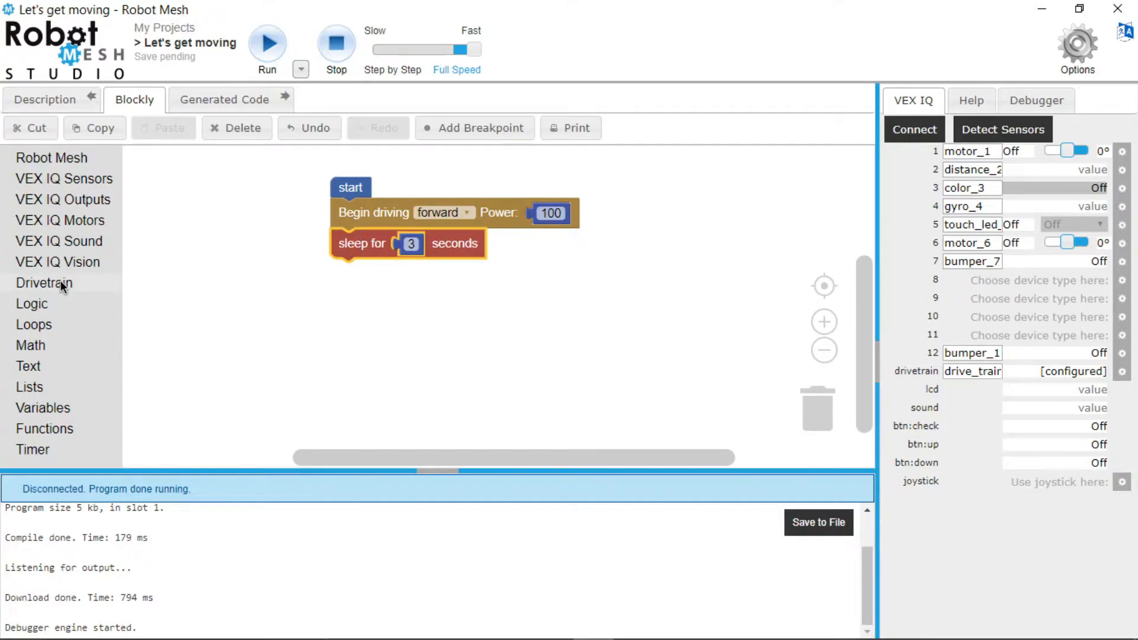
{"action": "left_click", "coordinate": [44, 283]}
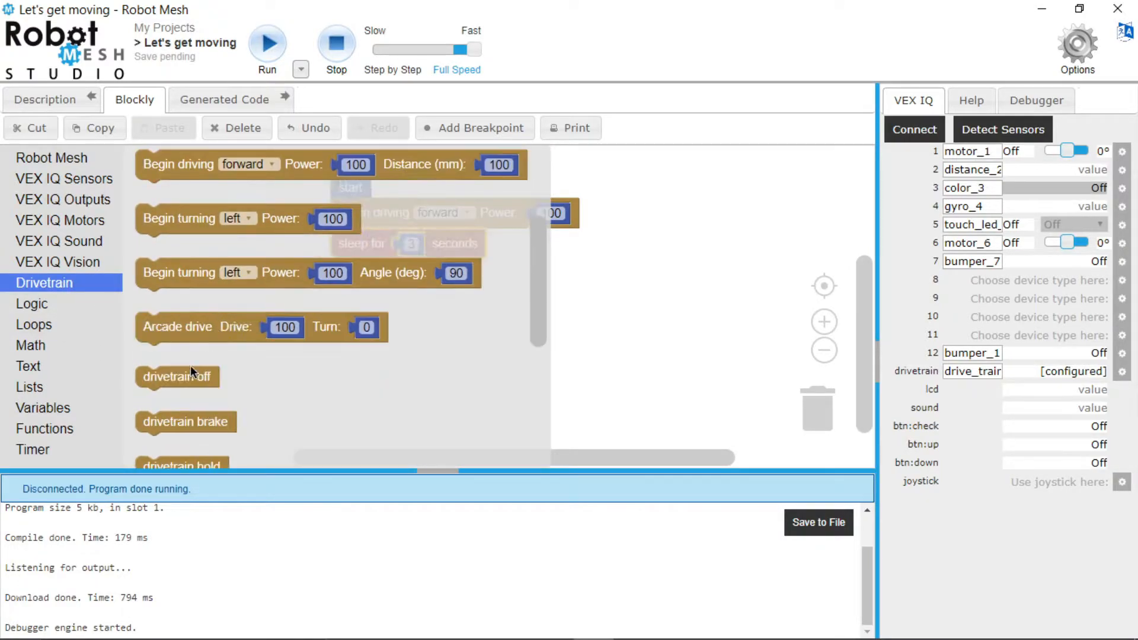
{"action": "scroll", "scroll_direction": "down", "scroll_amount": 3}
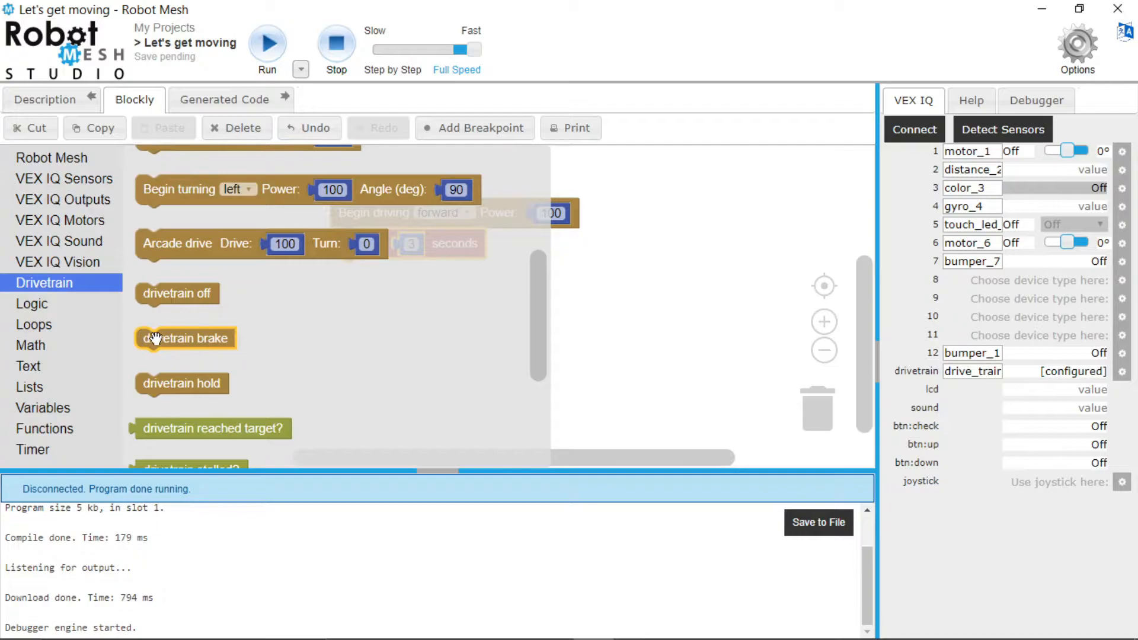
{"action": "left_click_drag", "start_coordinate": [185, 338], "coordinate": [413, 281]}
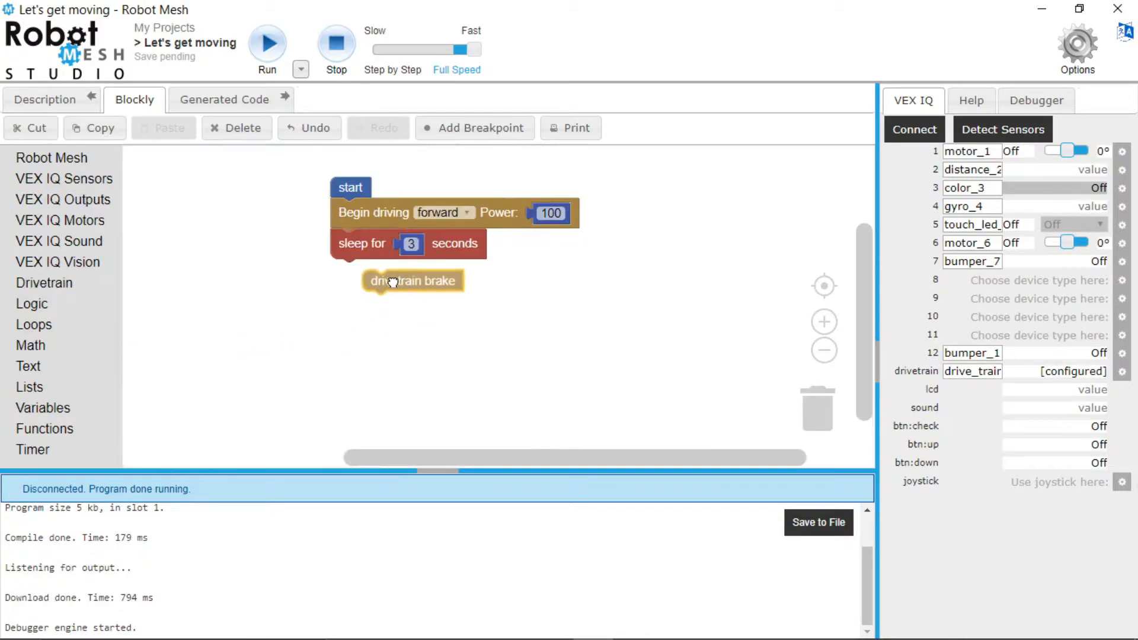
{"action": "left_click_drag", "start_coordinate": [412, 281], "coordinate": [376, 265]}
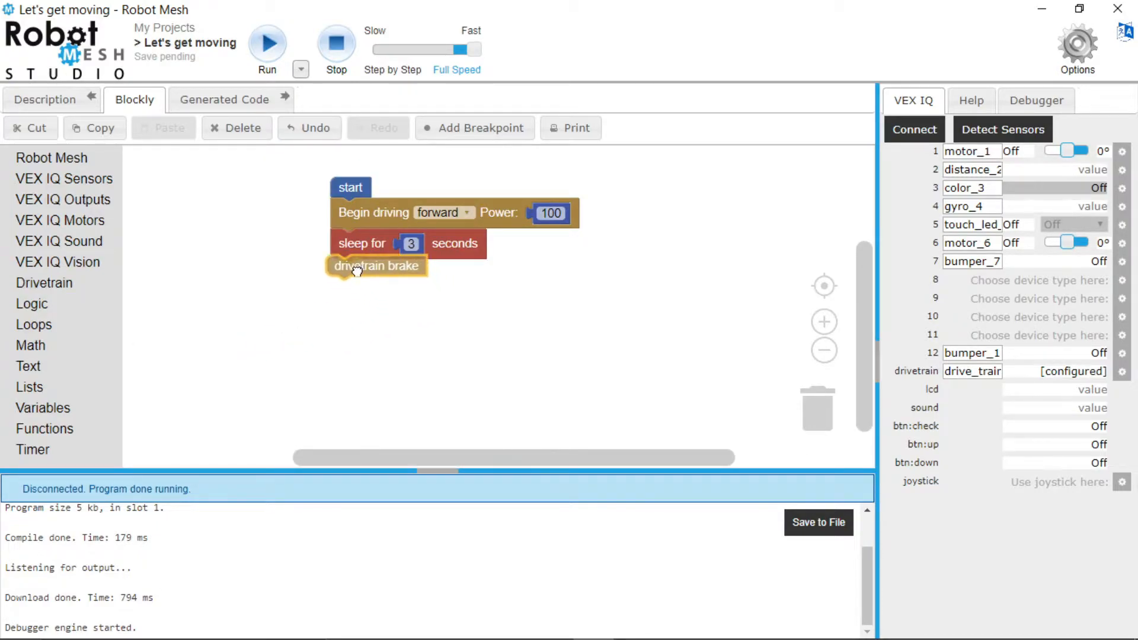
{"action": "left_click", "coordinate": [44, 282]}
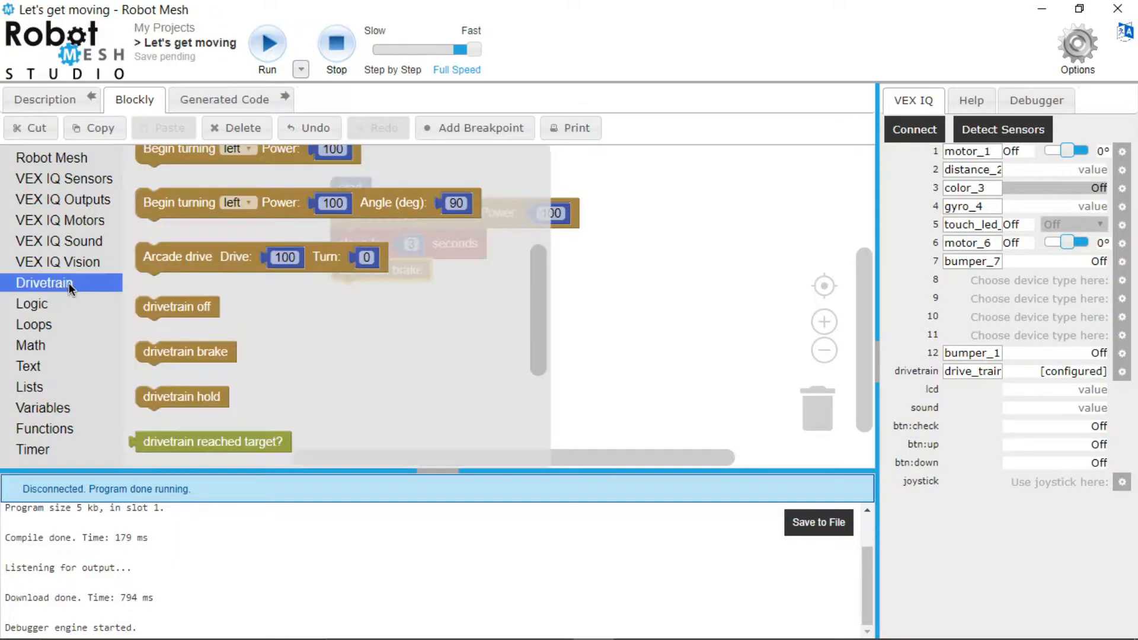
{"action": "left_click_drag", "start_coordinate": [177, 306], "coordinate": [354, 312]}
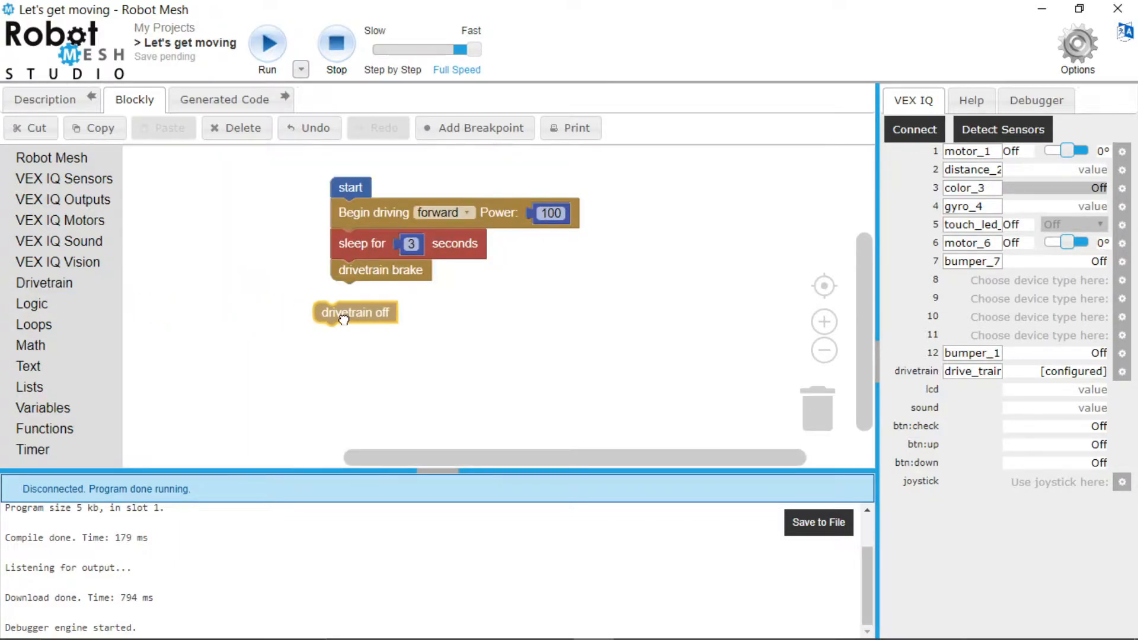
{"action": "left_click_drag", "start_coordinate": [355, 311], "coordinate": [371, 291]}
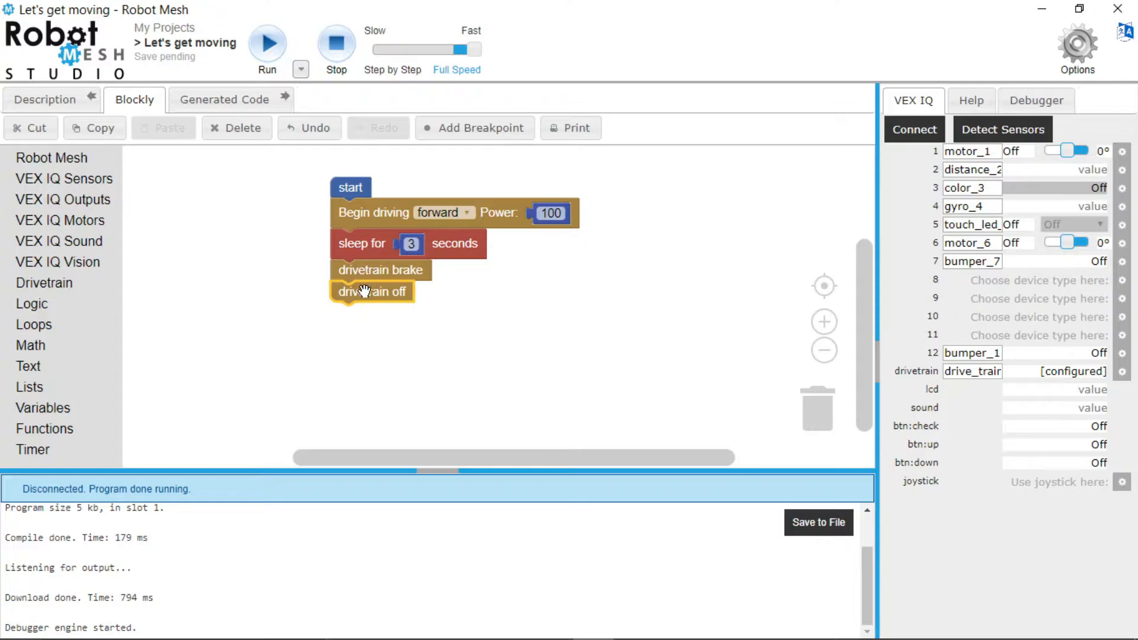
{"action": "mouse_move", "coordinate": [530, 182]}
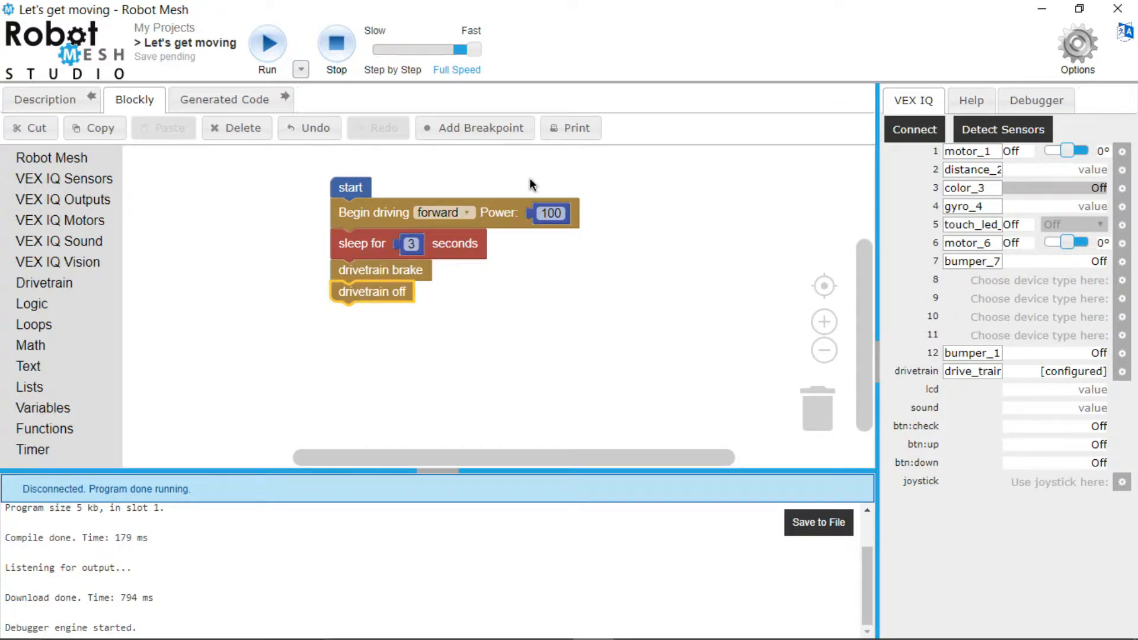
{"action": "mouse_move", "coordinate": [334, 250]}
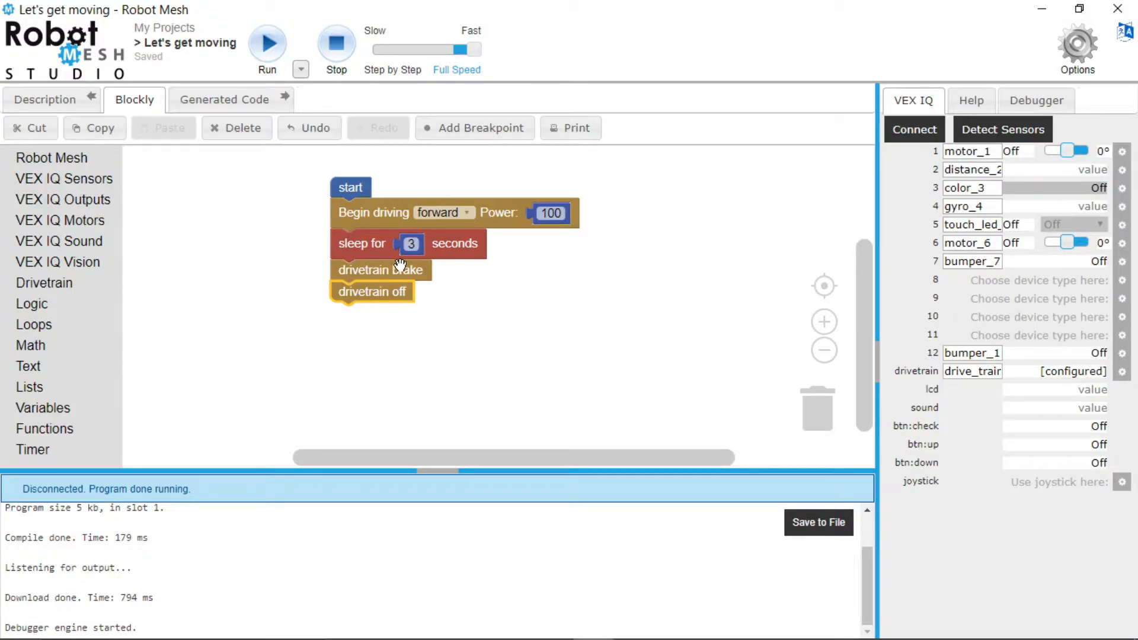
{"action": "mouse_move", "coordinate": [374, 233]}
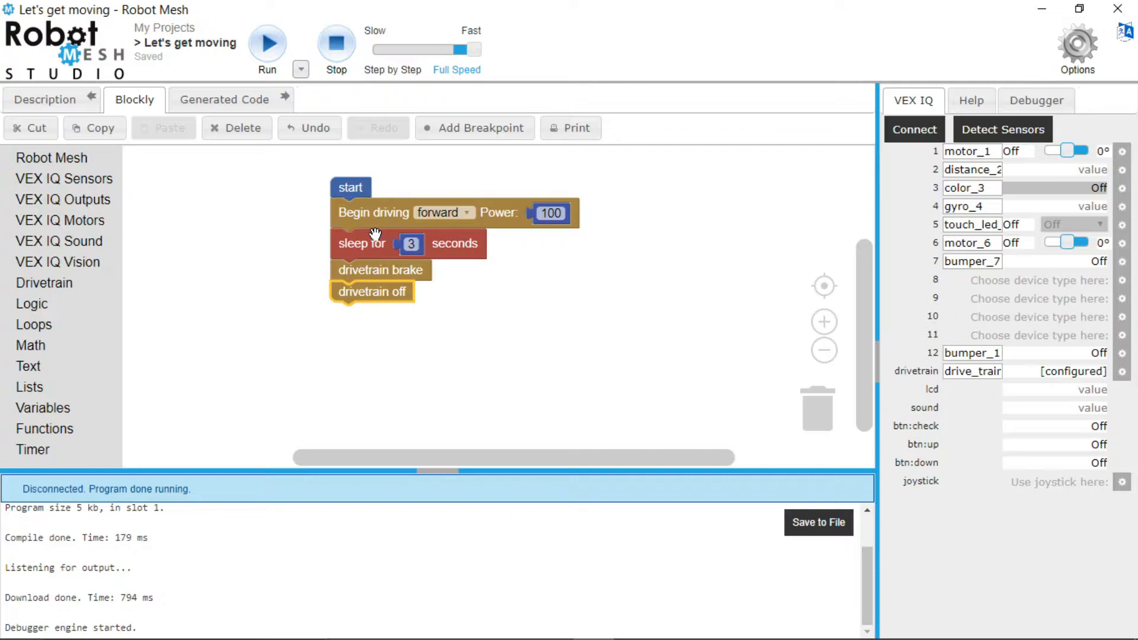
{"action": "mouse_move", "coordinate": [301, 137]}
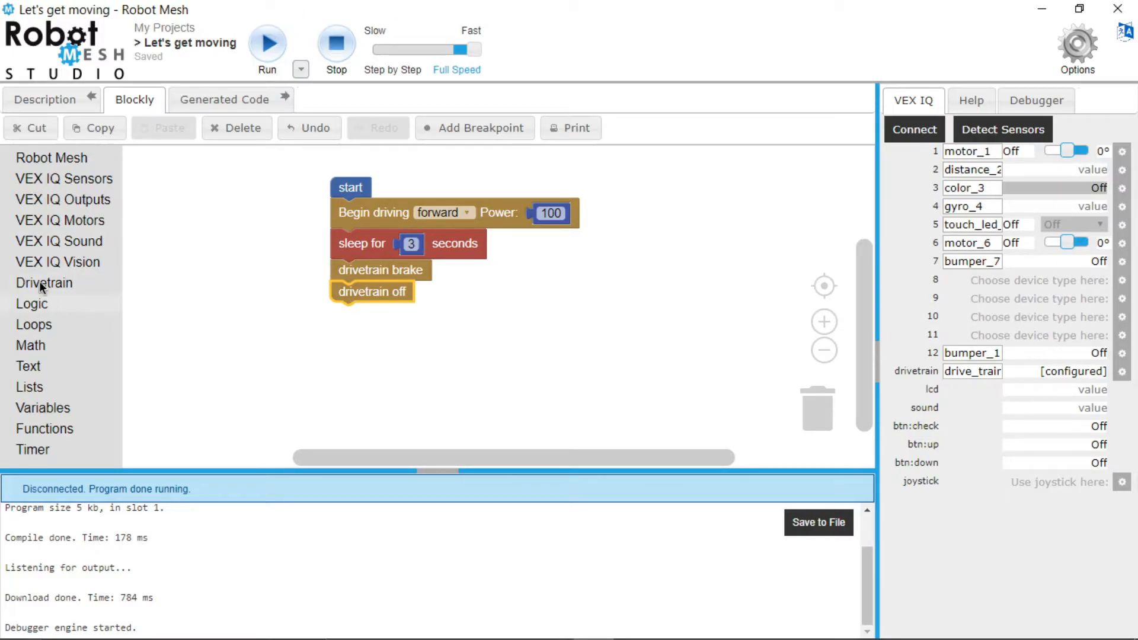
- Add a second Begin driving block after drivetrain off and set it to reverse at 100
{"action": "left_click", "coordinate": [44, 282]}
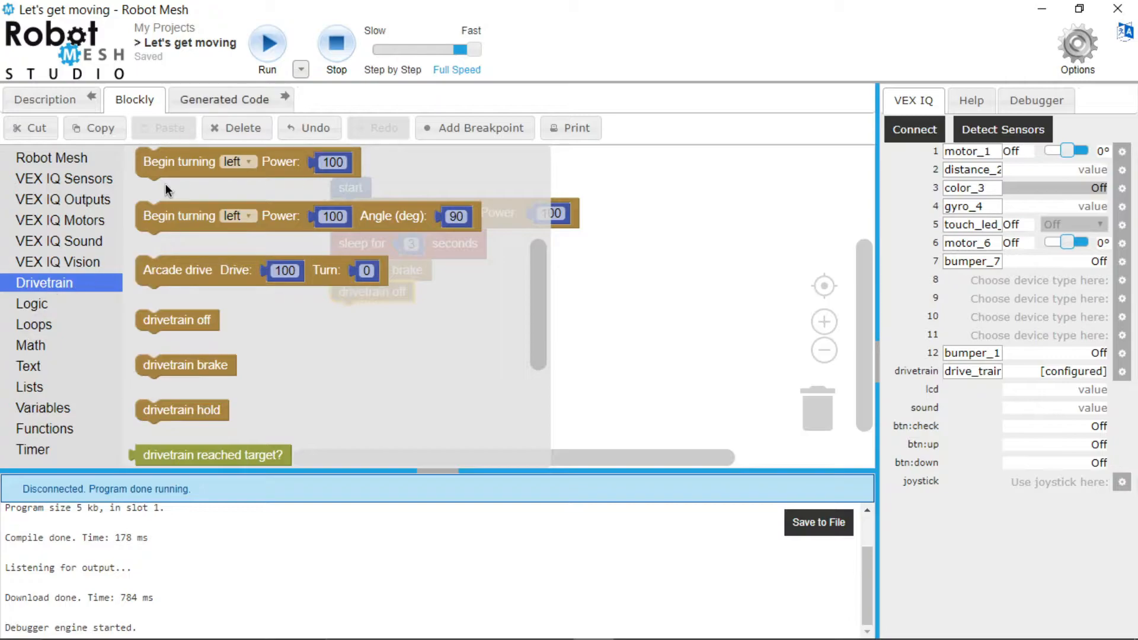
{"action": "left_click", "coordinate": [177, 162]}
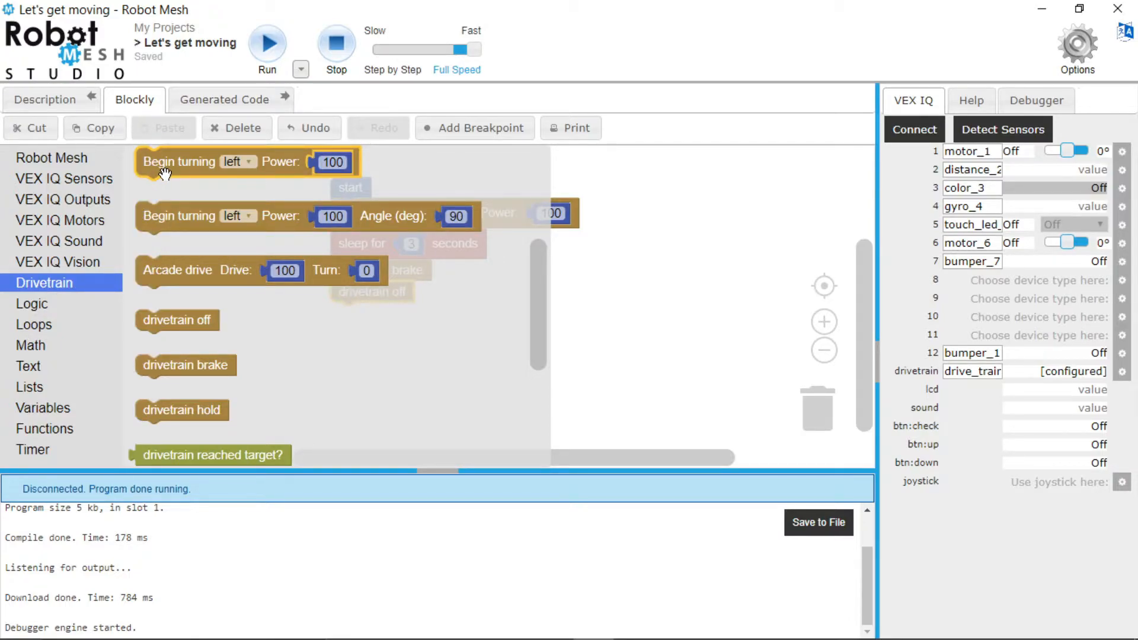
{"action": "left_click_drag", "start_coordinate": [178, 162], "coordinate": [374, 325]}
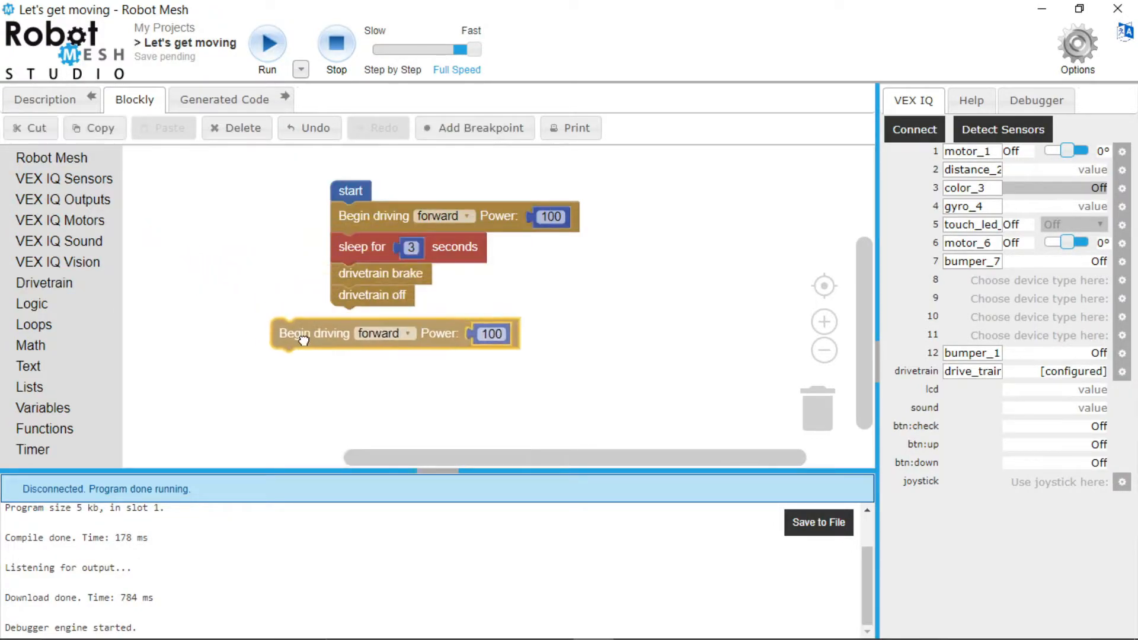
{"action": "left_click_drag", "start_coordinate": [313, 333], "coordinate": [373, 277]}
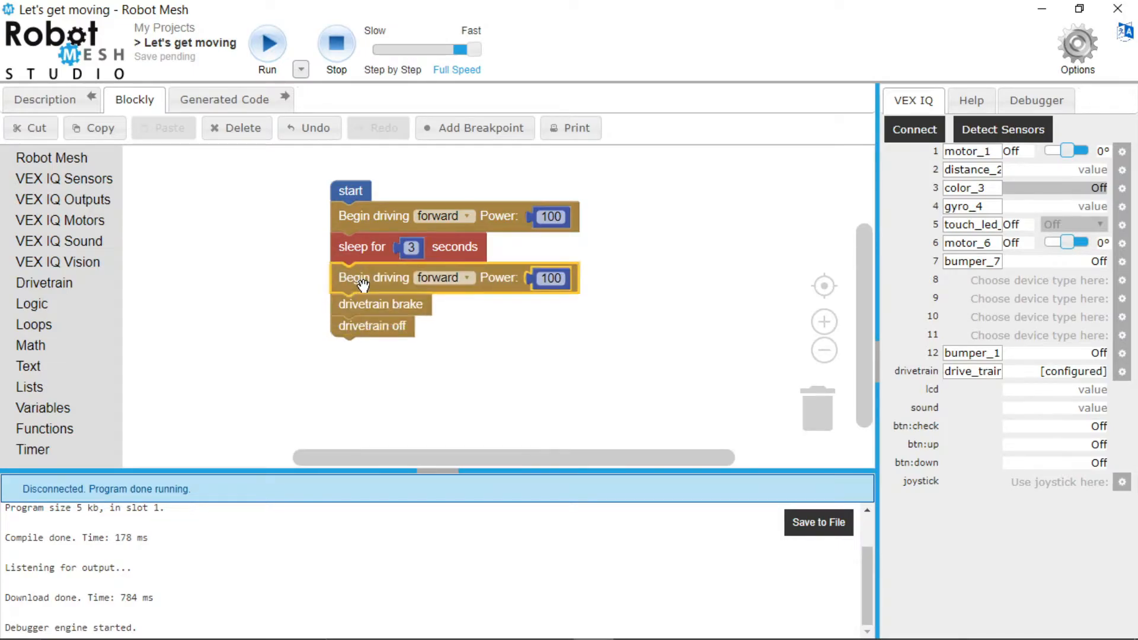
{"action": "left_click_drag", "start_coordinate": [363, 278], "coordinate": [370, 284]}
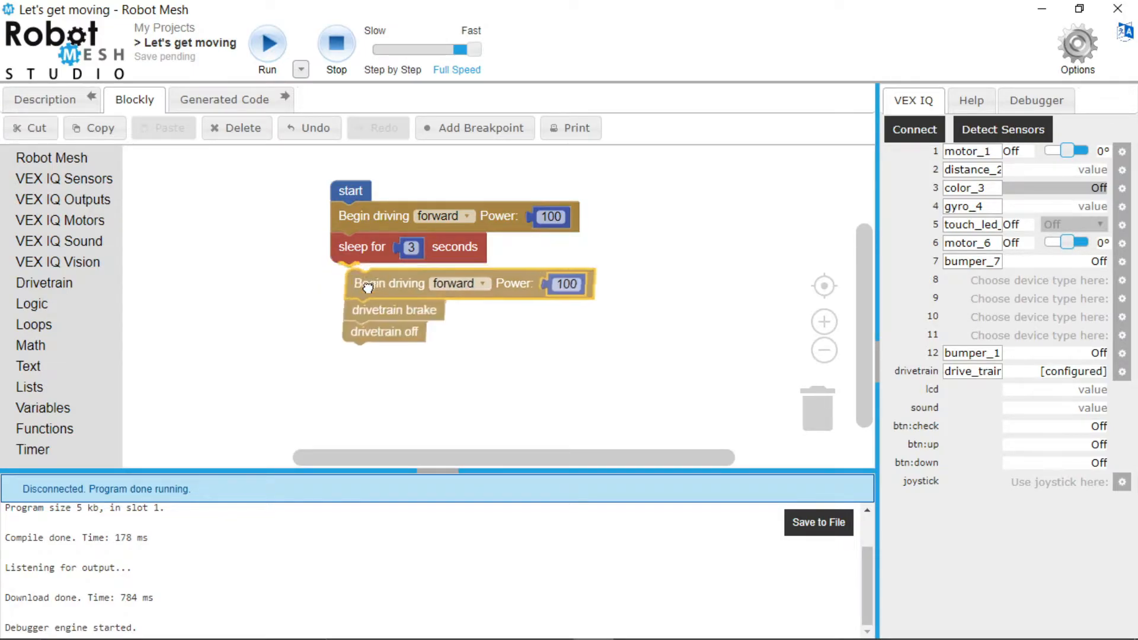
{"action": "left_click_drag", "start_coordinate": [389, 283], "coordinate": [479, 291]}
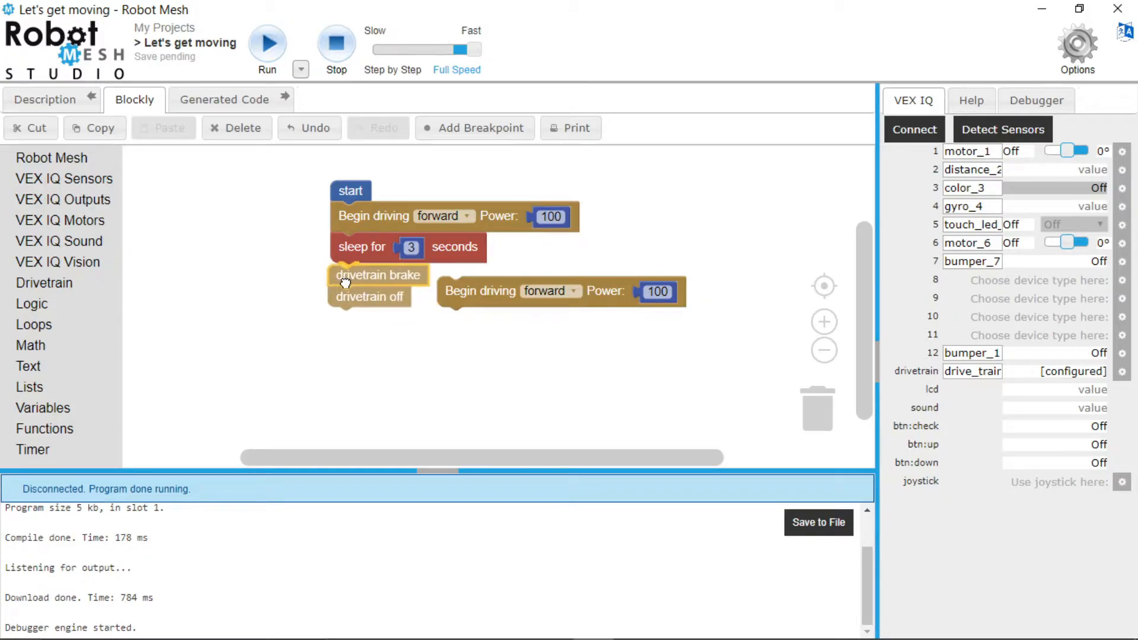
{"action": "left_click_drag", "start_coordinate": [478, 291], "coordinate": [372, 321]}
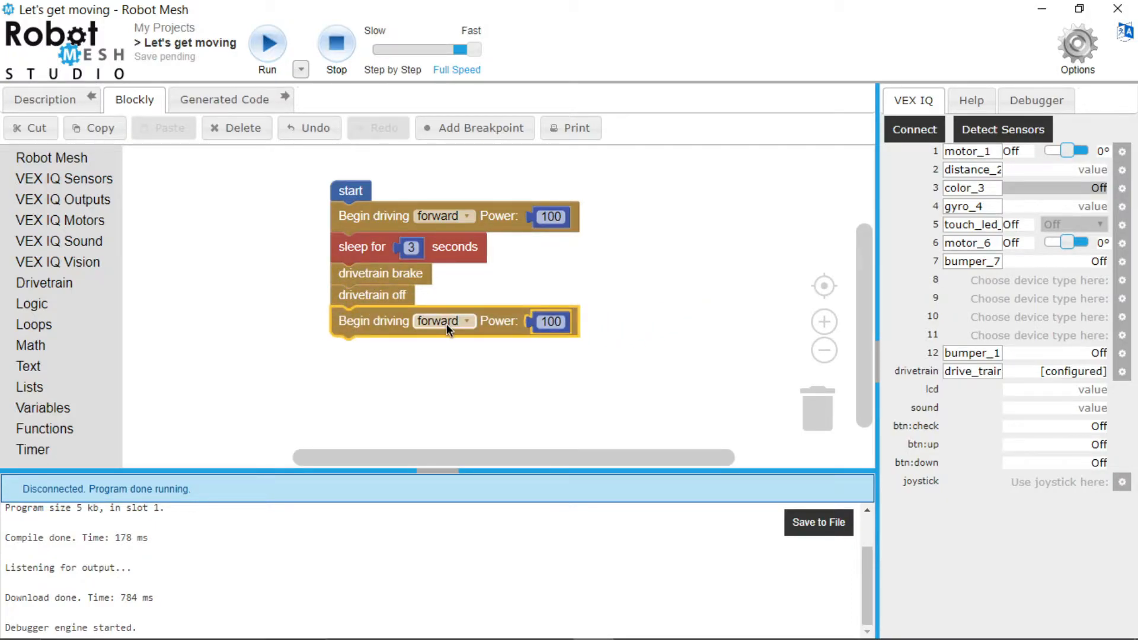
{"action": "left_click", "coordinate": [442, 321]}
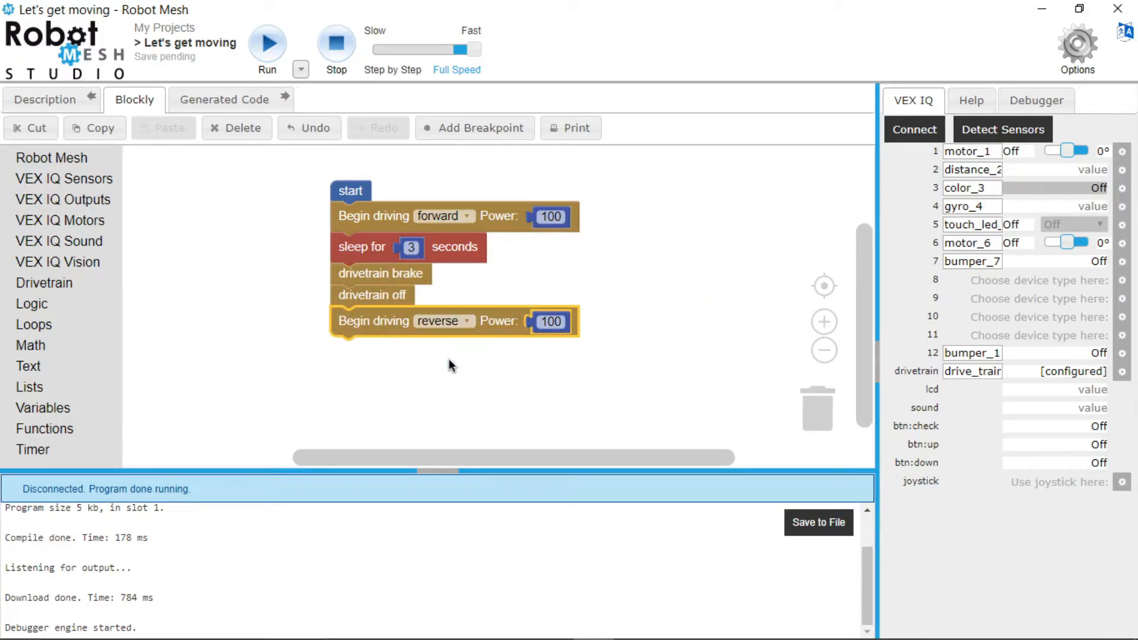
- Duplicate the sleep 3 s, drivetrain brake and drivetrain off blocks below the reverse drive
{"action": "right_click", "coordinate": [363, 247]}
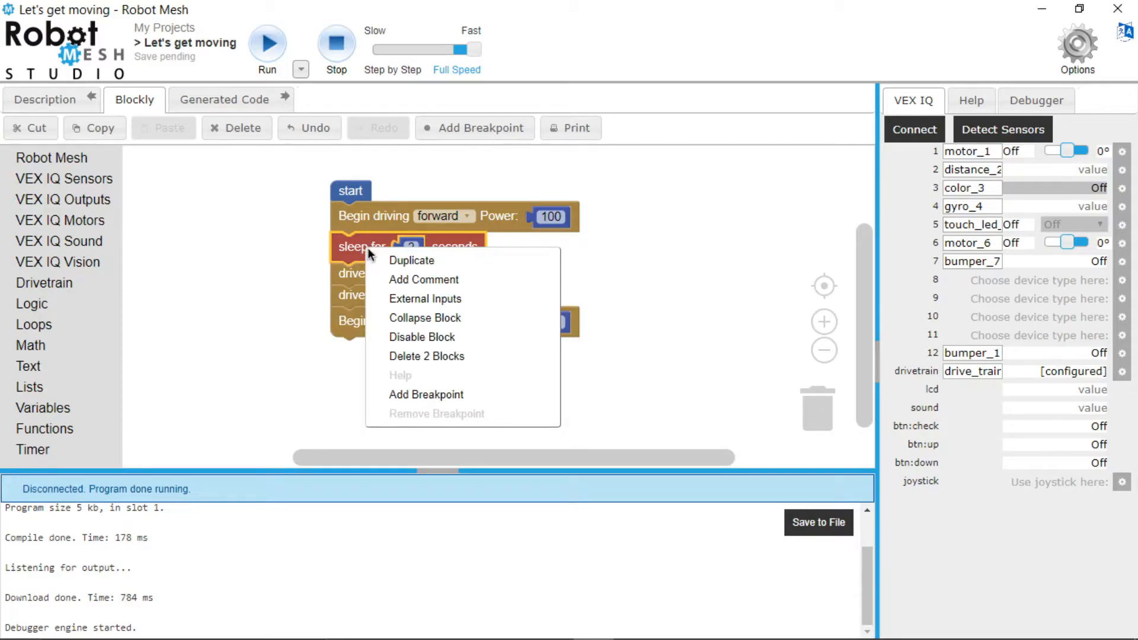
{"action": "mouse_move", "coordinate": [412, 259]}
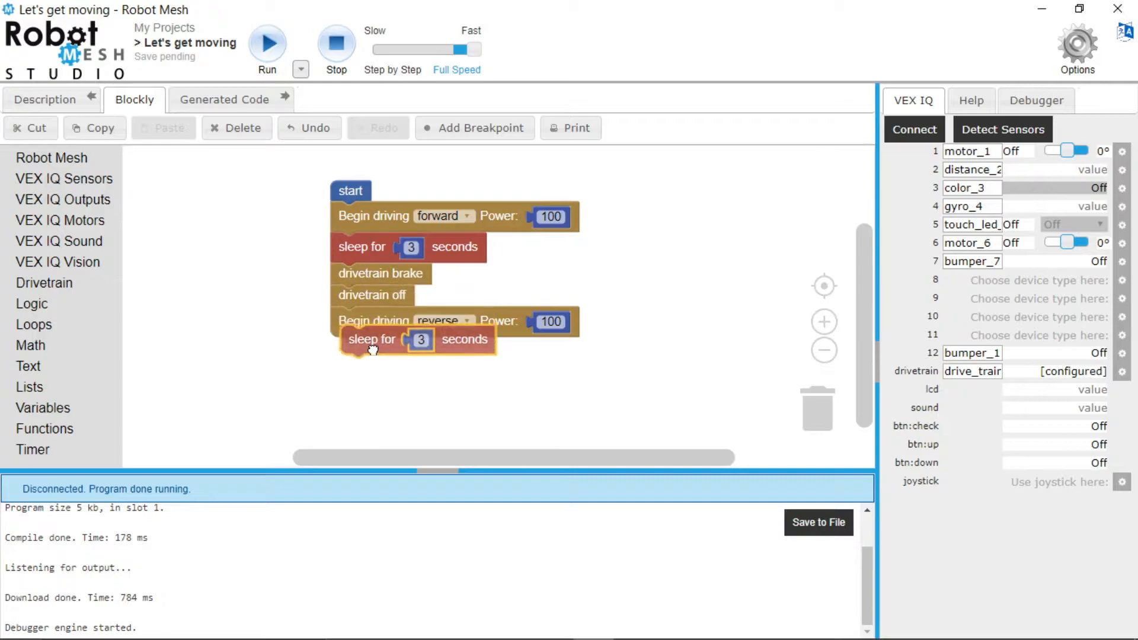
{"action": "right_click", "coordinate": [379, 274]}
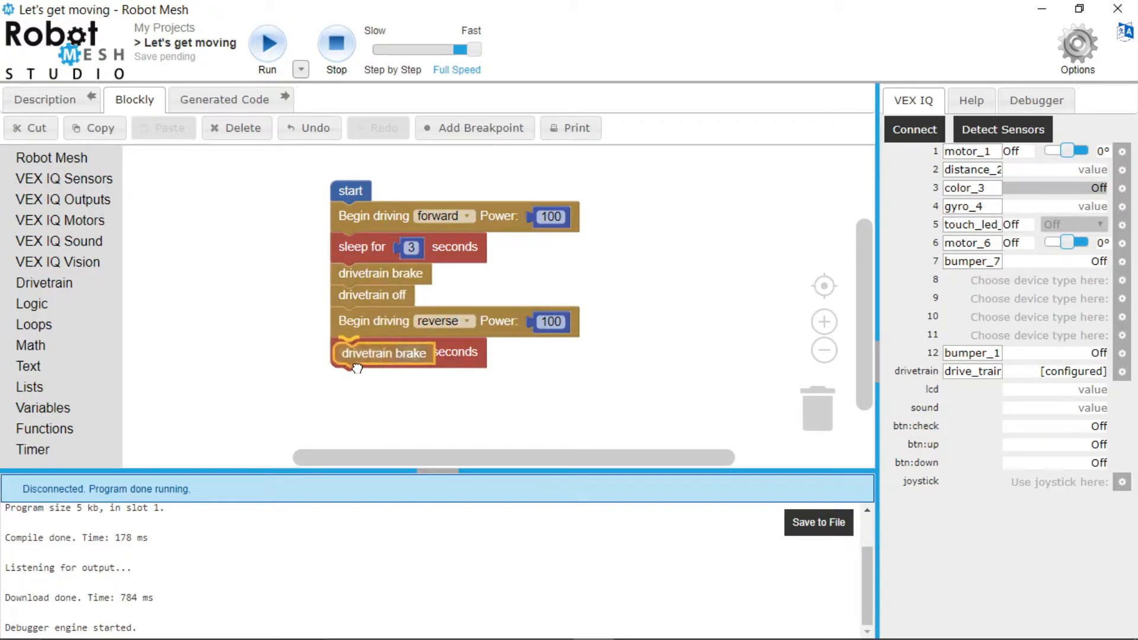
{"action": "right_click", "coordinate": [372, 295]}
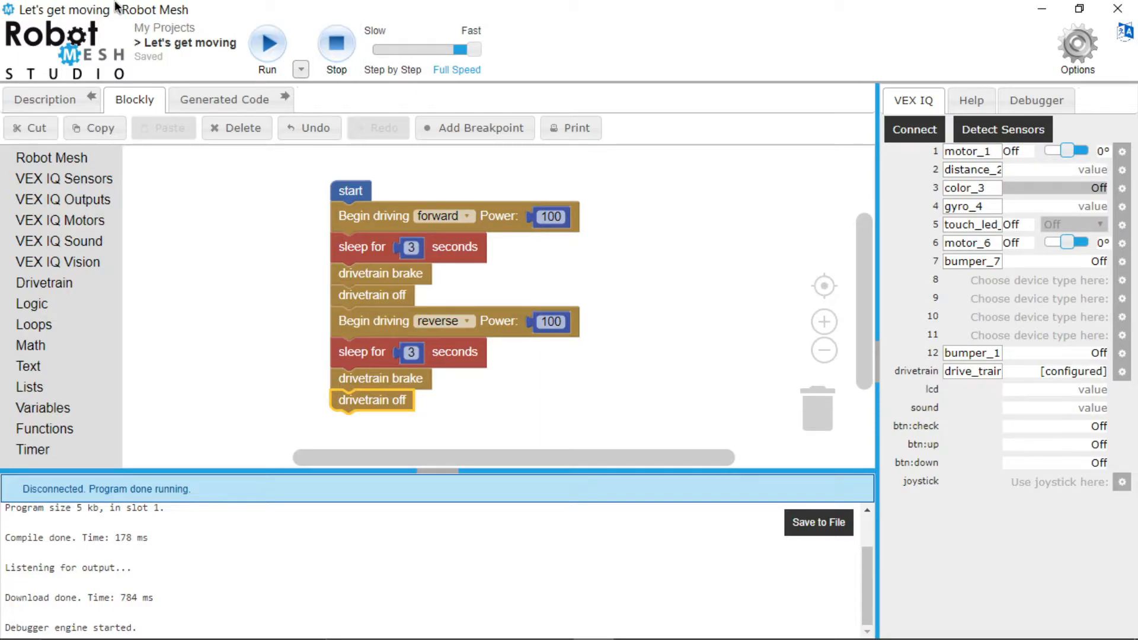
{"action": "mouse_move", "coordinate": [300, 70]}
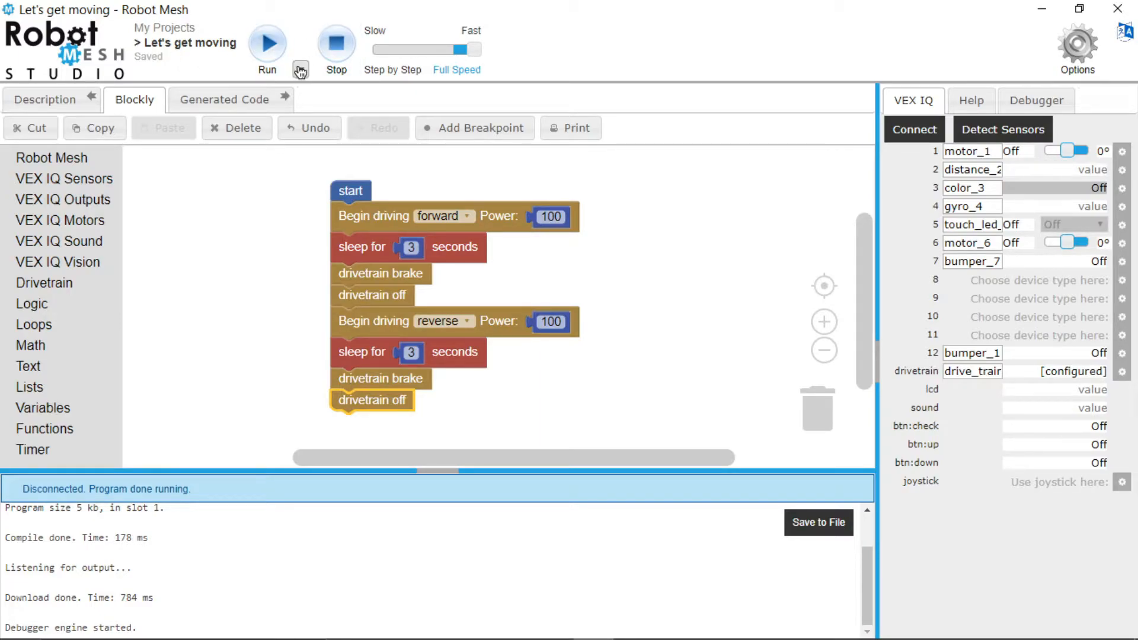
- Choose 'Download: build program and download only' and download the program to the robot
{"action": "left_click", "coordinate": [300, 70]}
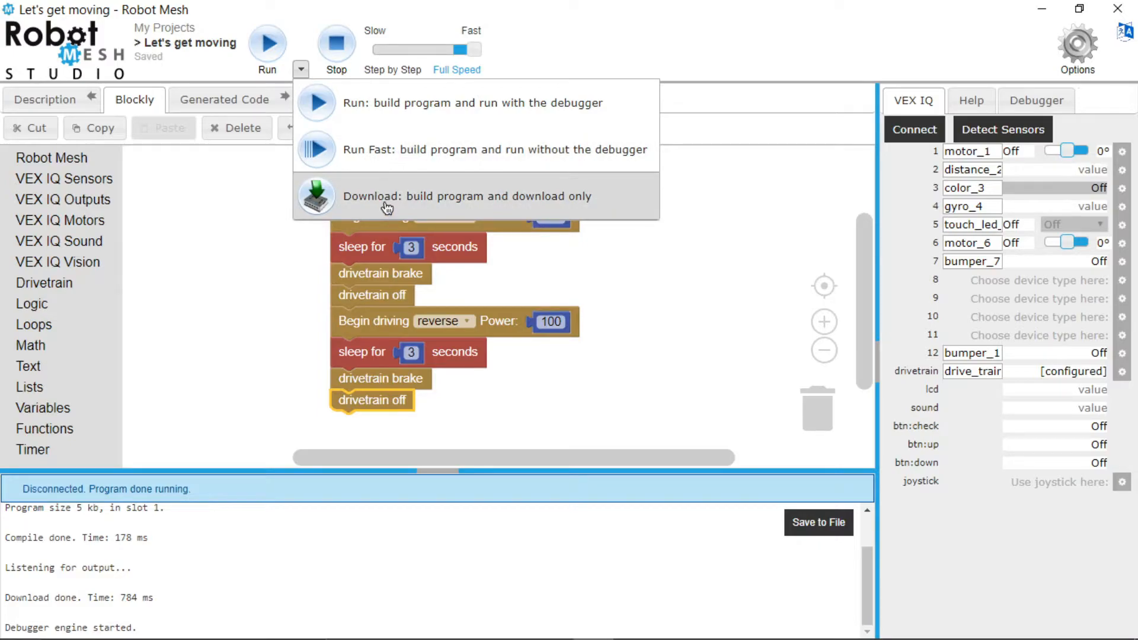
{"action": "left_click", "coordinate": [388, 196]}
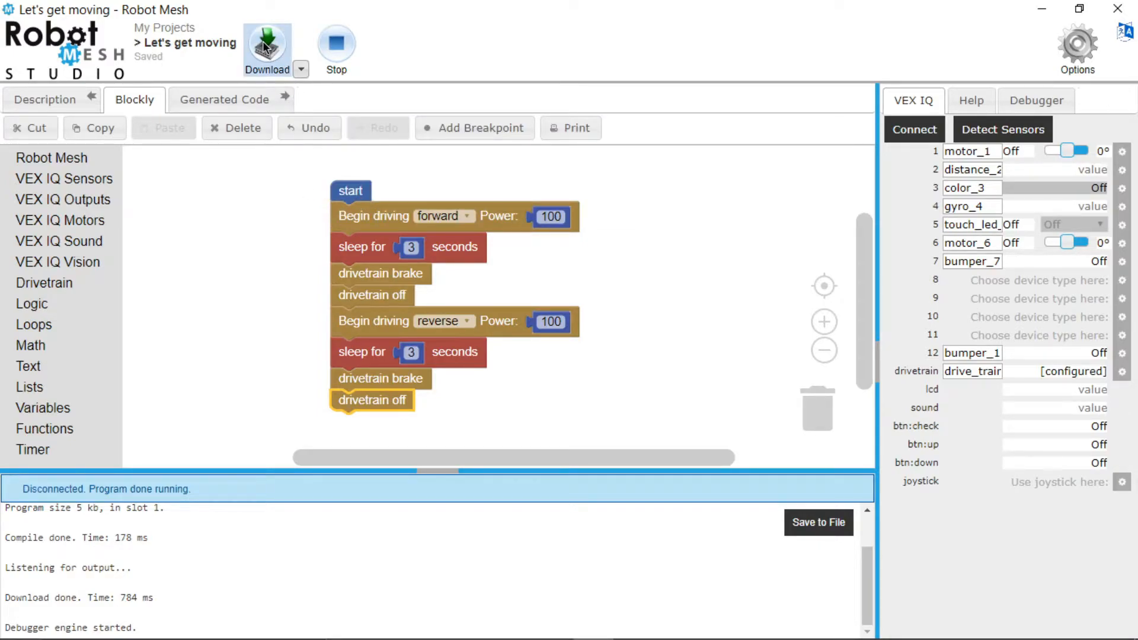
{"action": "left_click", "coordinate": [267, 45]}
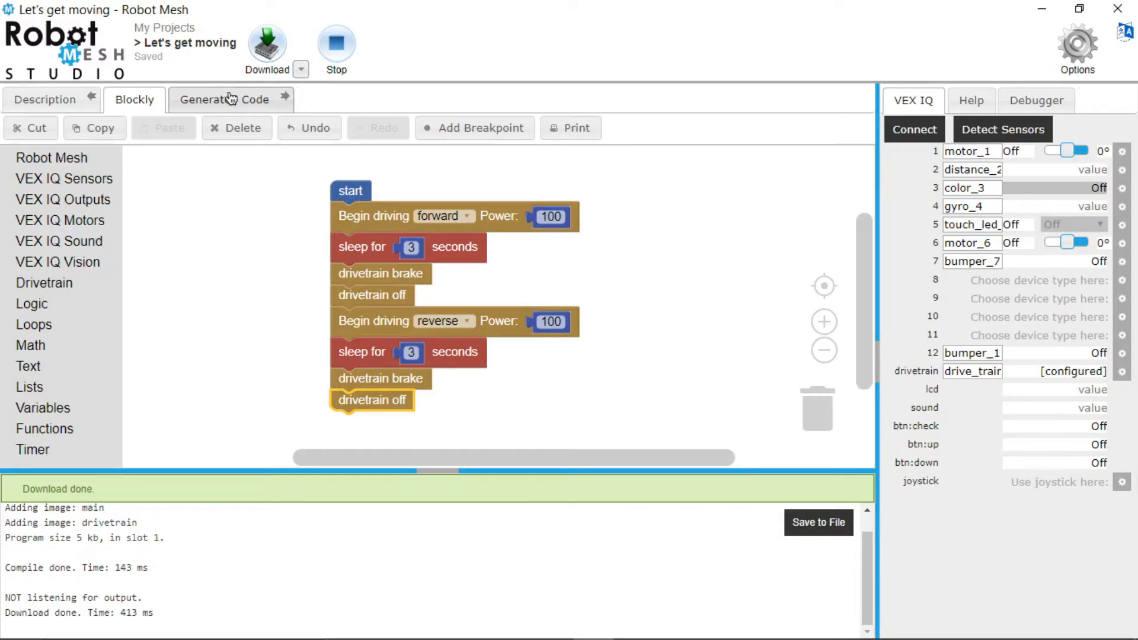
- View the generated Python code and highlight the main thread drive, sleep, brake and off lines
{"action": "left_click", "coordinate": [233, 100]}
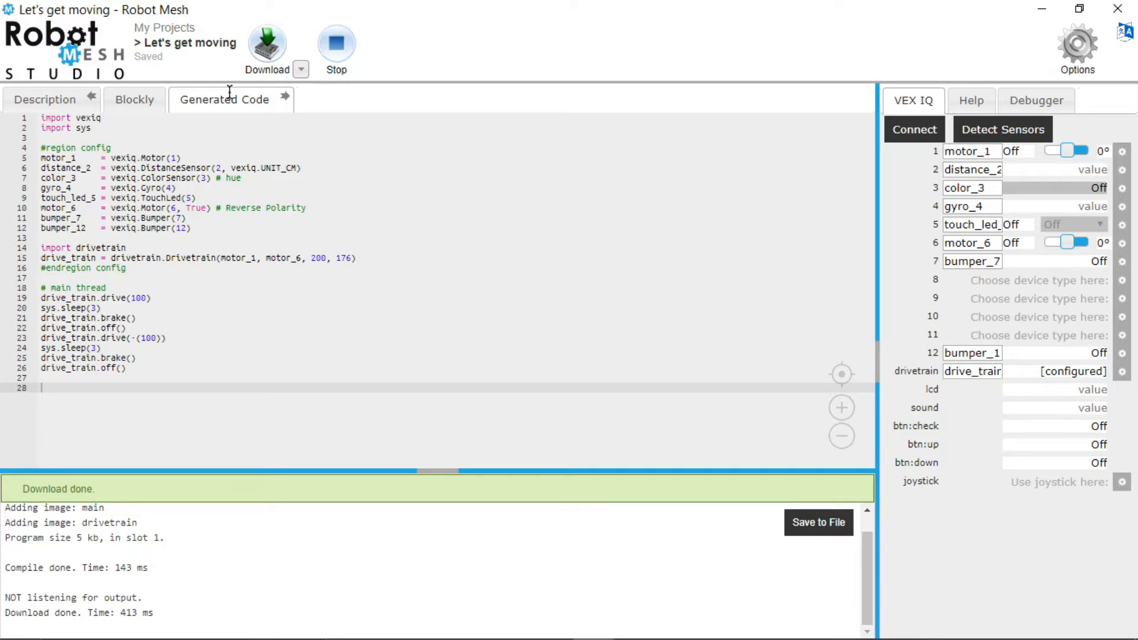
{"action": "left_click", "coordinate": [134, 100]}
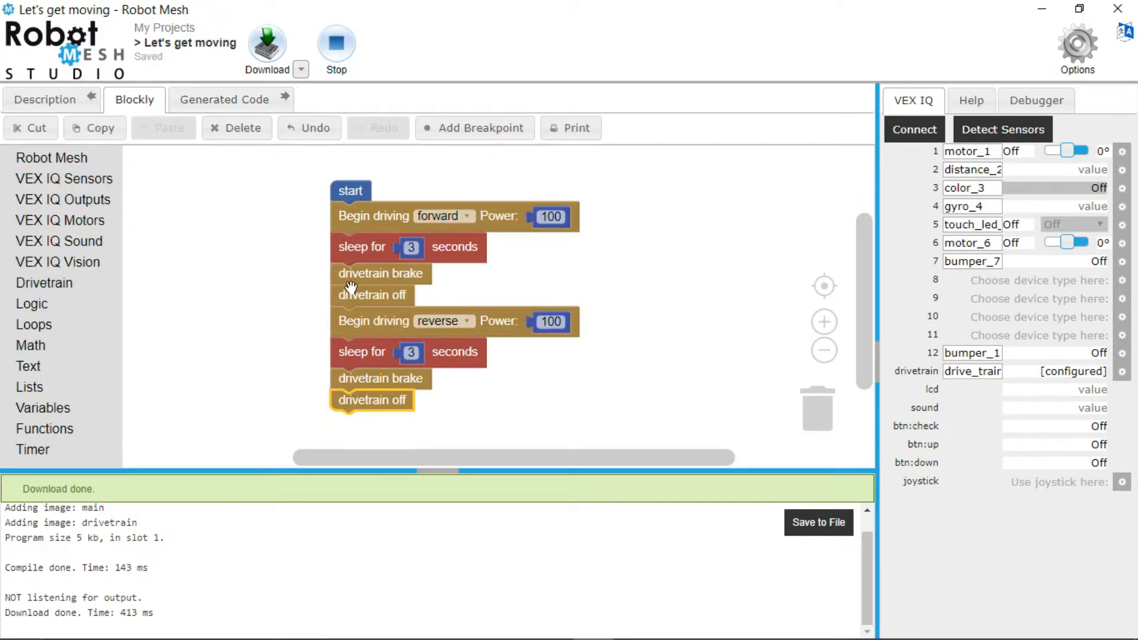
{"action": "left_click", "coordinate": [224, 100]}
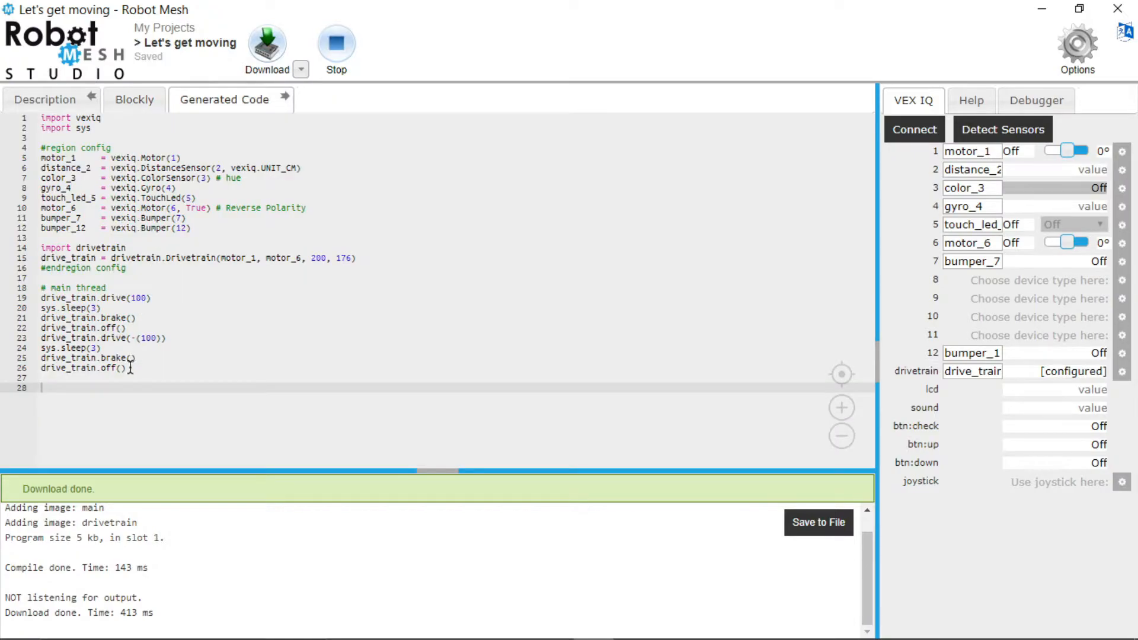
{"action": "left_click_drag", "start_coordinate": [41, 318], "coordinate": [124, 368]}
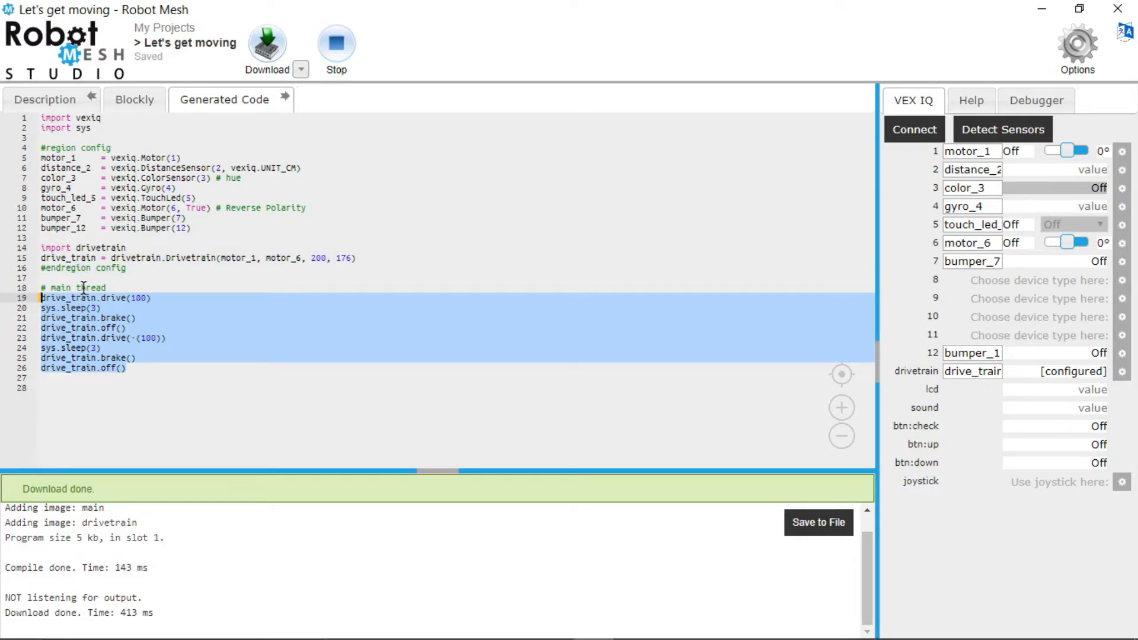
{"action": "right_click", "coordinate": [83, 287]}
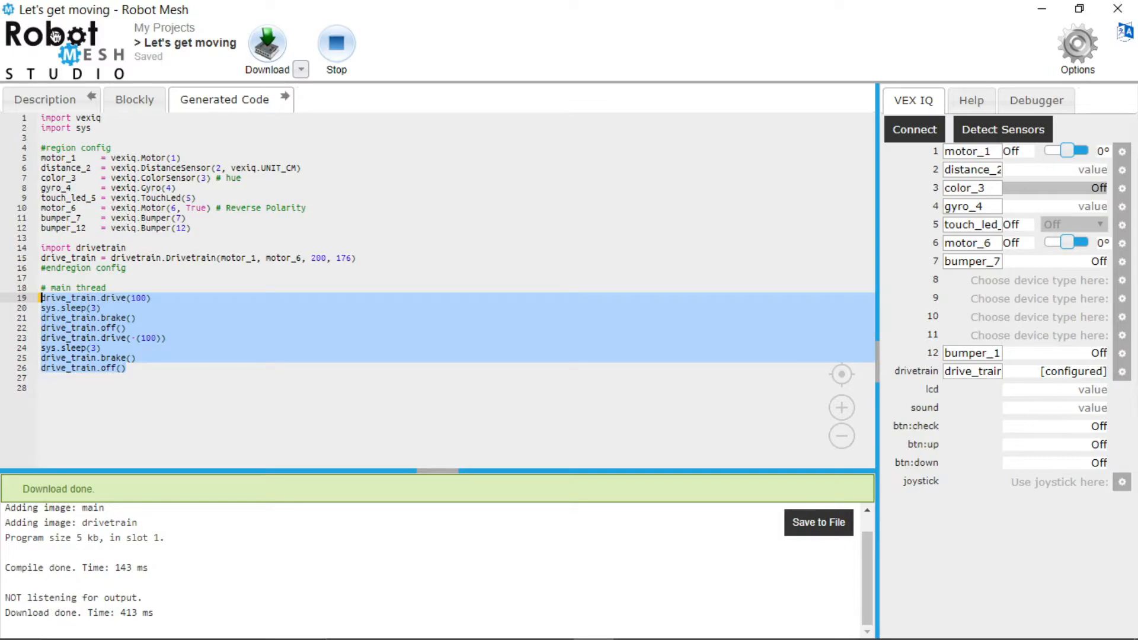
{"action": "mouse_move", "coordinate": [55, 37]}
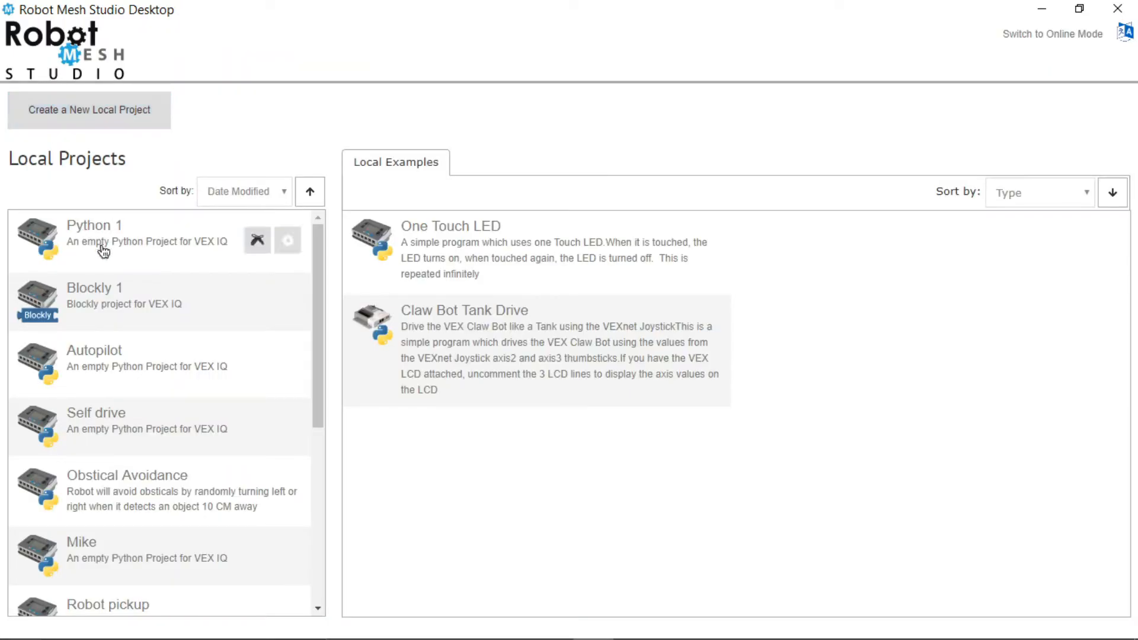
- Start a new local project targeting VEX IQ with Python as the language
{"action": "scroll", "scroll_direction": "down", "scroll_amount": 3}
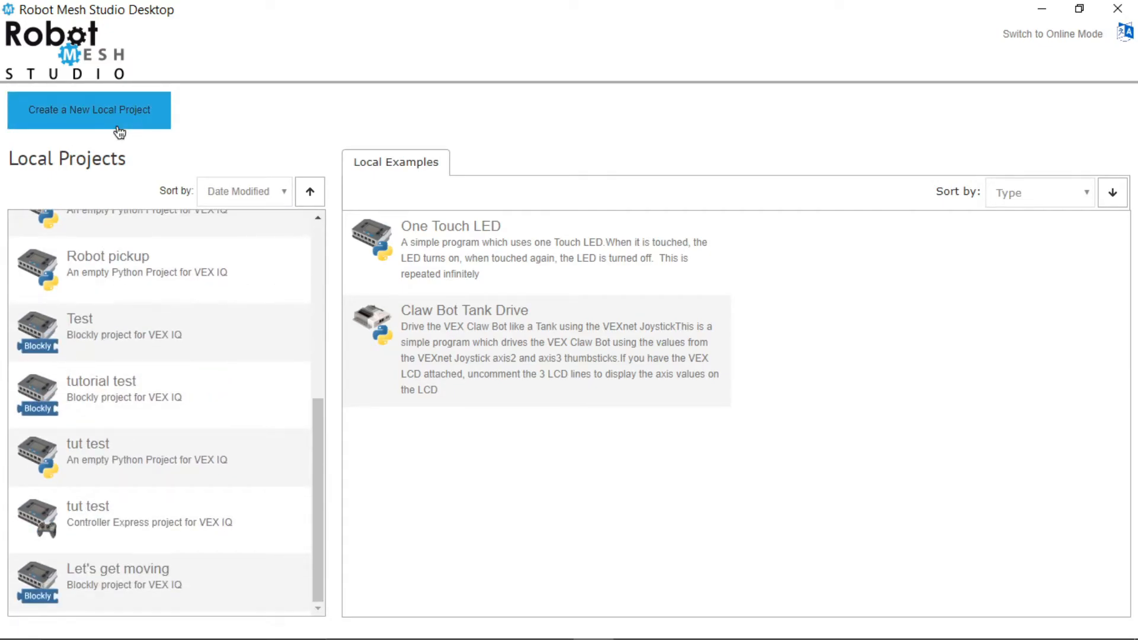
{"action": "left_click", "coordinate": [89, 109]}
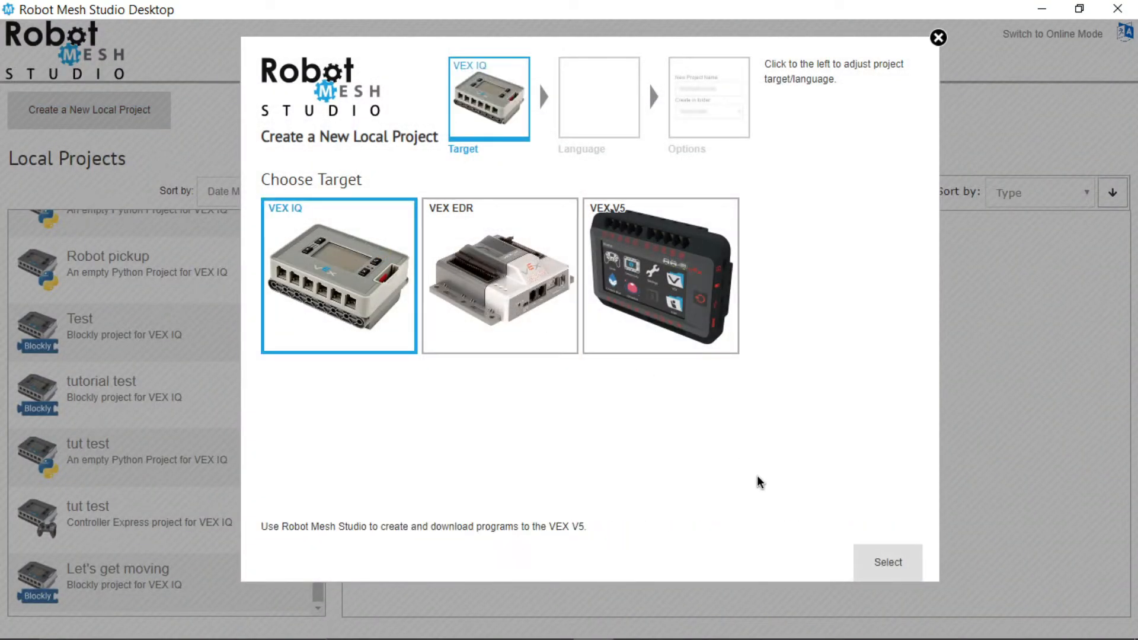
{"action": "left_click", "coordinate": [887, 561]}
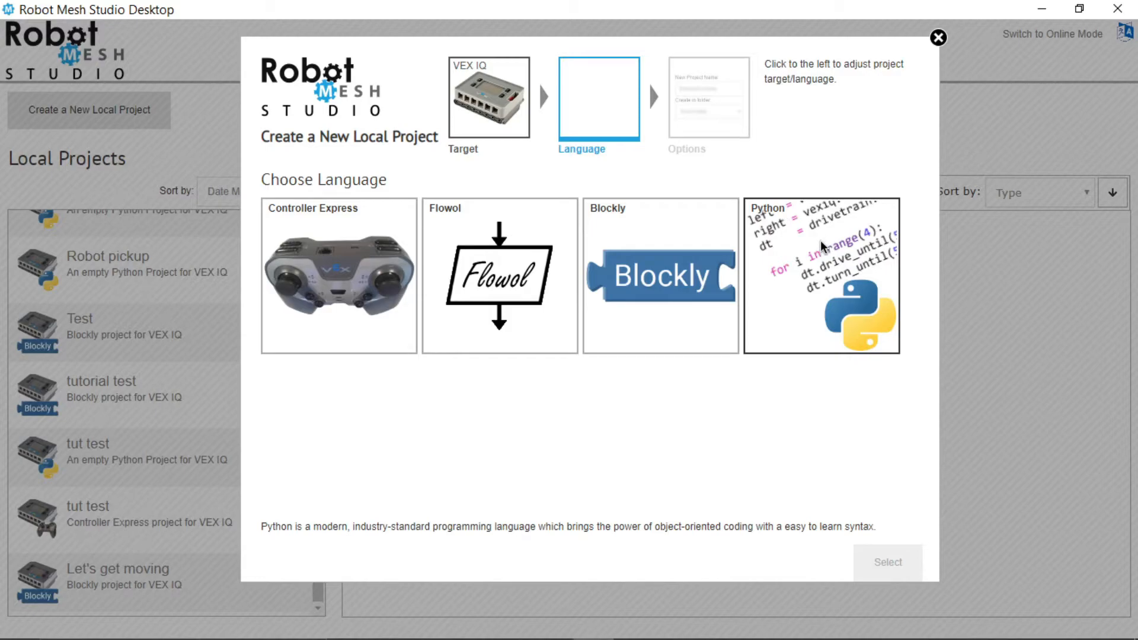
{"action": "left_click", "coordinate": [822, 275]}
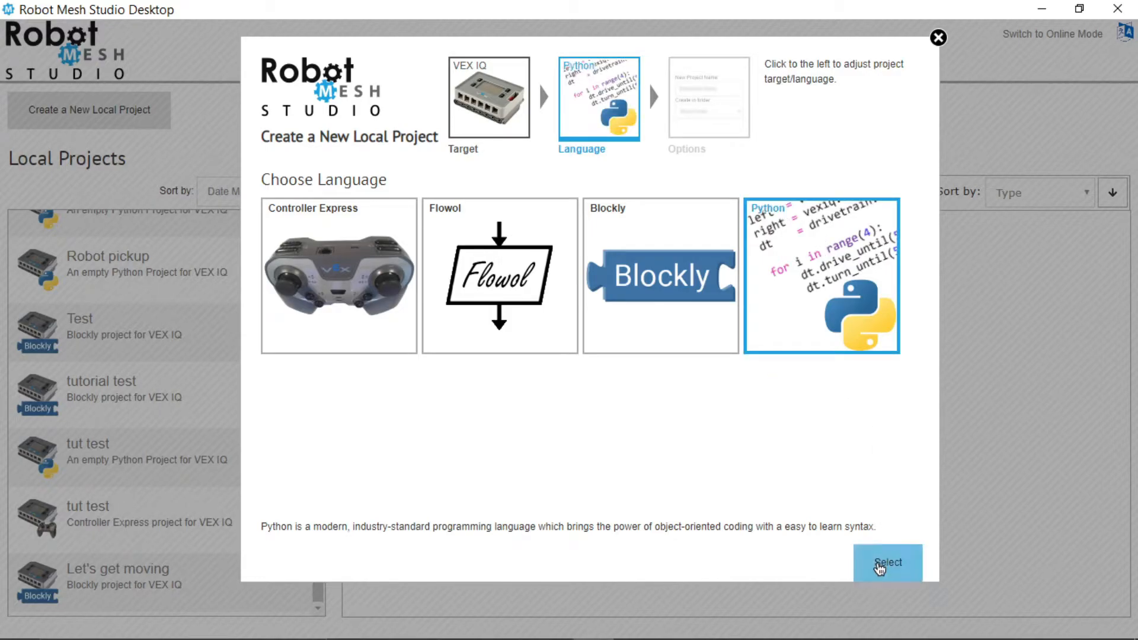
{"action": "left_click", "coordinate": [887, 563]}
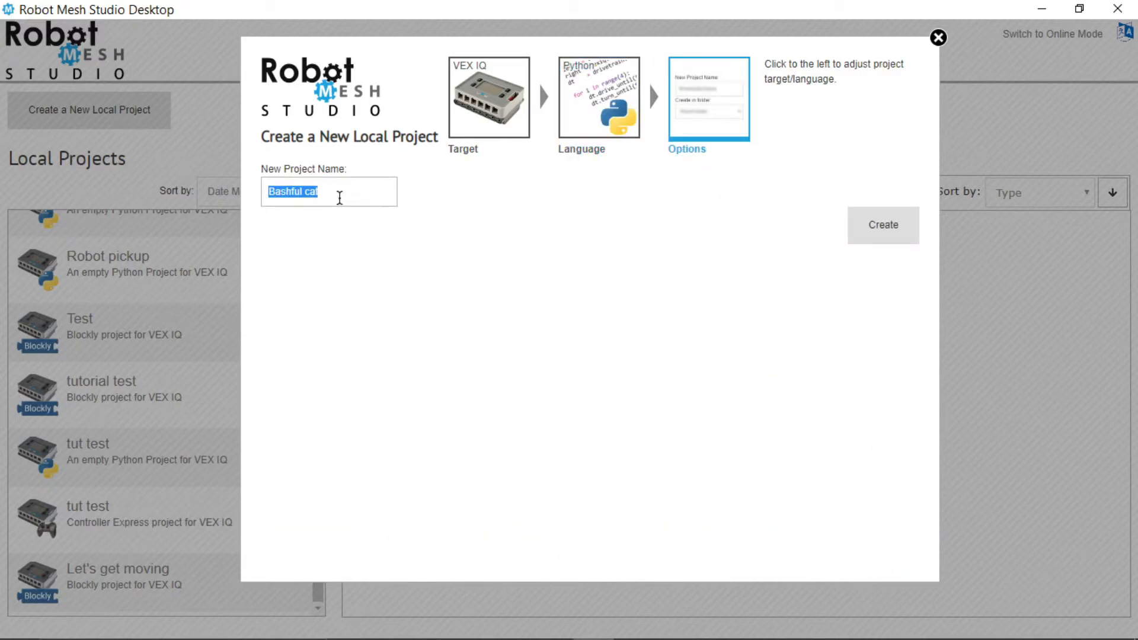
- Name the project 'Motor test' and create it
{"action": "type", "text": "M"}
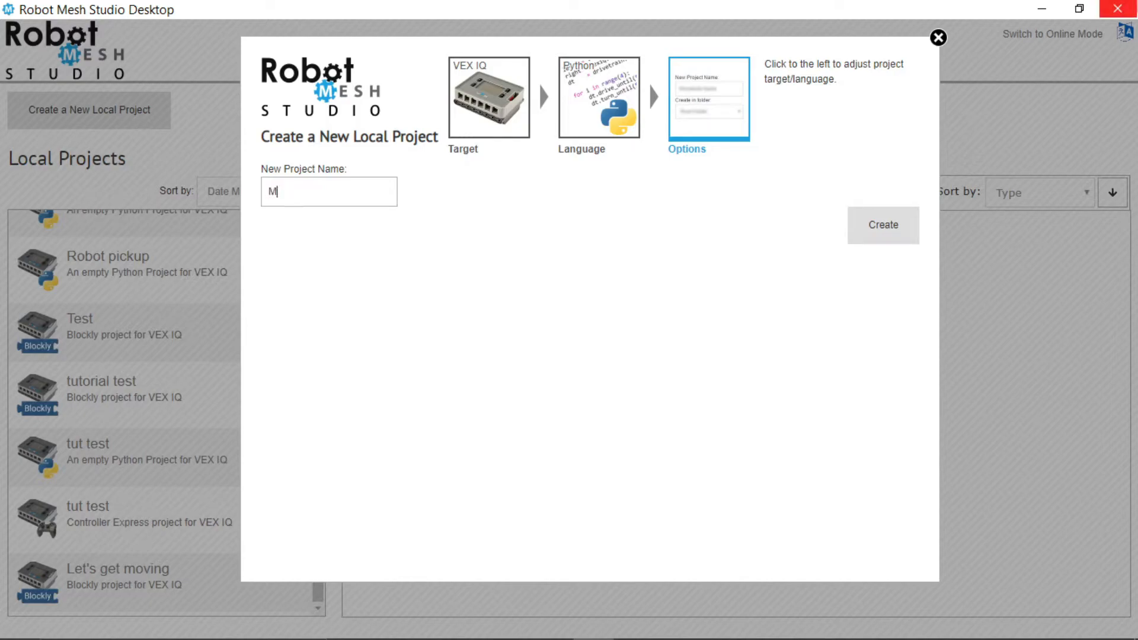
{"action": "type", "text": "otor"}
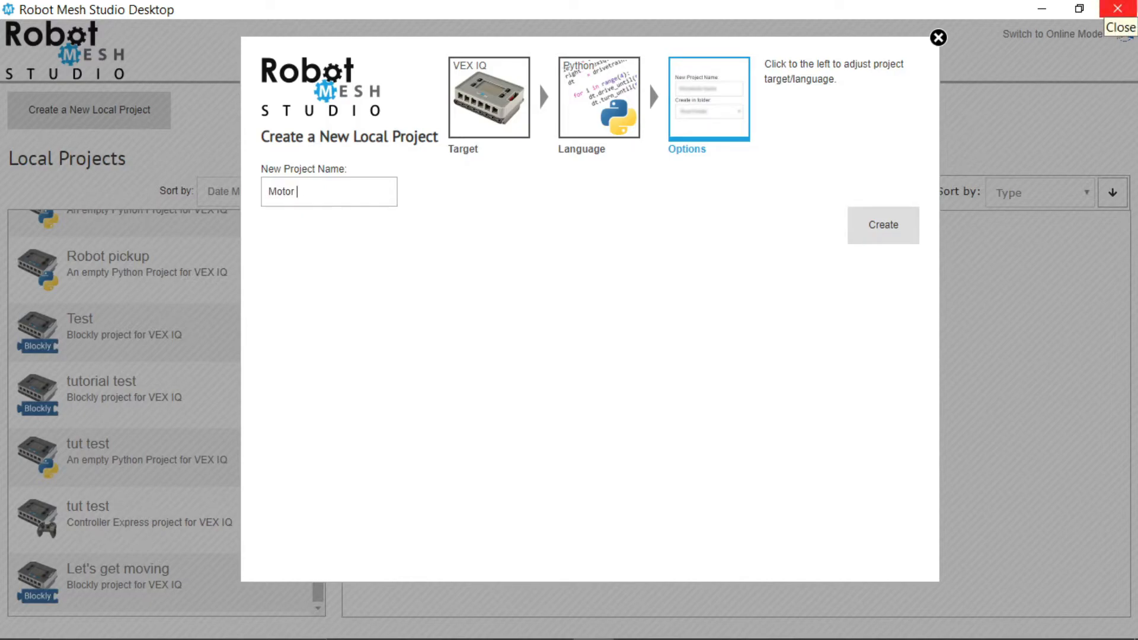
{"action": "type", "text": "test"}
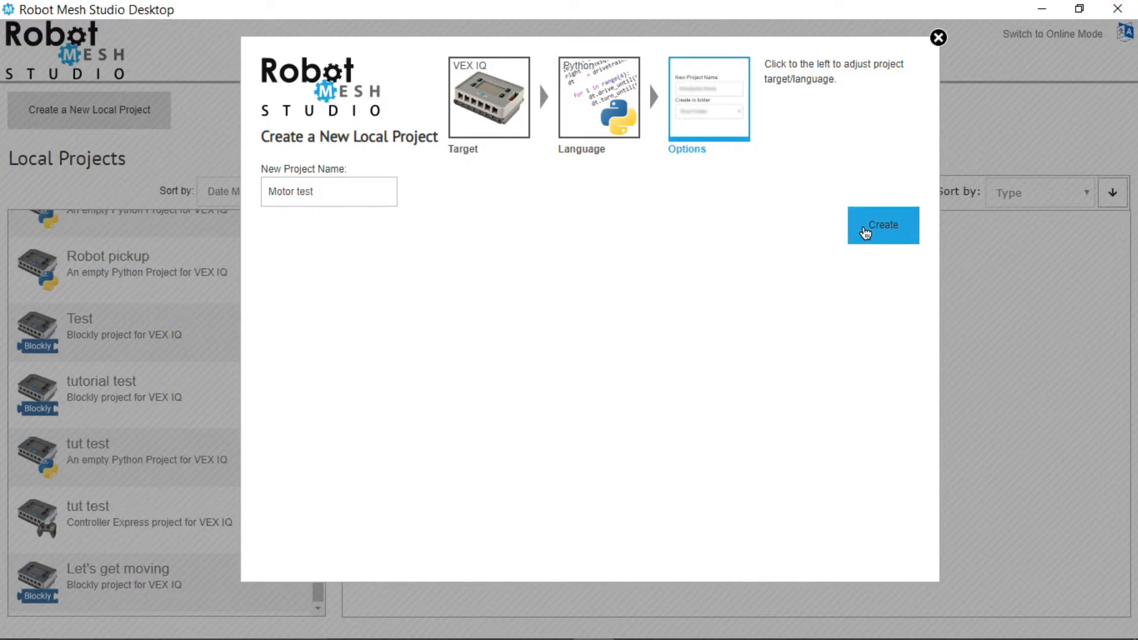
{"action": "left_click", "coordinate": [882, 226]}
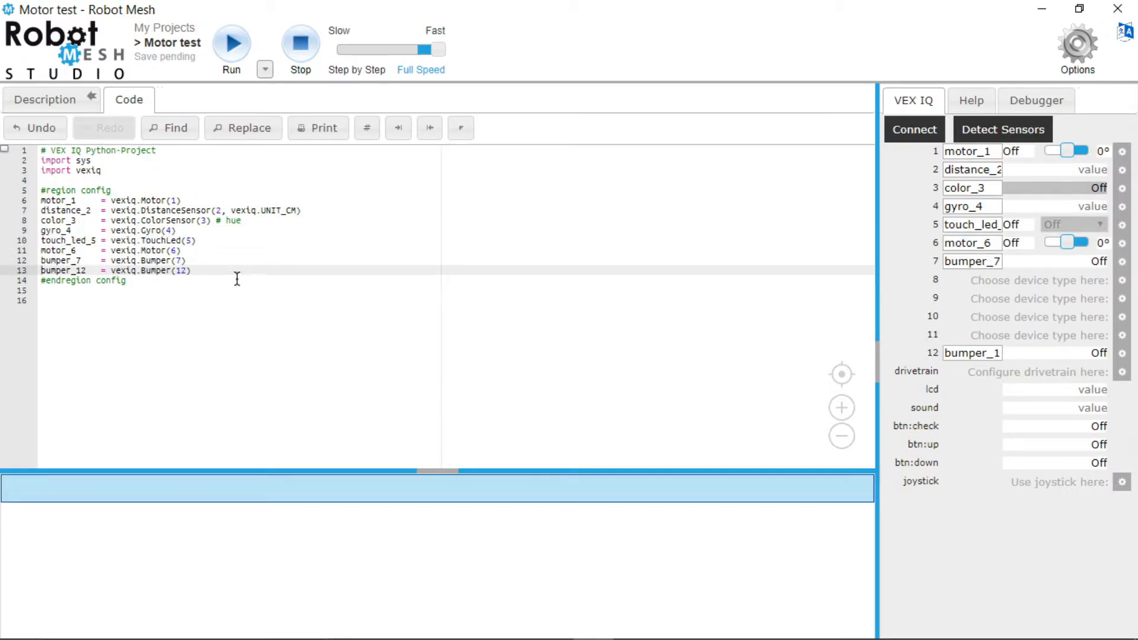
{"action": "mouse_move", "coordinate": [34, 243]}
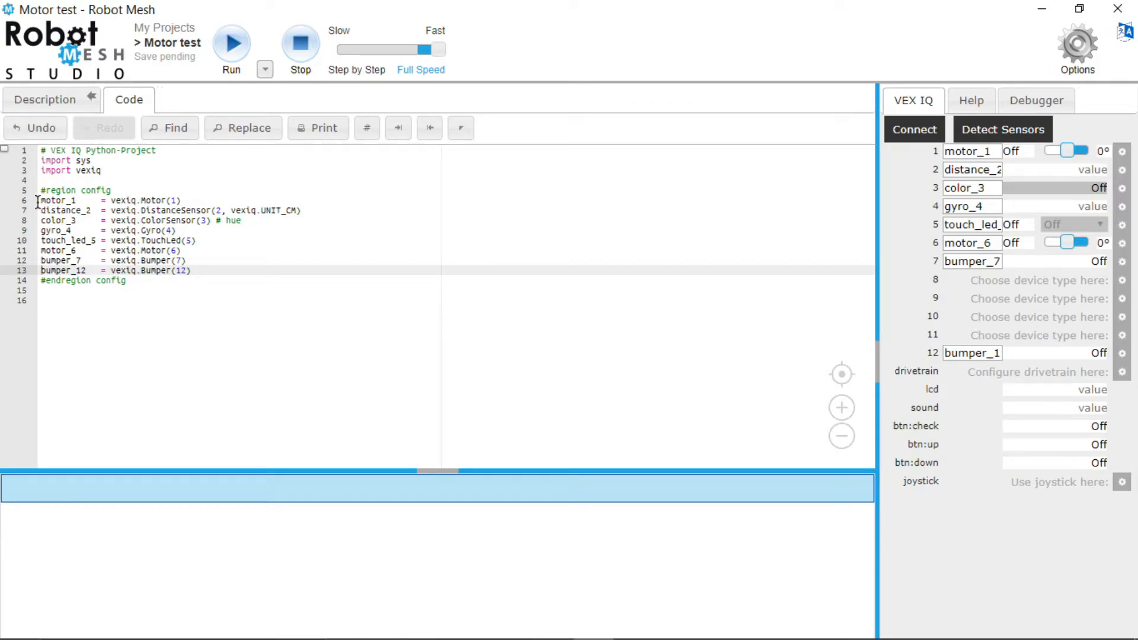
{"action": "double_click", "coordinate": [58, 201]}
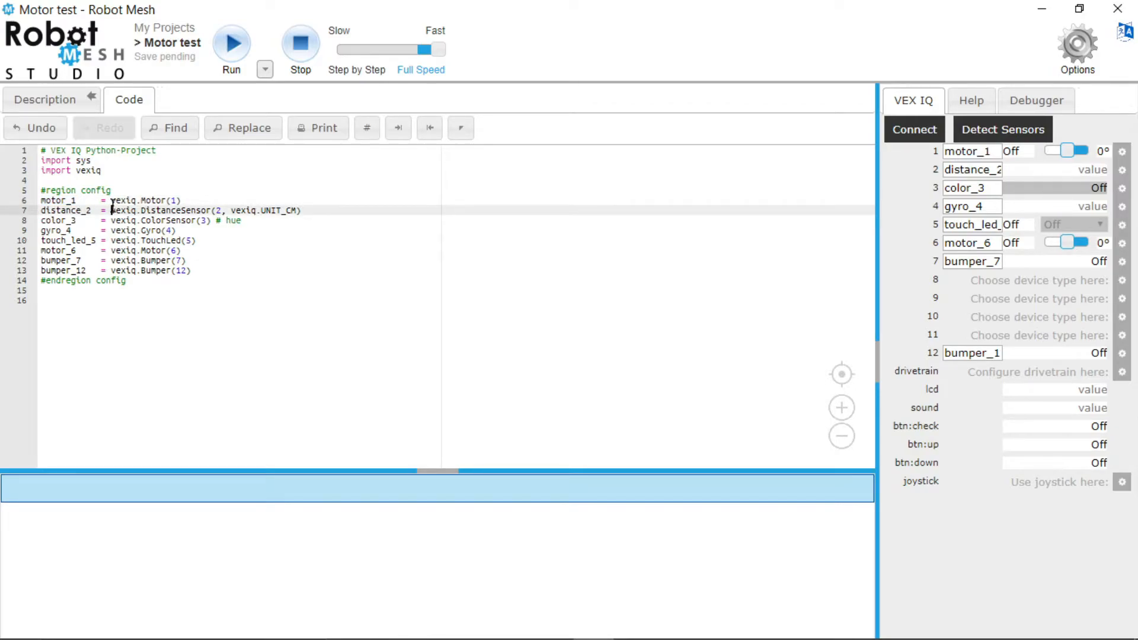
{"action": "double_click", "coordinate": [123, 200]}
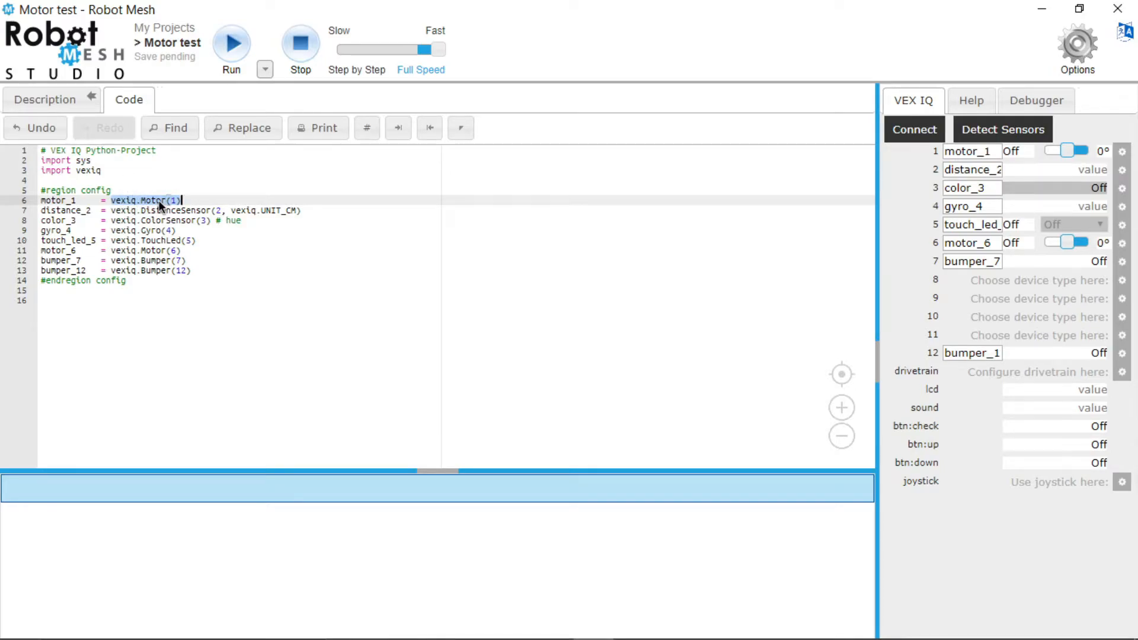
{"action": "mouse_move", "coordinate": [102, 201]}
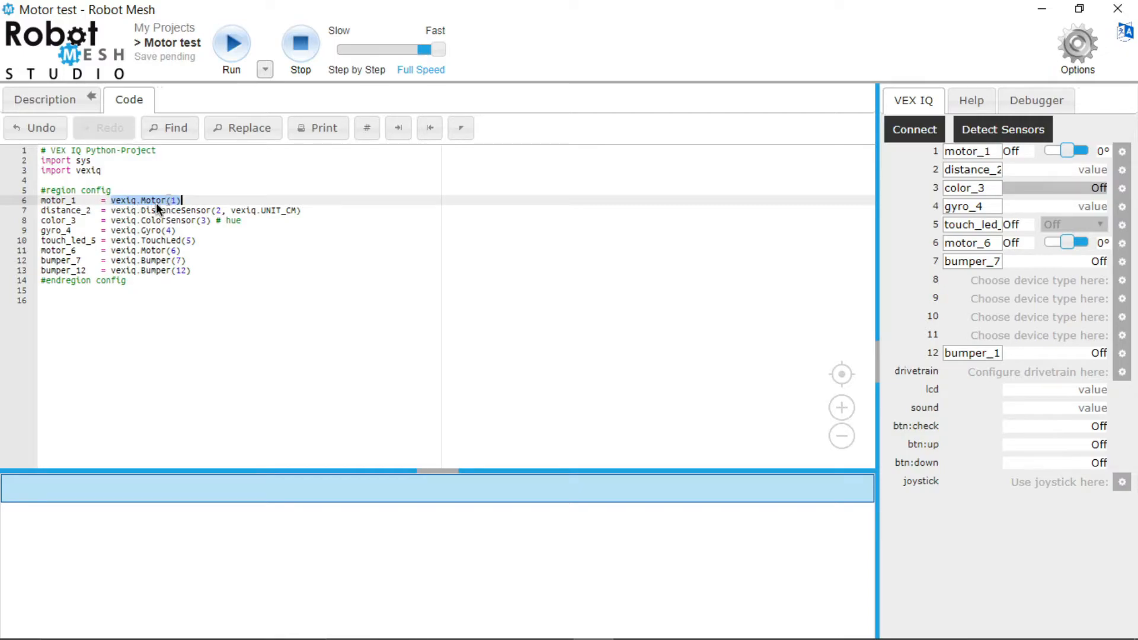
{"action": "mouse_move", "coordinate": [175, 210]}
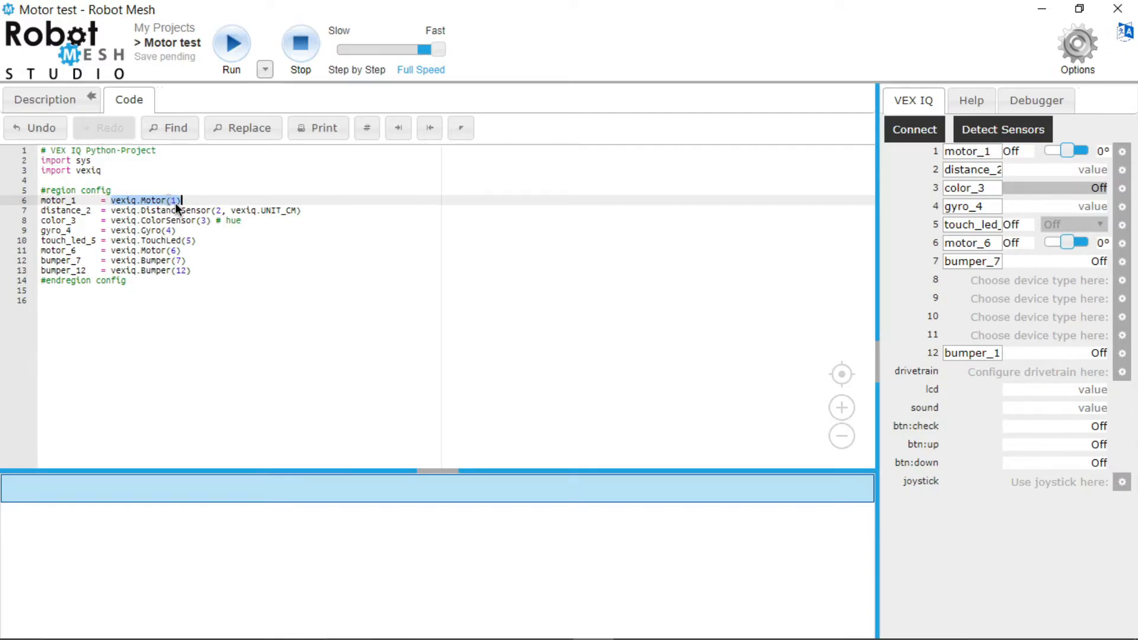
{"action": "mouse_move", "coordinate": [153, 200]}
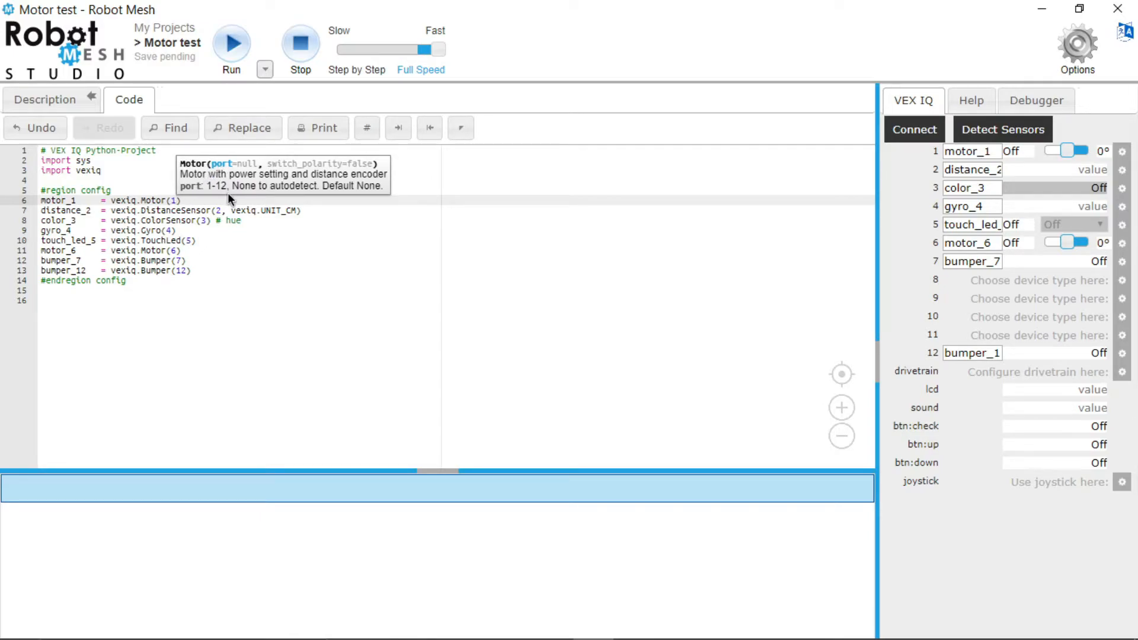
{"action": "mouse_move", "coordinate": [256, 190]}
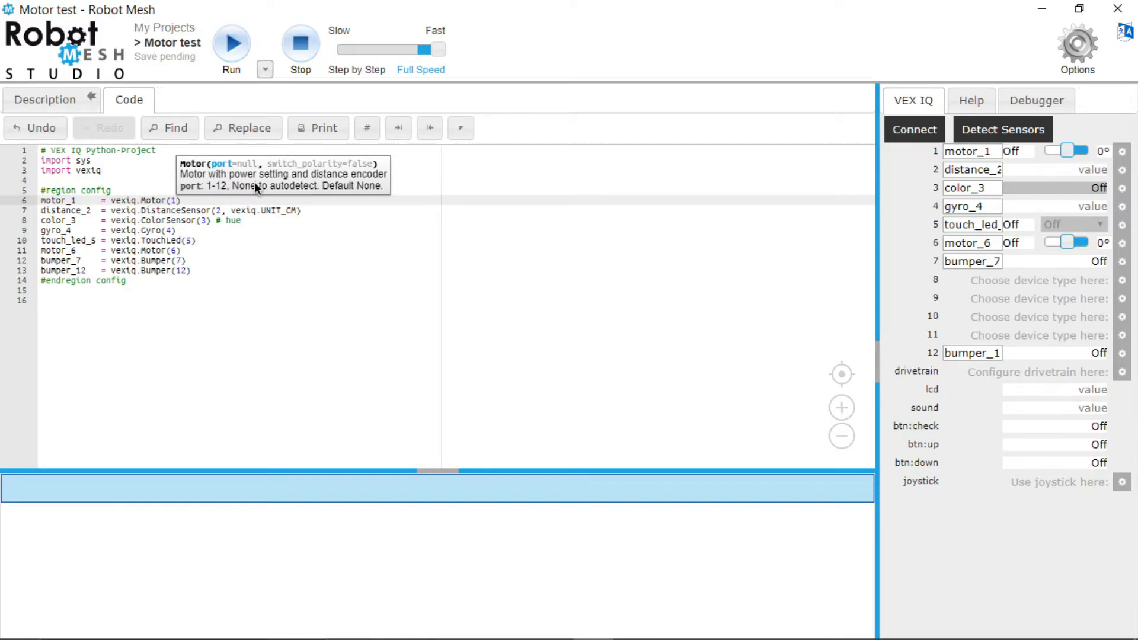